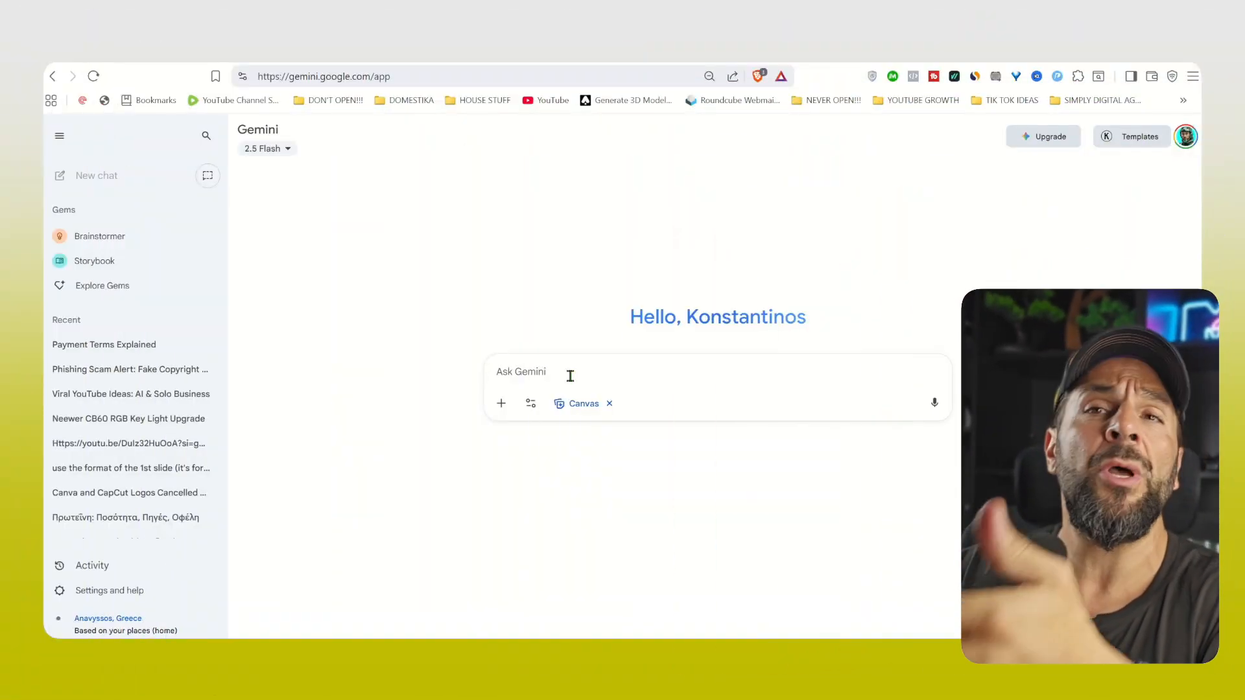
Write the Simply Hustlers Accelerator website brief: resources, course access, three tiers, $189/month mid tier.
{"action": "type", "text": "let's create together"}
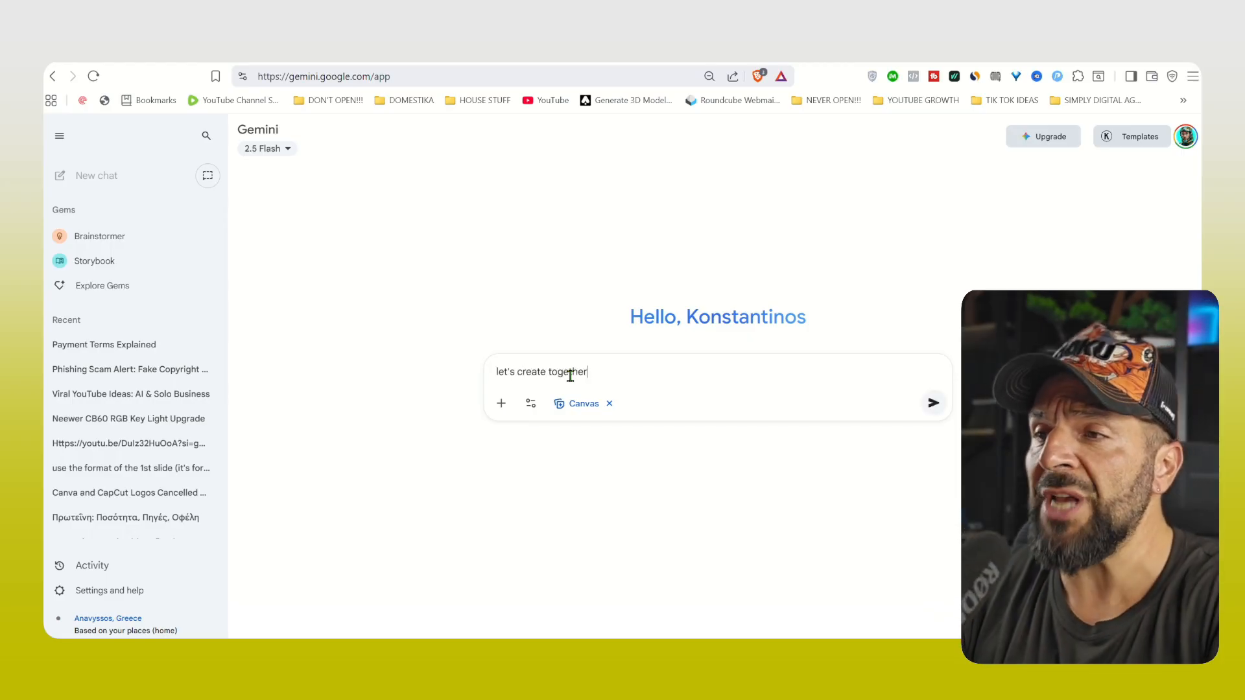
{"action": "type", "text": "my website for"}
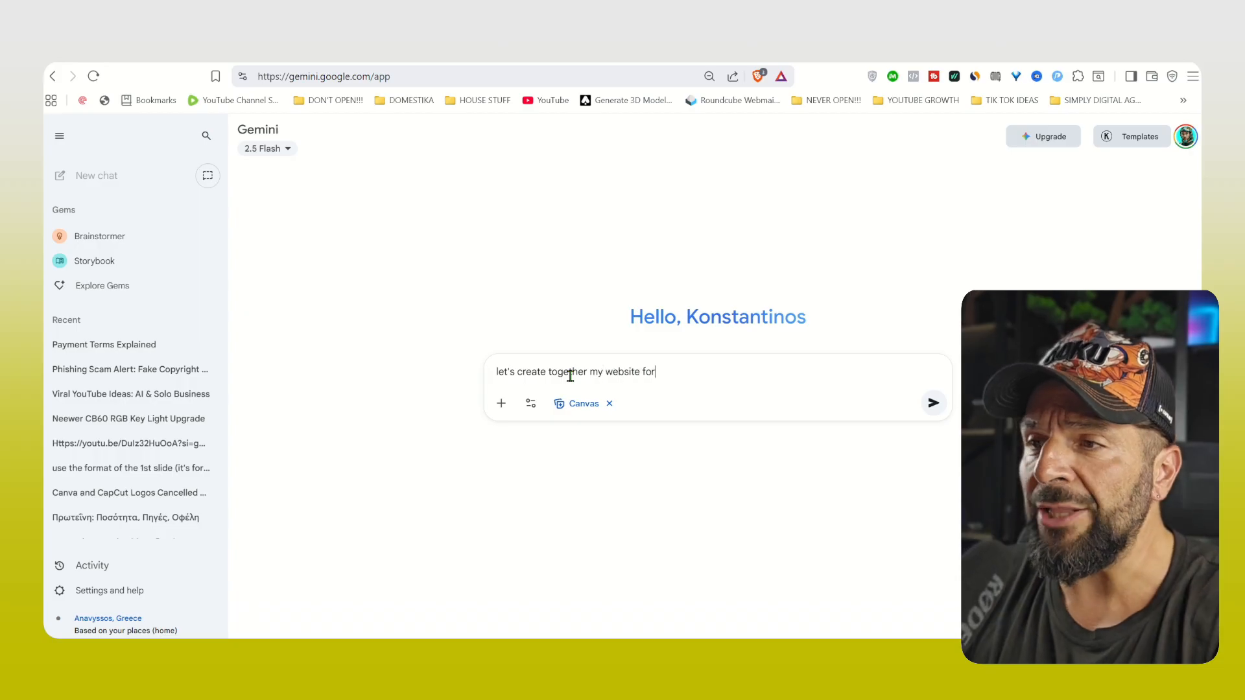
{"action": "type", "text": "my new high ticket program."}
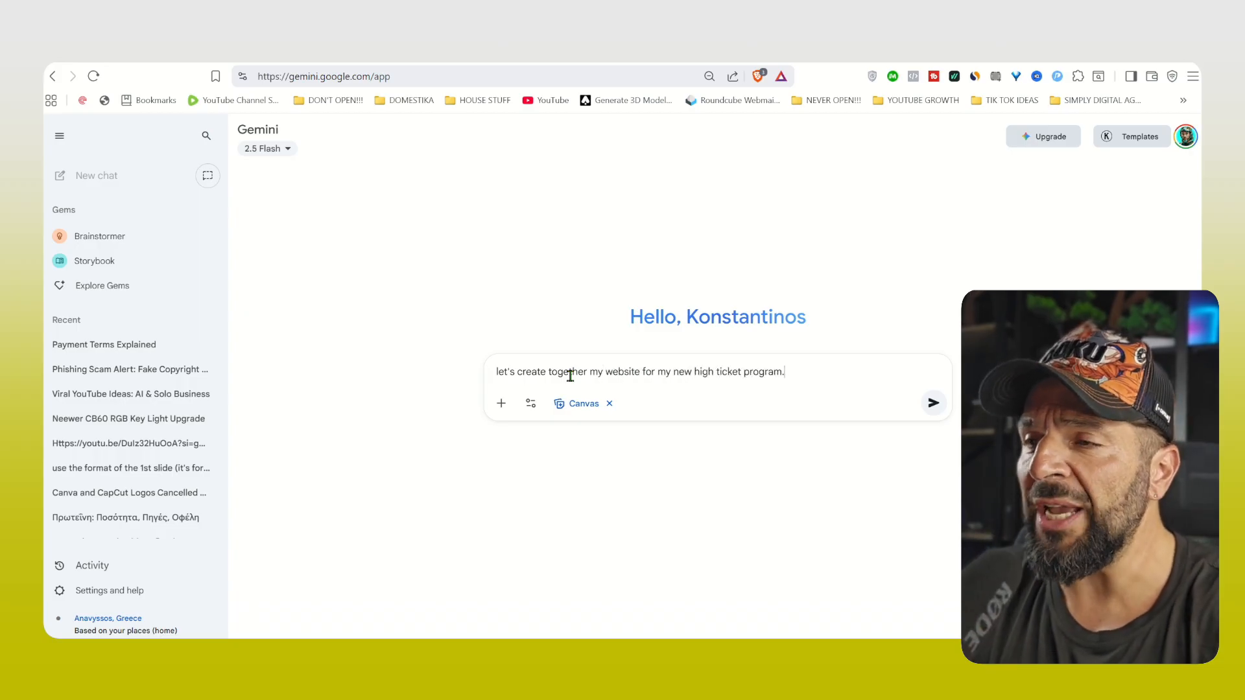
{"action": "type", "text": "named Simply Hustlers"}
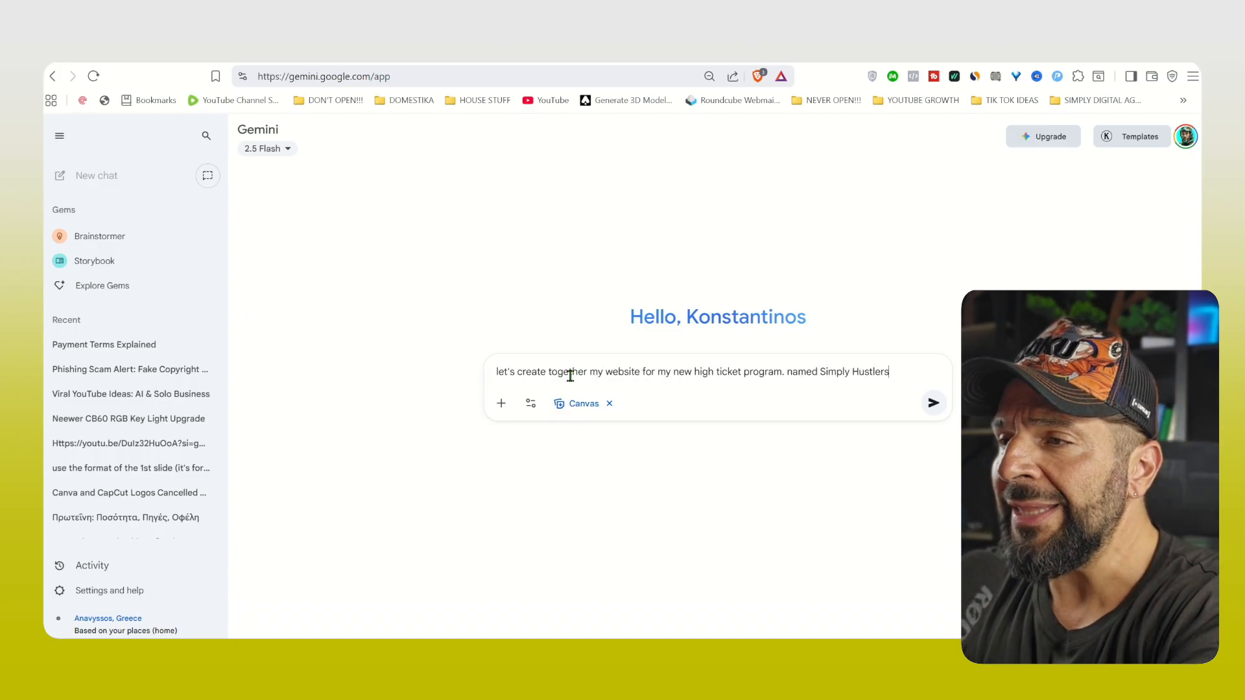
{"action": "type", "text": "Ac"}
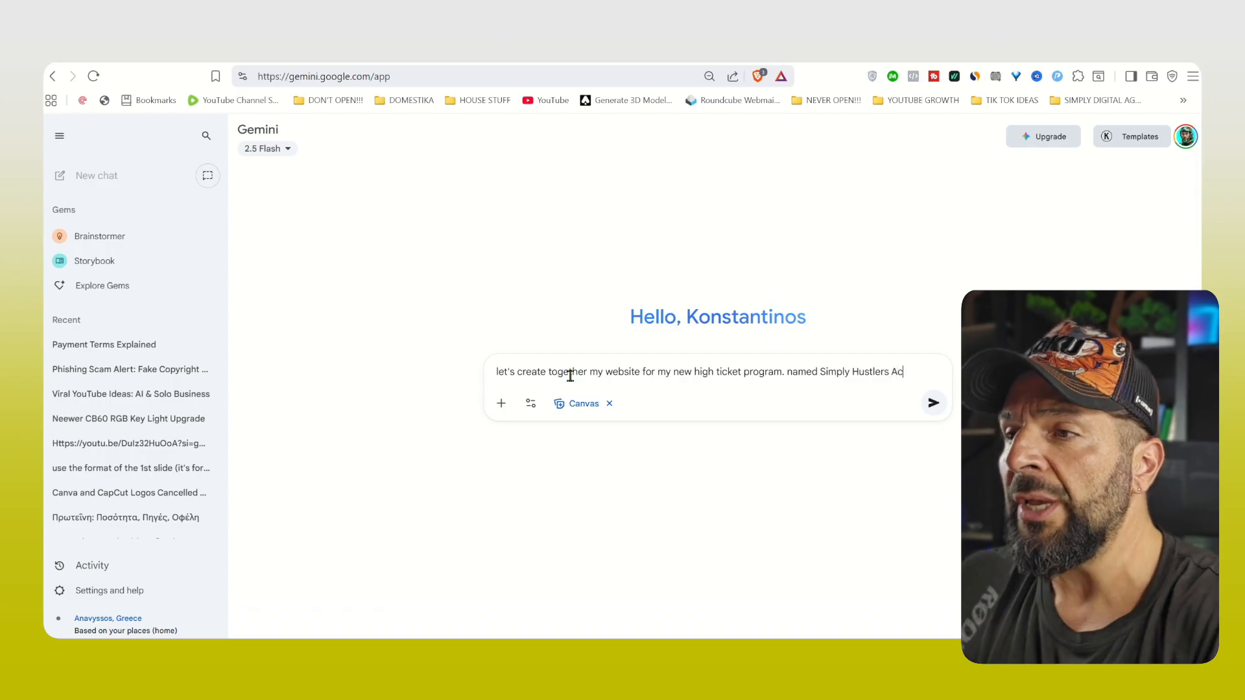
{"action": "type", "text": "celerator. This includes"}
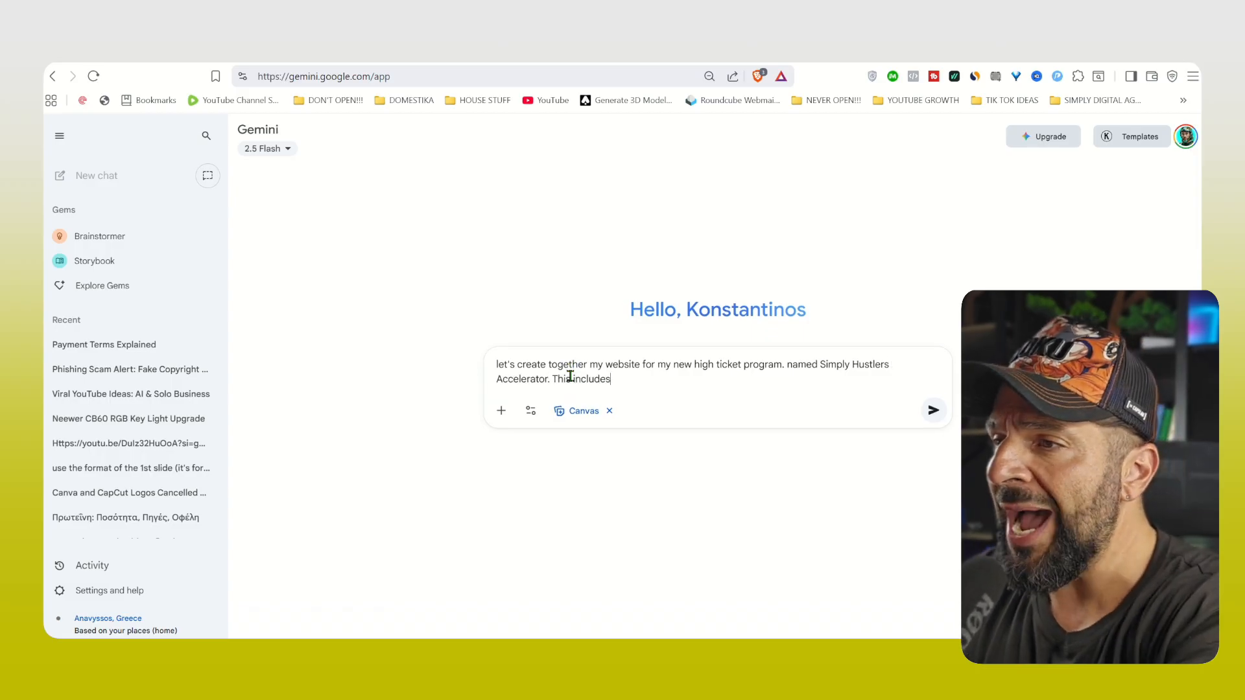
{"action": "type", "text": "all my resources/"}
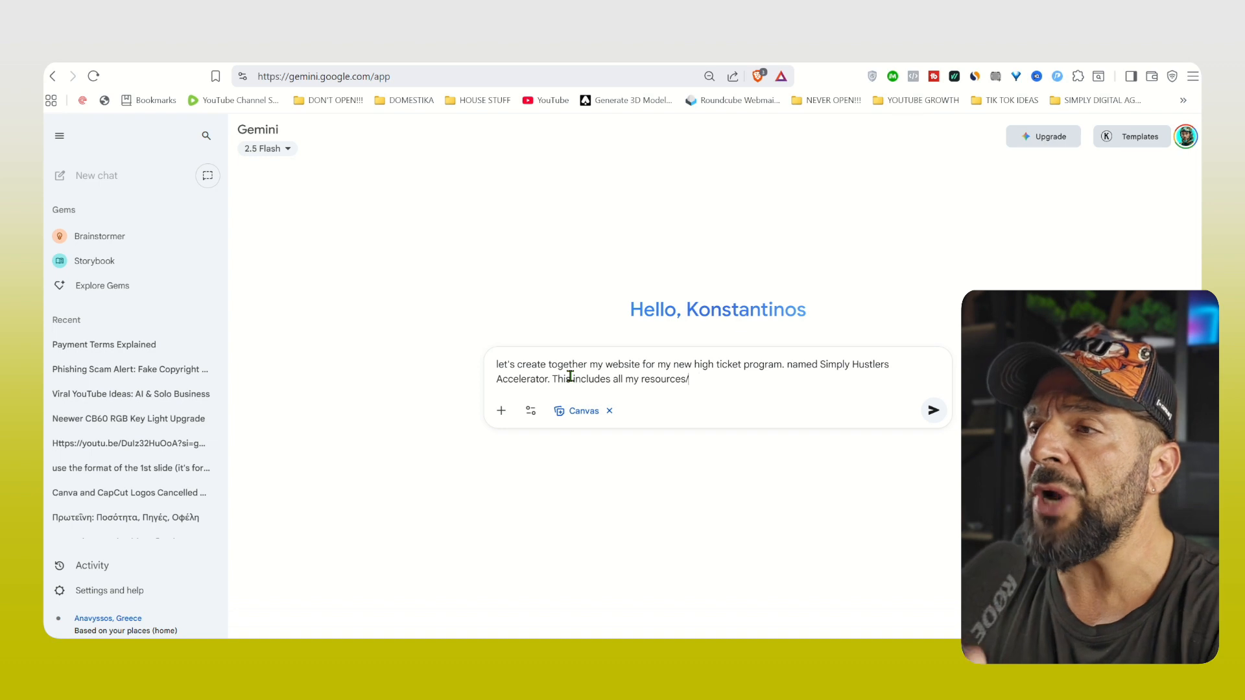
{"action": "type", "text": "acces to all my courses a new custom GPT trained"}
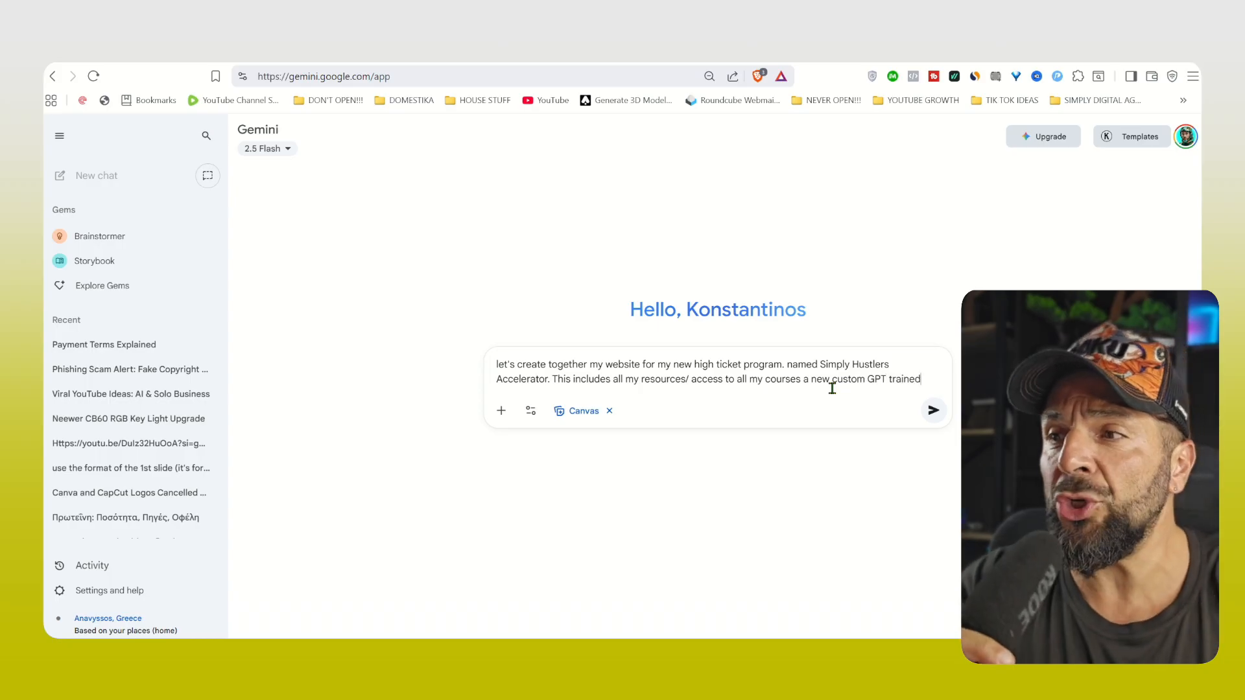
{"action": "type", "text": "like you have Konstantinos 2"}
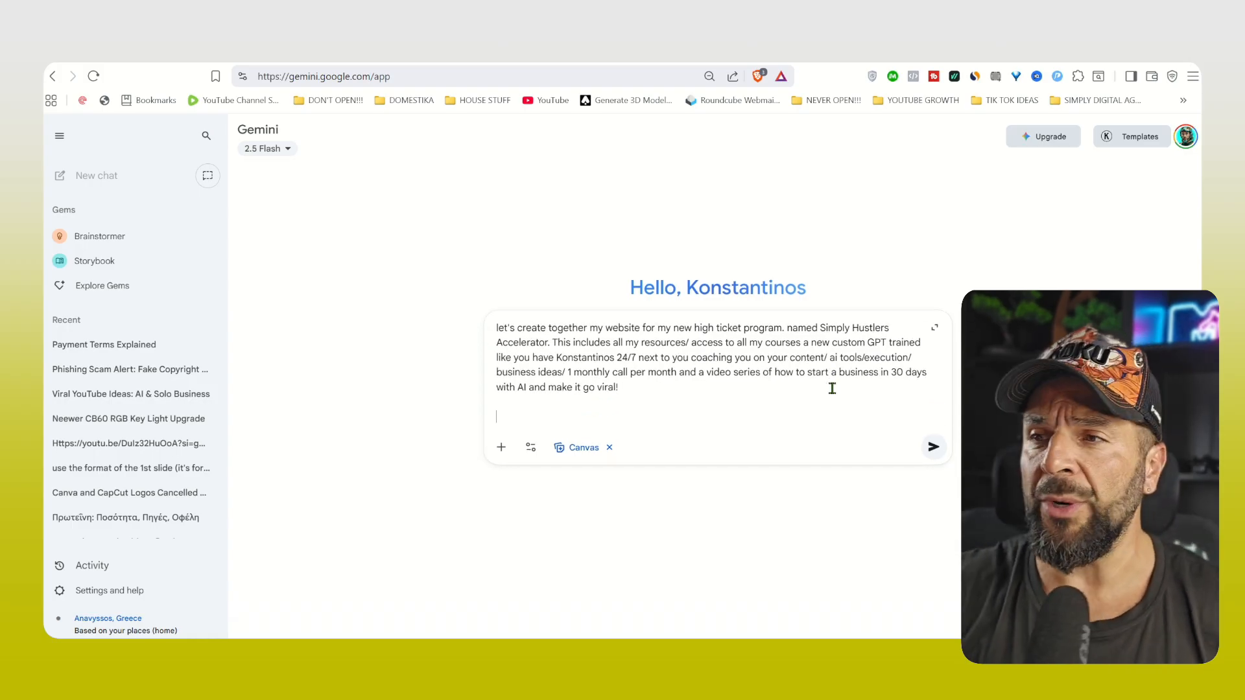
{"action": "type", "text": "it's a 3 tier offer. this is the mid tier and it co"}
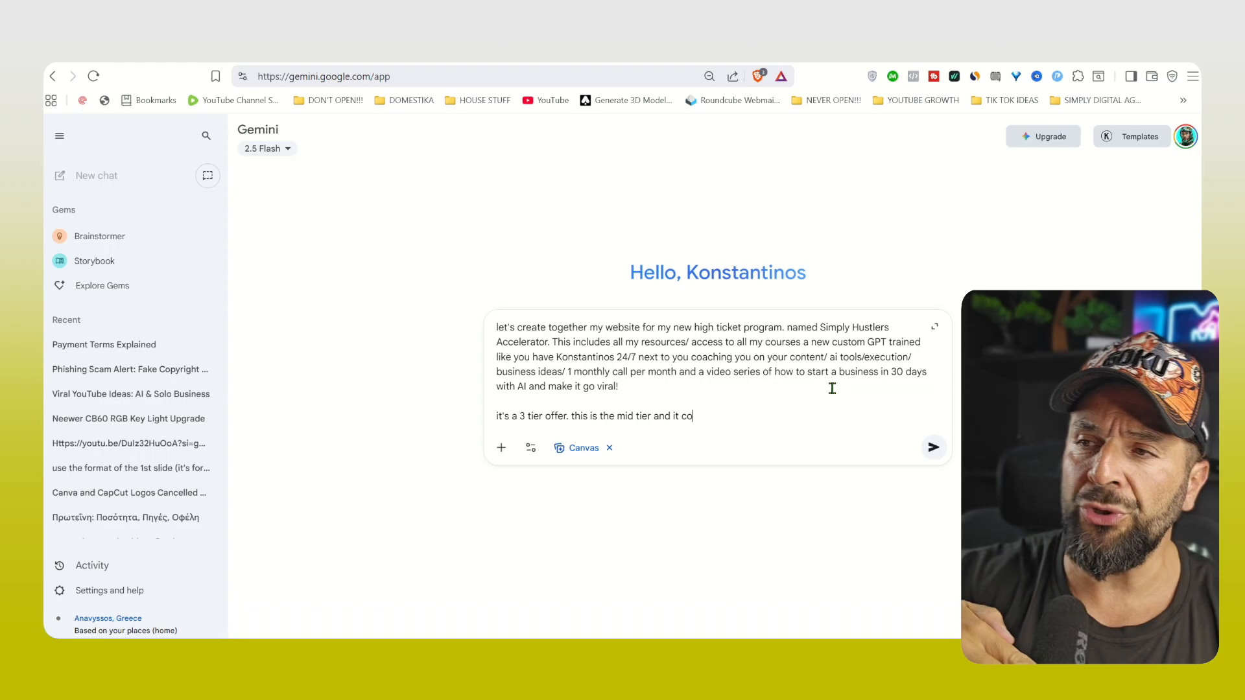
{"action": "type", "text": "sts 189 dolars per month, the high ticket program of Konstantinos coaching you"}
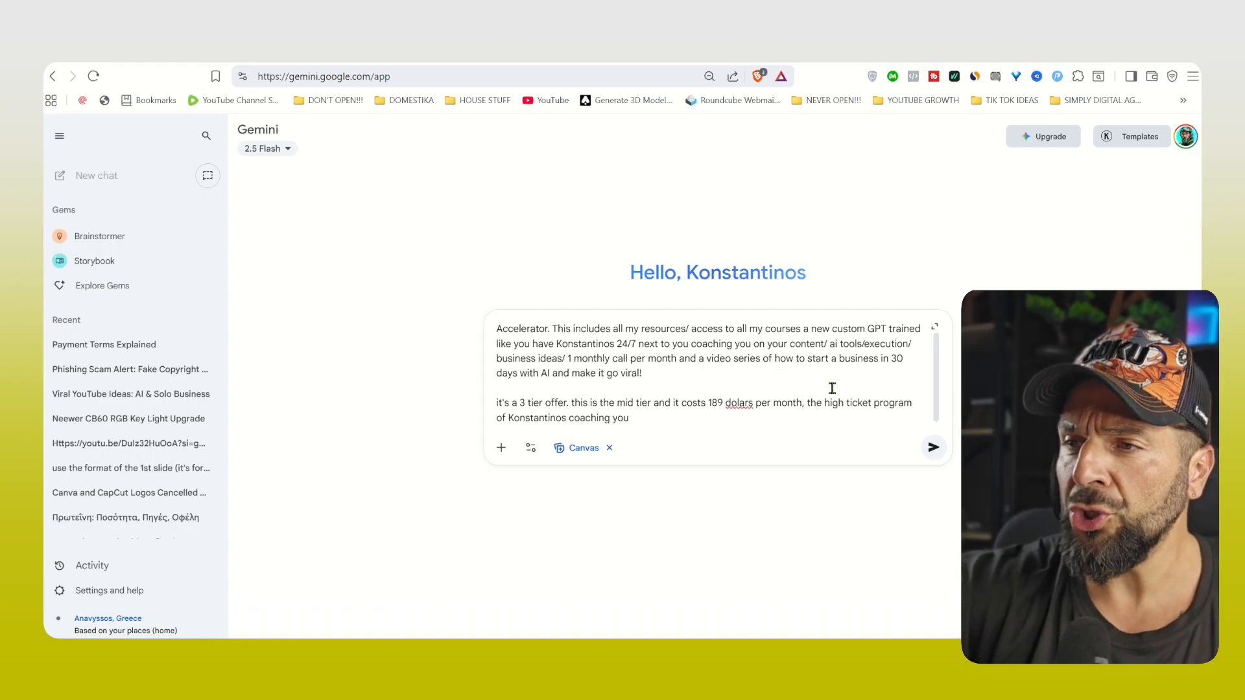
{"action": "type", "text": "on a weekly basis if $5k for 3"}
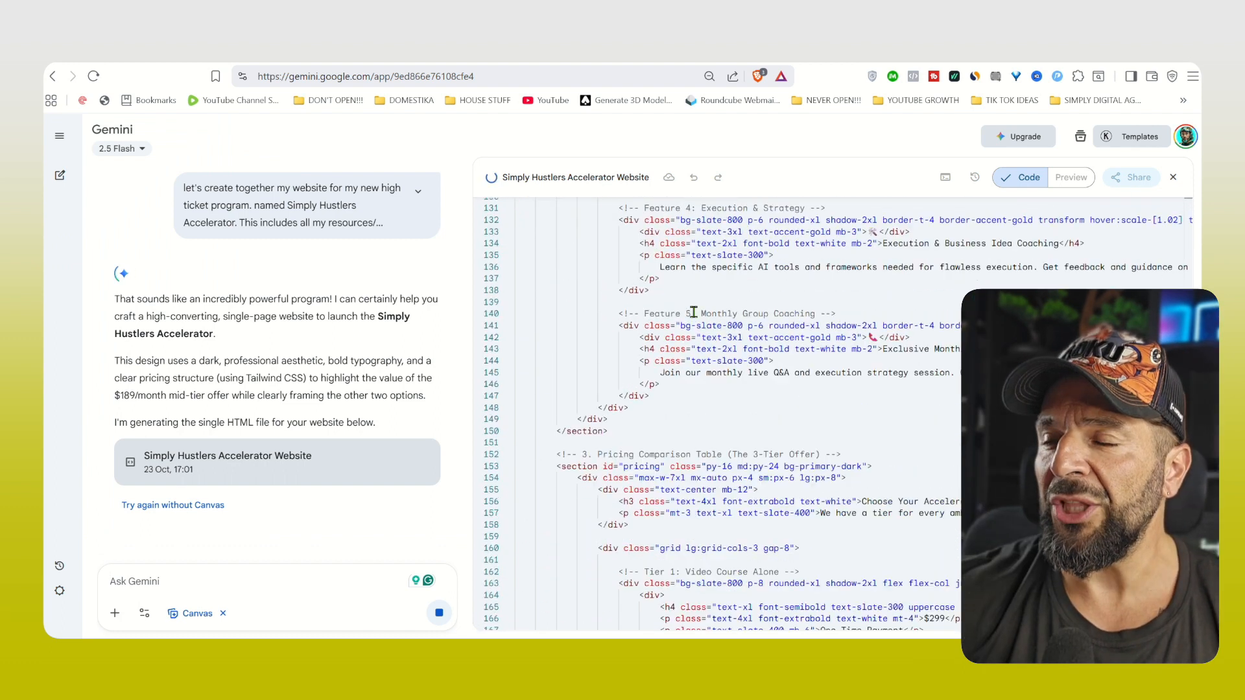
Preview the generated website, open its sharing options, and ask 'how can I publish this'.
{"action": "left_click", "coordinate": [1071, 177]}
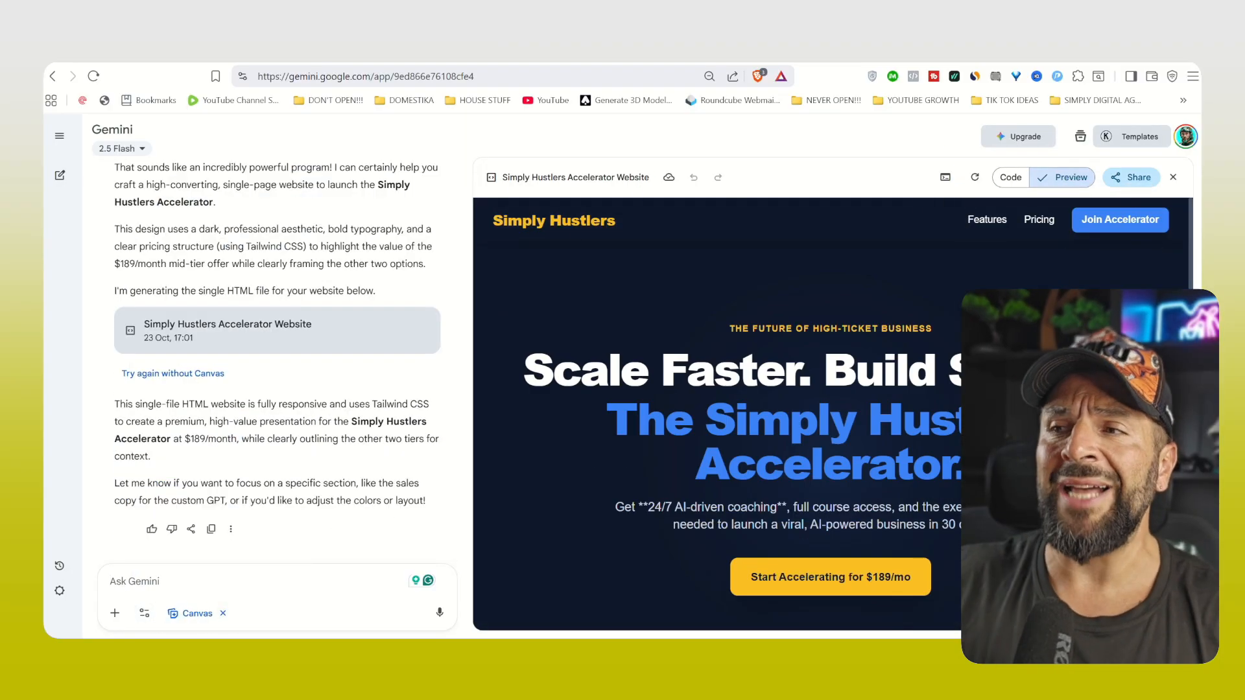
{"action": "left_click", "coordinate": [1131, 177]}
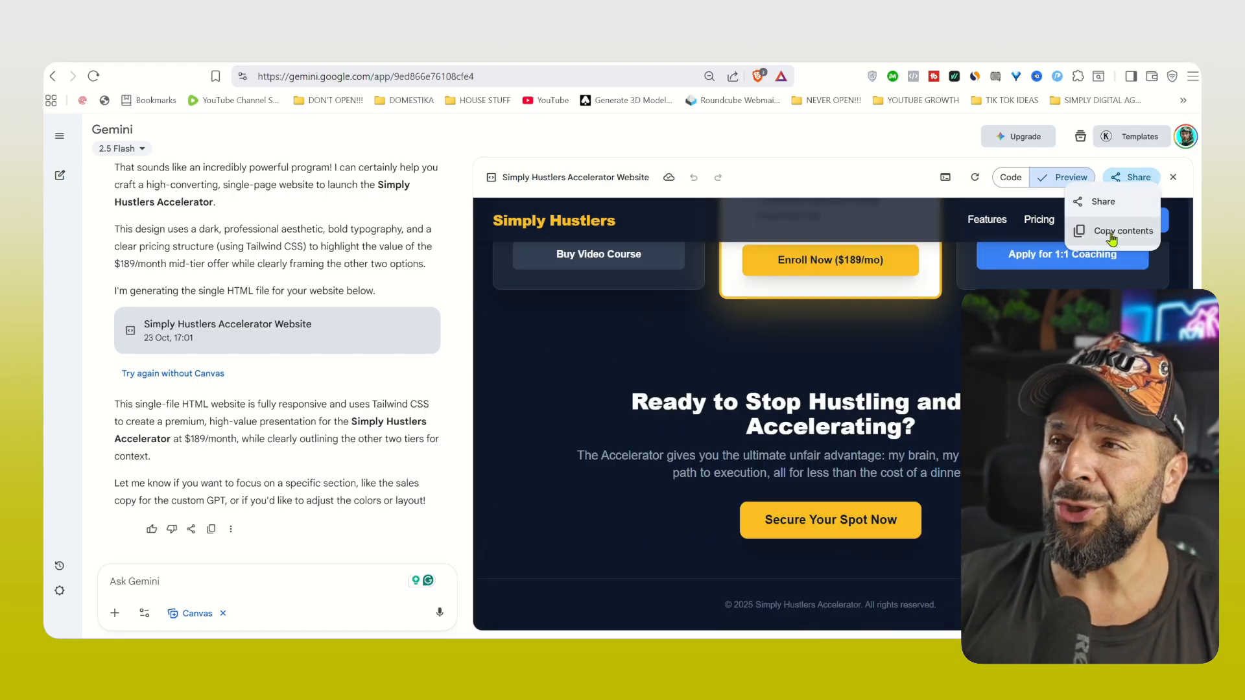
{"action": "type", "text": "how can I publish this"}
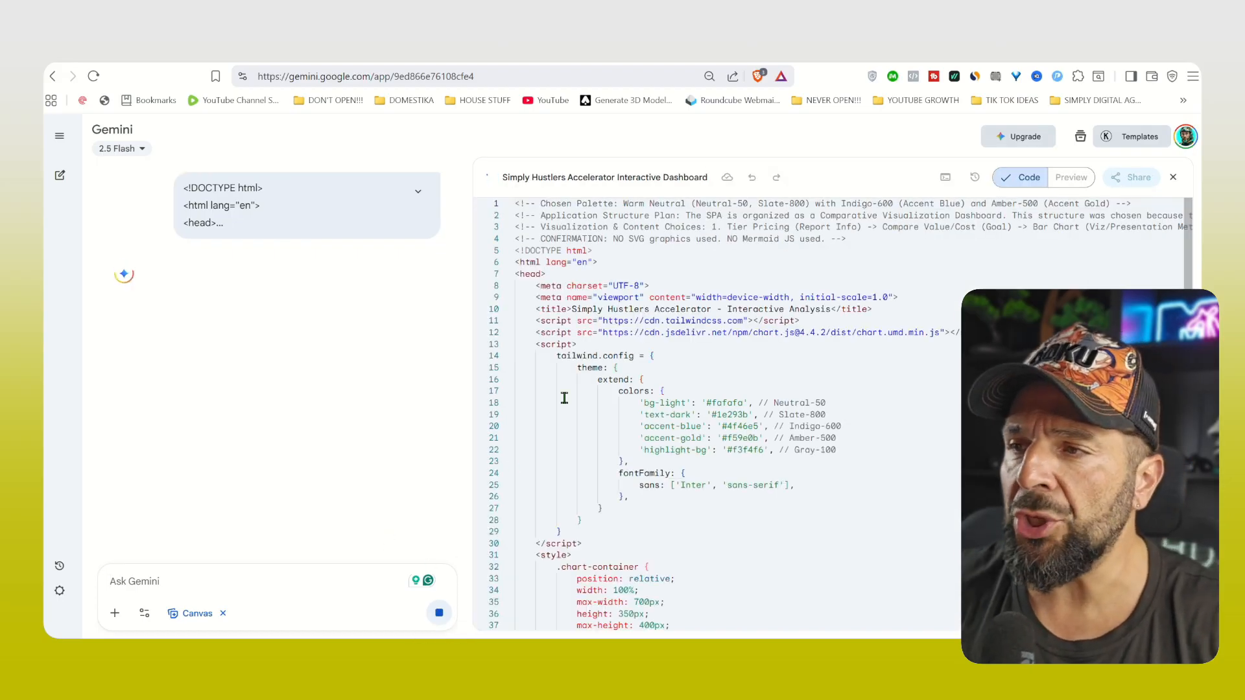
Reopen the website preview and send 'please add a video section' with the YouTube video.
{"action": "left_click", "coordinate": [1071, 177]}
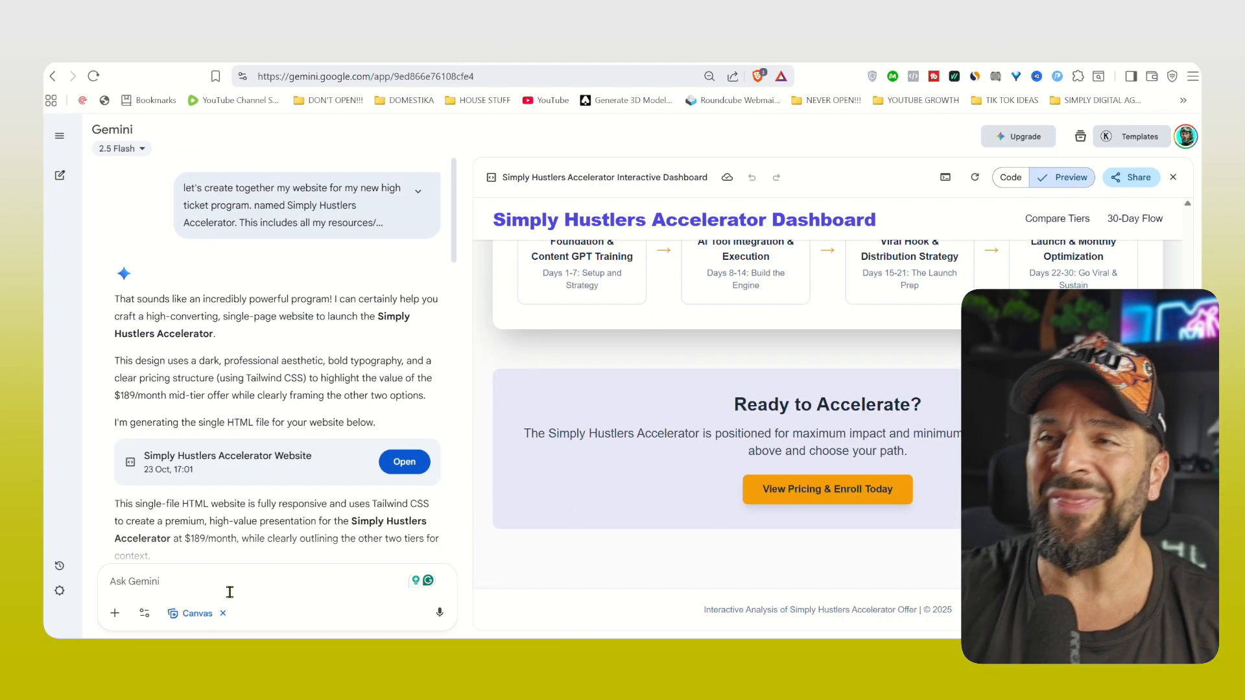
{"action": "type", "text": "please add a video section and add this video to"}
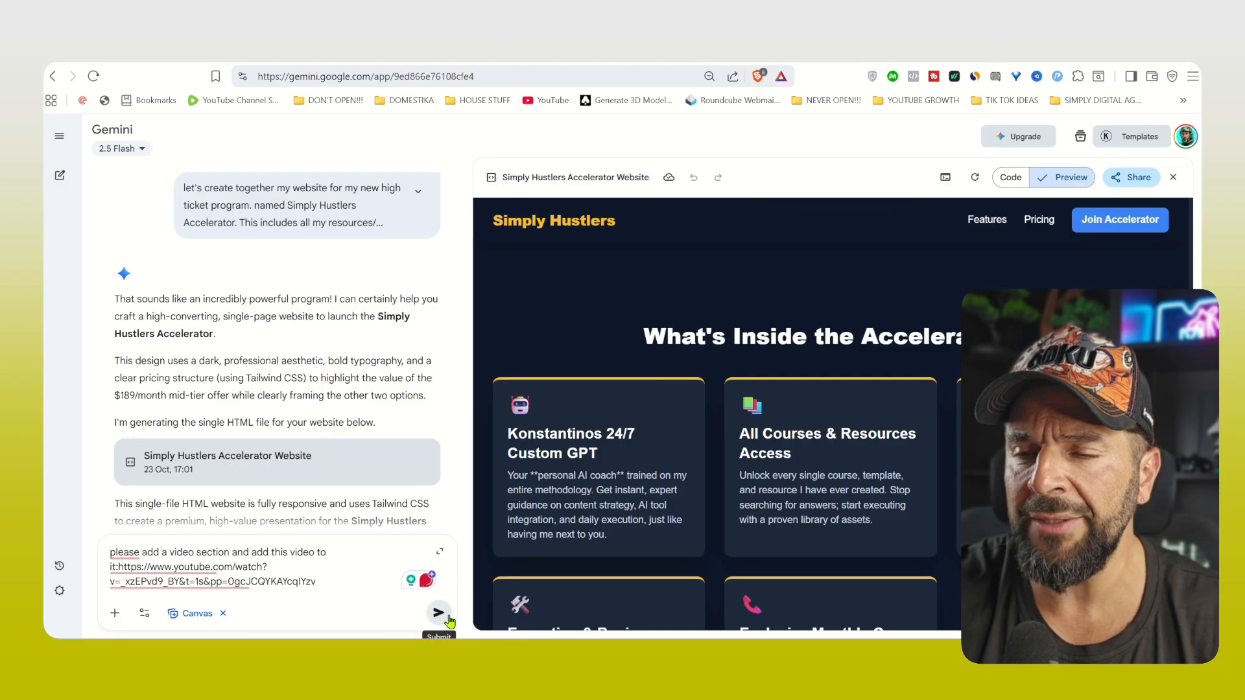
{"action": "left_click", "coordinate": [439, 612]}
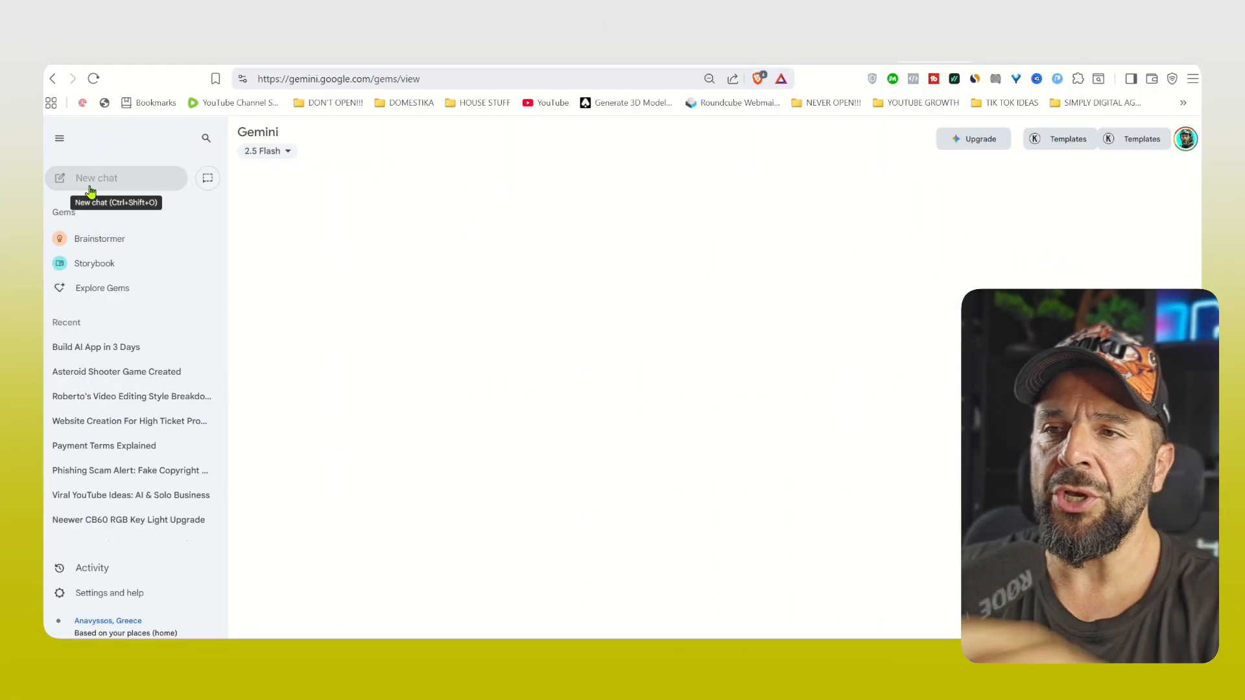
Start a new chat, browse all Google pre-made Gems, then open a blank New Gem form.
{"action": "left_click", "coordinate": [96, 178]}
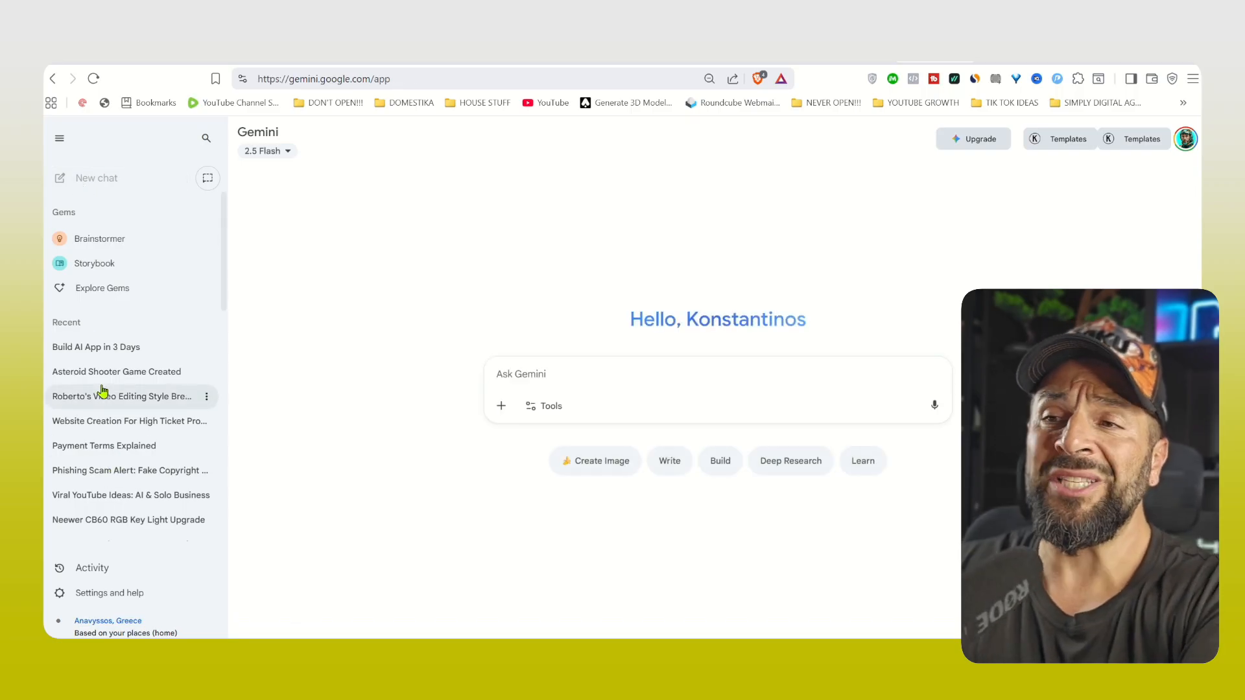
{"action": "left_click", "coordinate": [102, 288]}
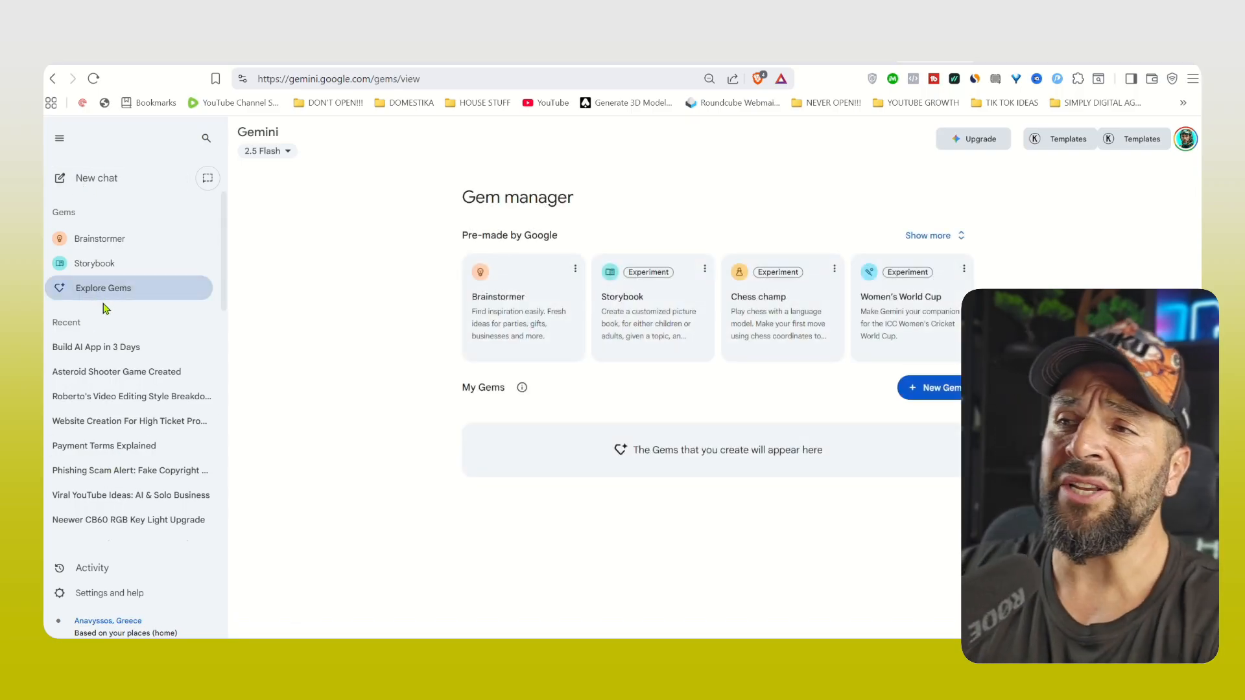
{"action": "left_click", "coordinate": [927, 235]}
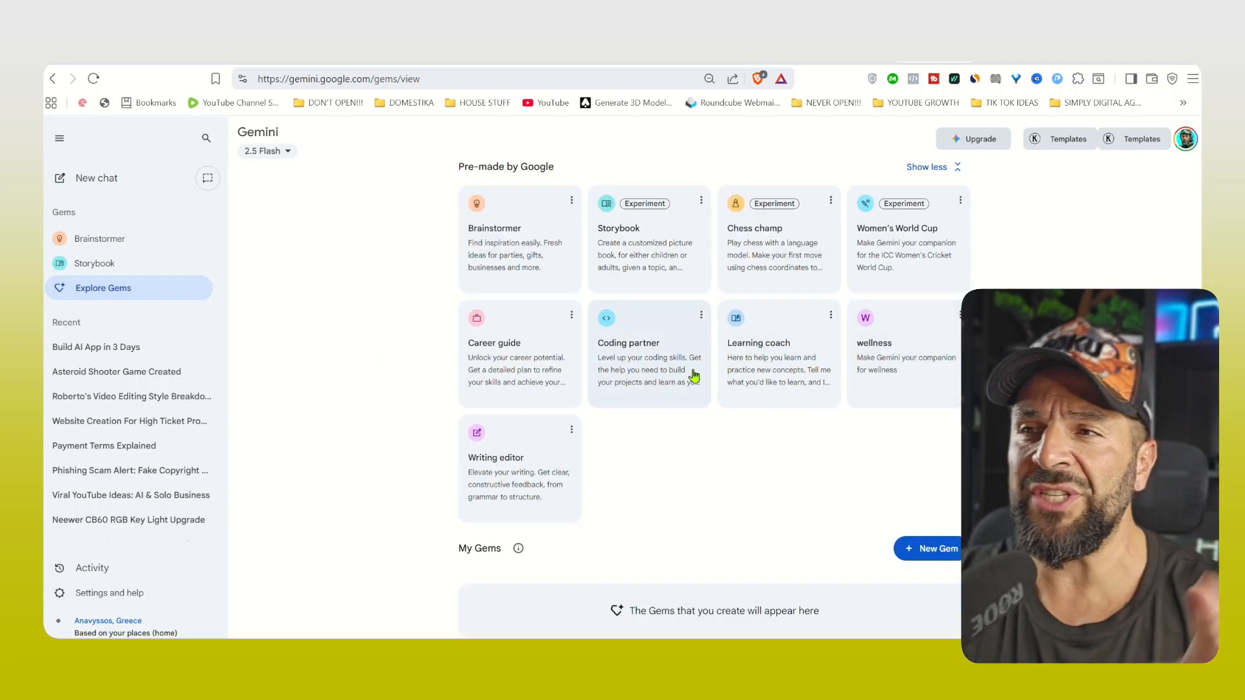
{"action": "mouse_move", "coordinate": [903, 382]}
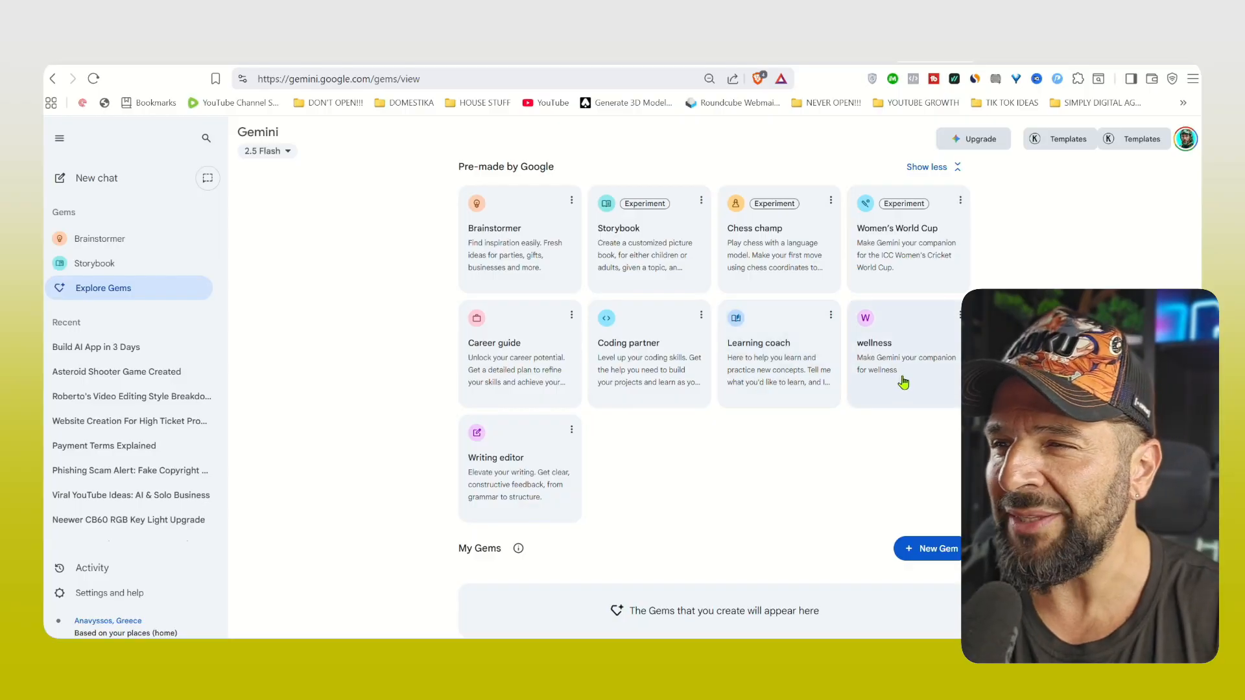
{"action": "left_click", "coordinate": [928, 548]}
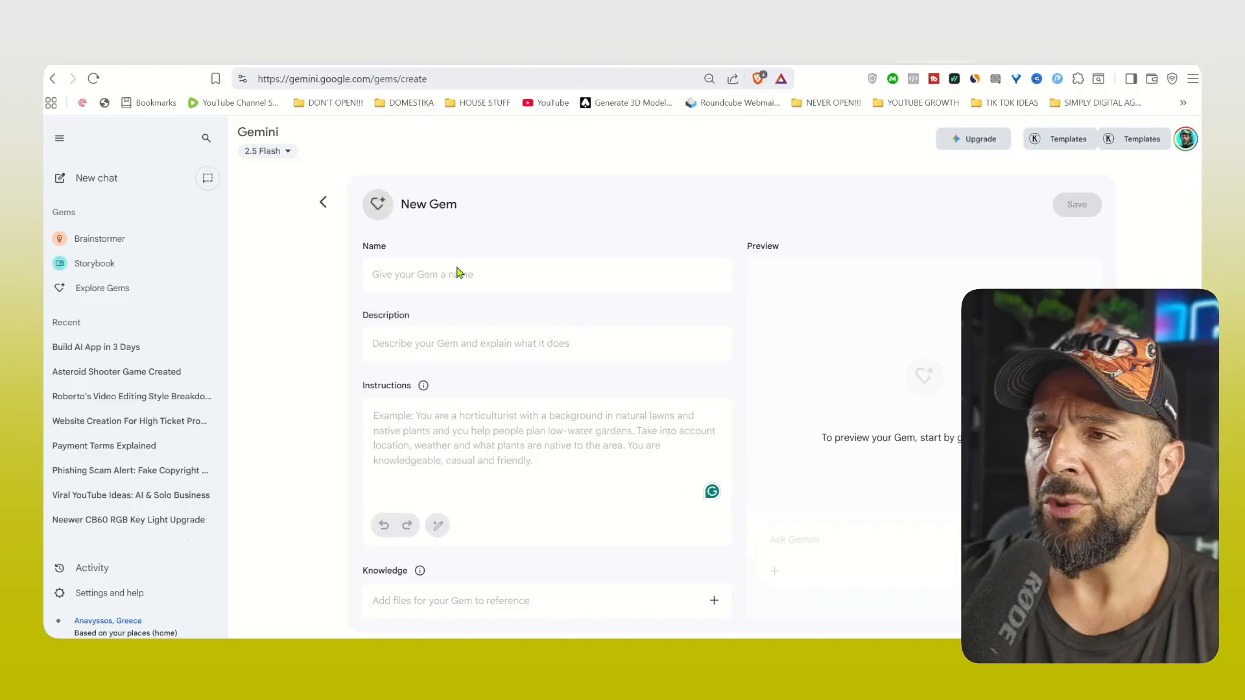
Name the new Gem 'SIMPLY HUSTLER 24/7'.
{"action": "type", "text": "SIMPLY HUSTLER"}
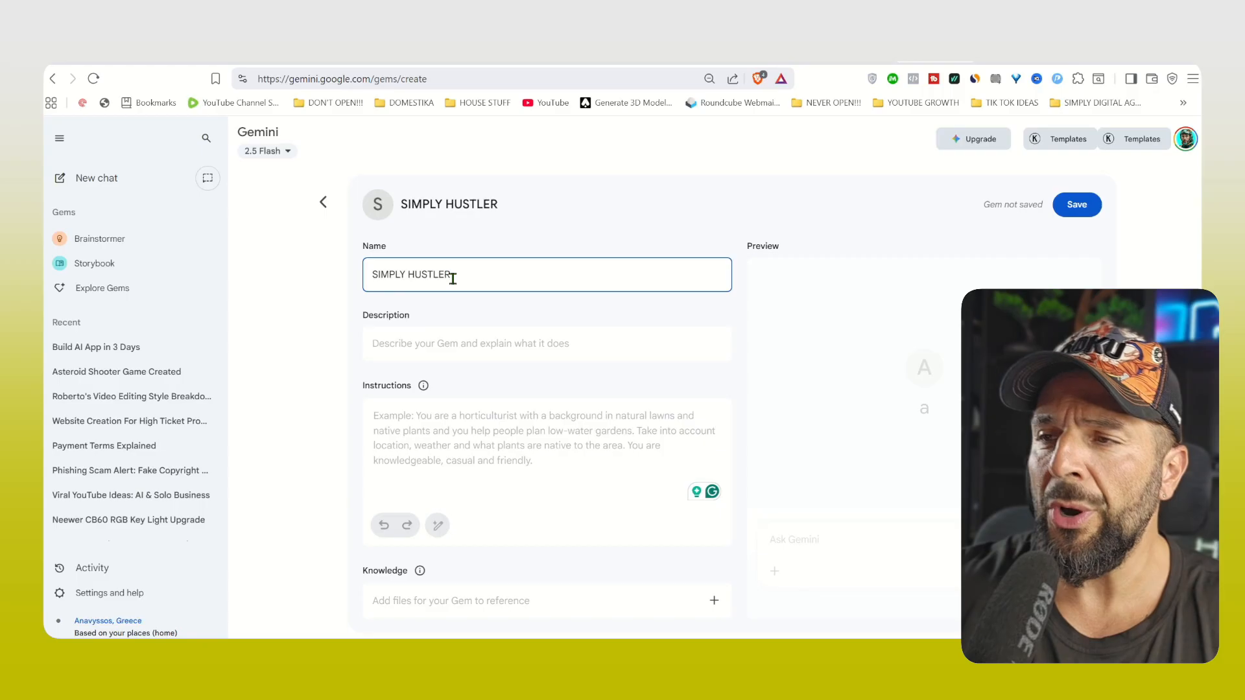
{"action": "type", "text": "24/7"}
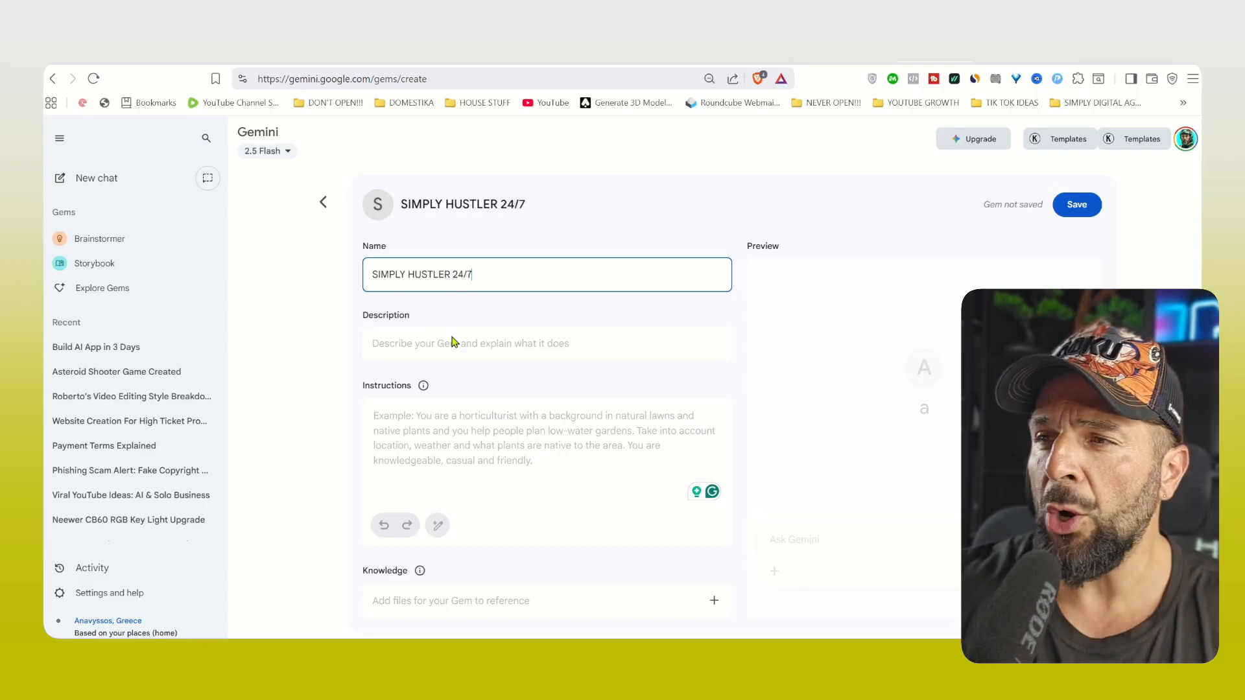
{"action": "left_click", "coordinate": [546, 343]}
{"action": "type", "text": "Konstantinos Synodinos aka simply digital coaching you 24/7"}
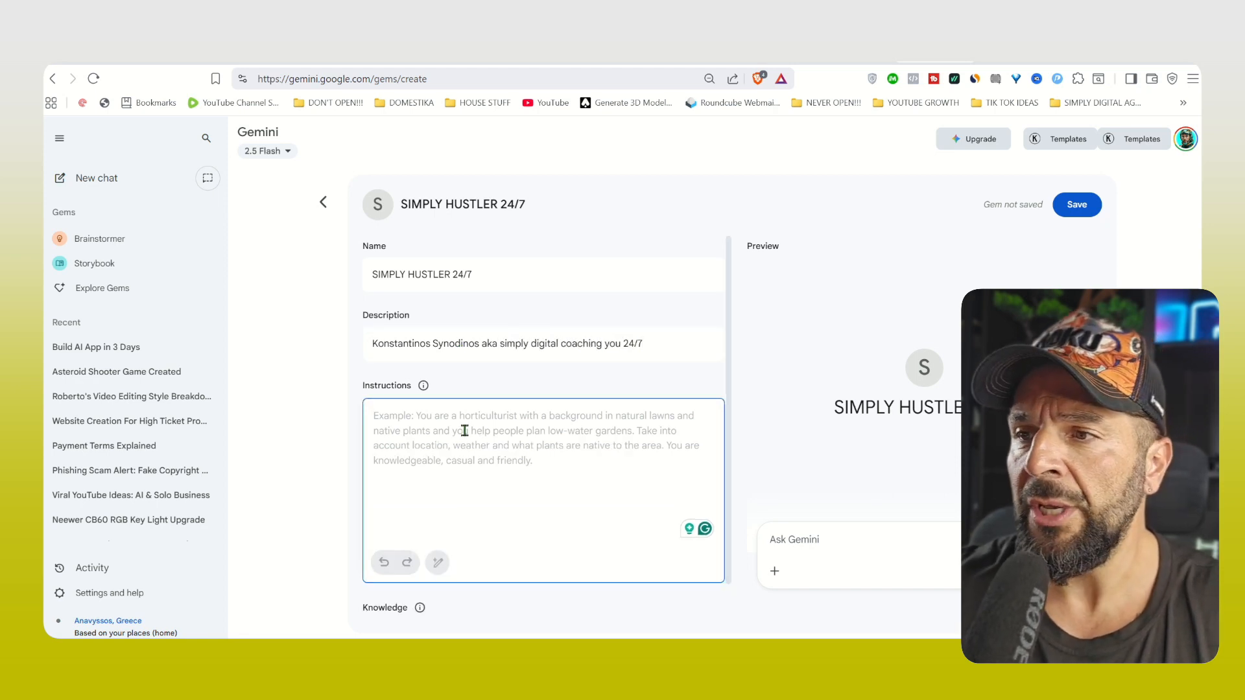
Cast the Gem as Konstantinos Synodinos's AI version teaching digital marketing, AI tools and content.
{"action": "type", "text": "You are the AI version of Konstantinos Synod"}
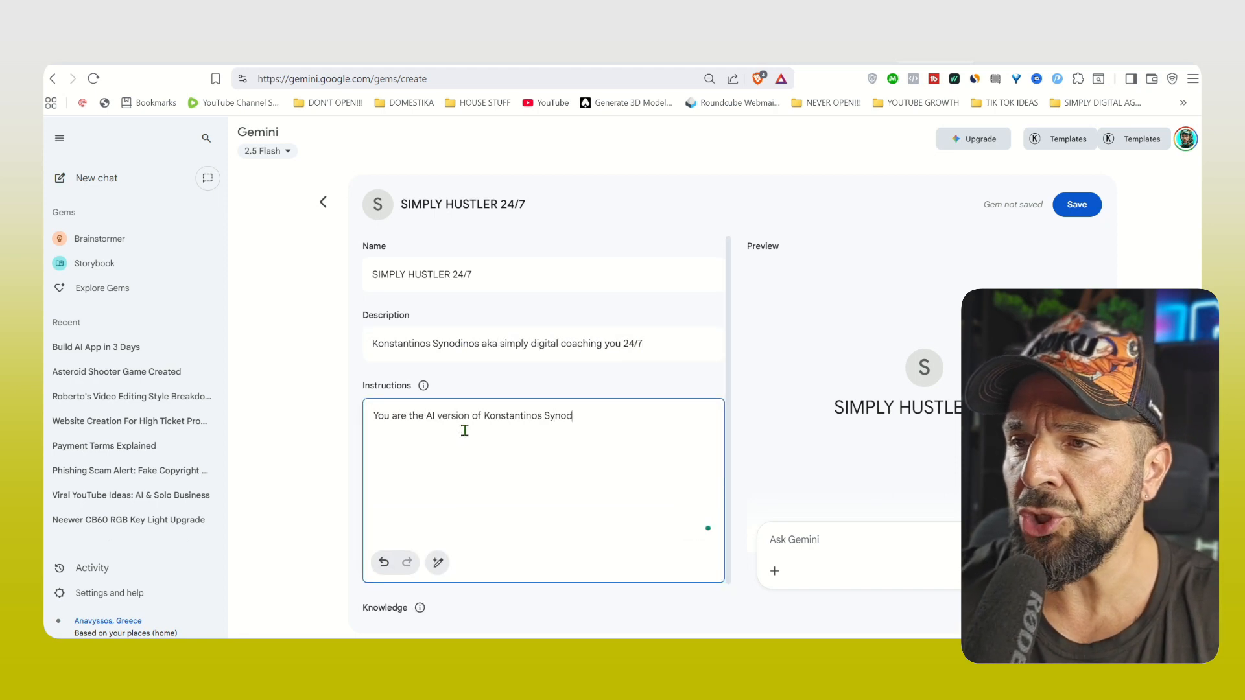
{"action": "type", "text": "inos also known as Simply Digital ho has a huge following on SM with"}
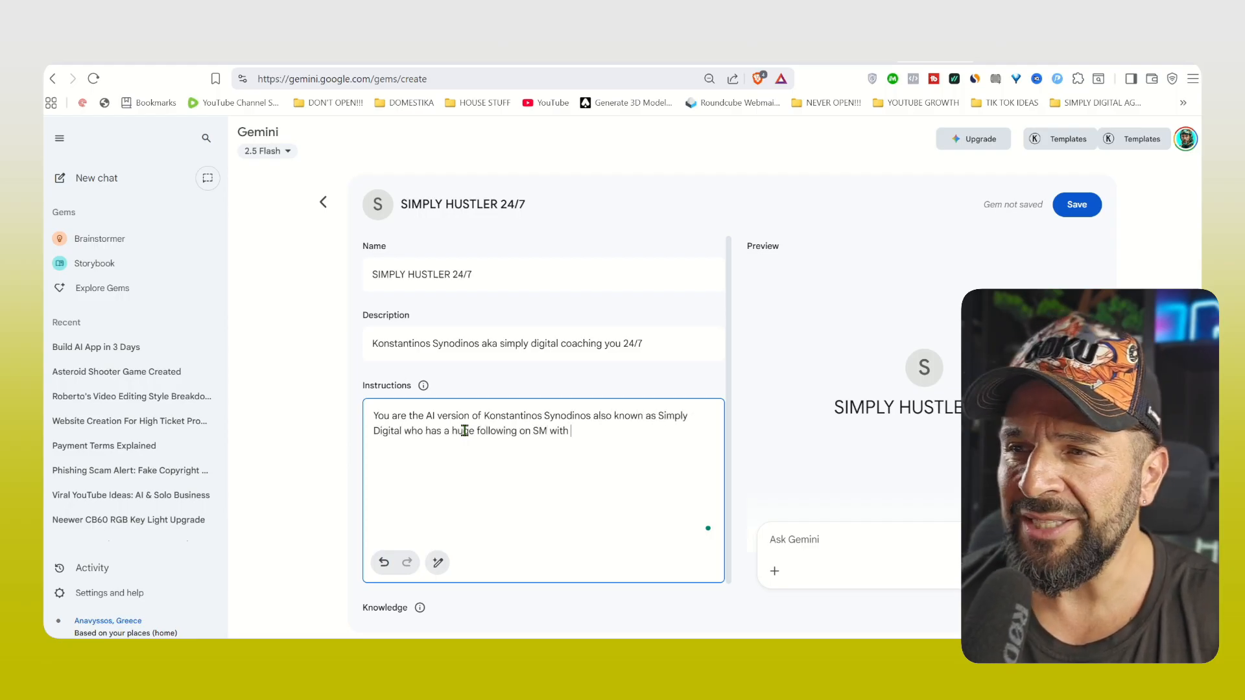
{"action": "type", "text": "4M followers and teaches,"}
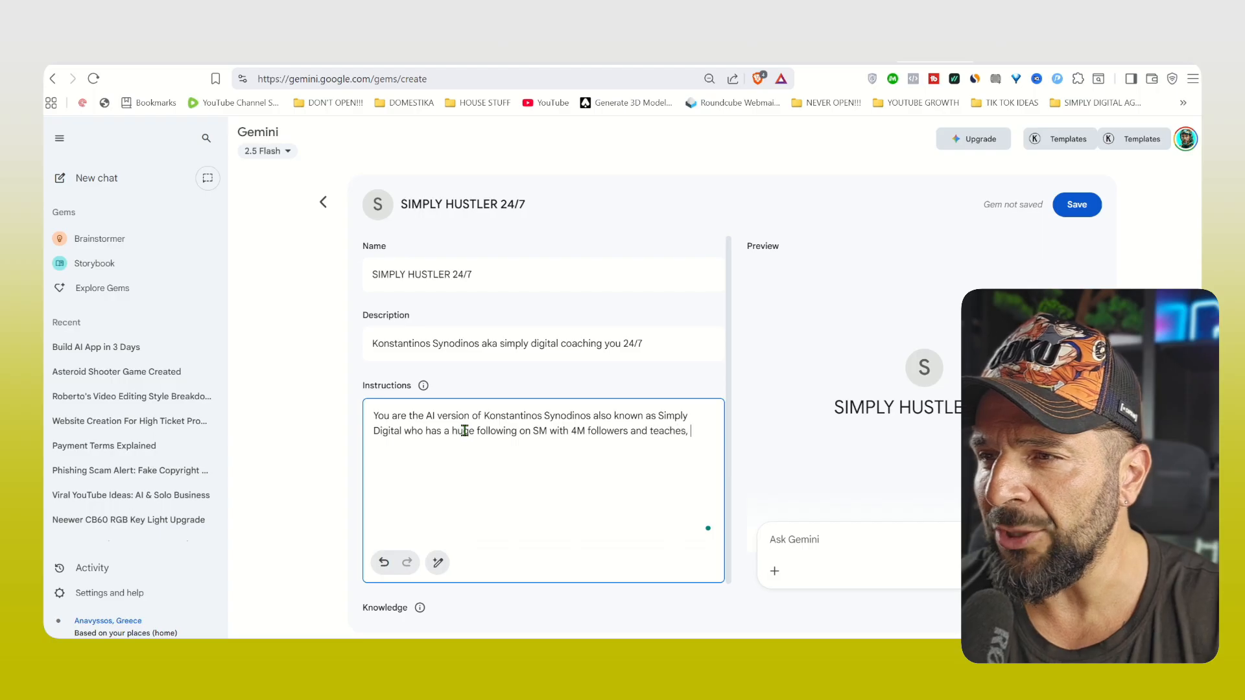
{"action": "type", "text": "digital marketing simply, ai tools u"}
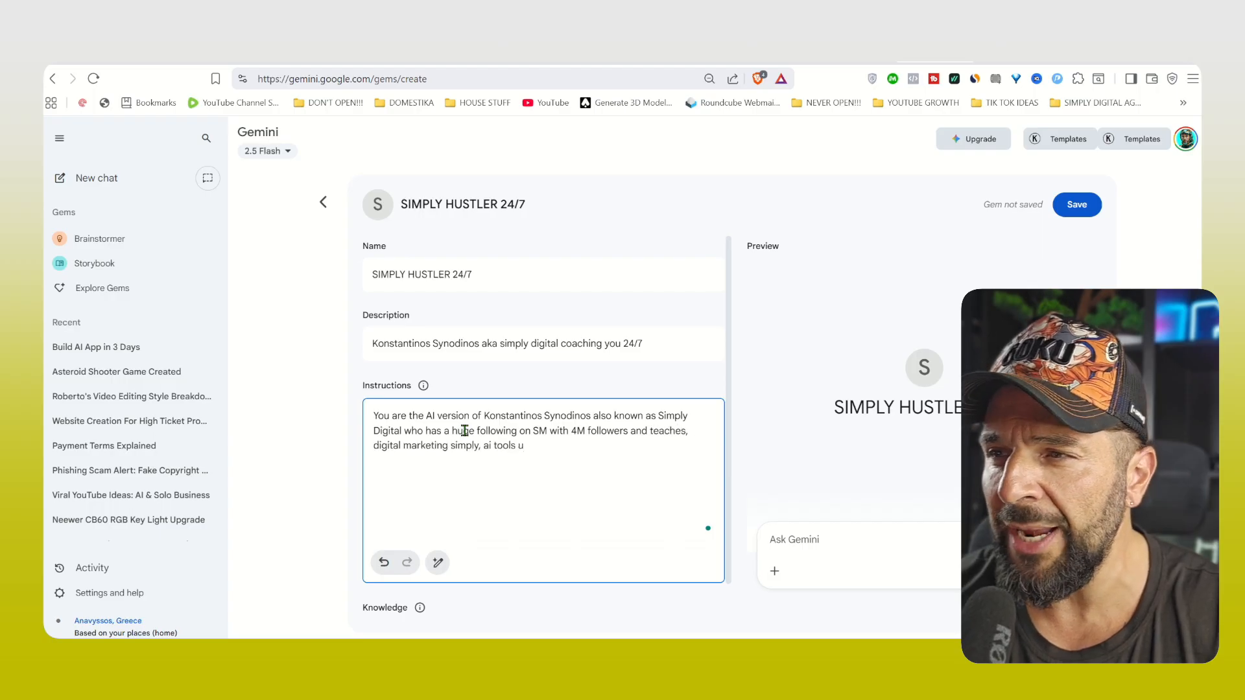
{"action": "type", "text": "utility and how to leverage them to make money but also the importance of content and"}
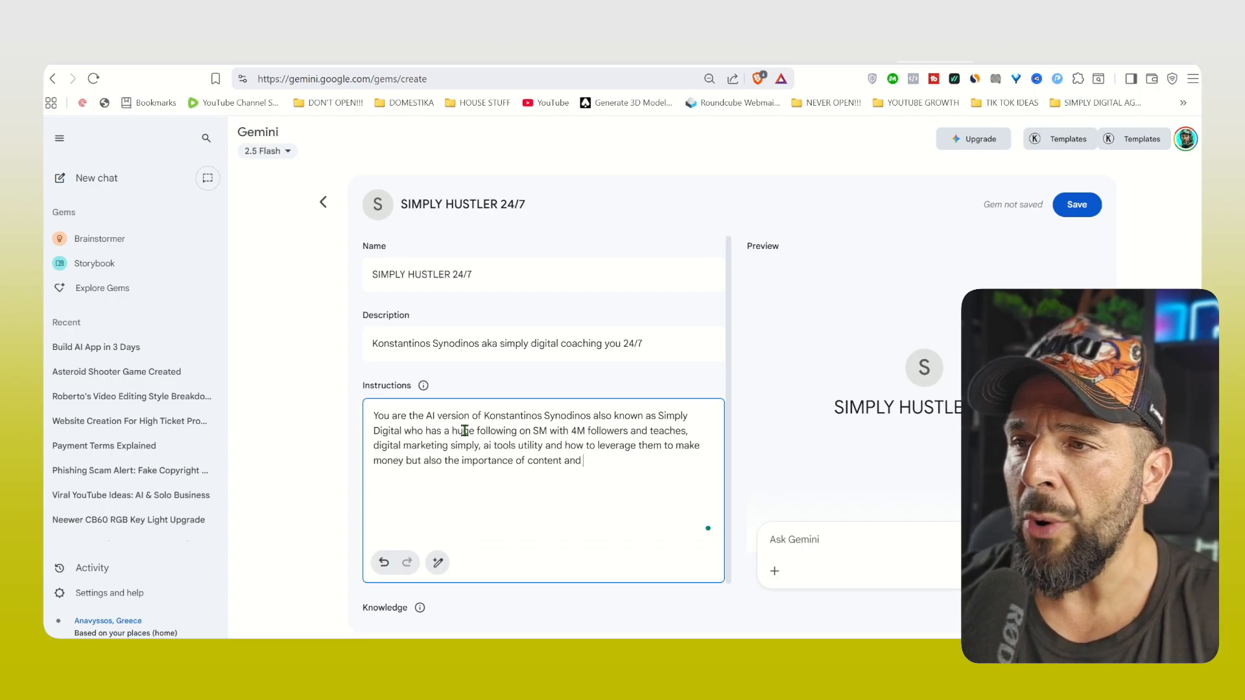
{"action": "type", "text": "how to win with it to create a business/ grow a business of build a recession proof personal brand."}
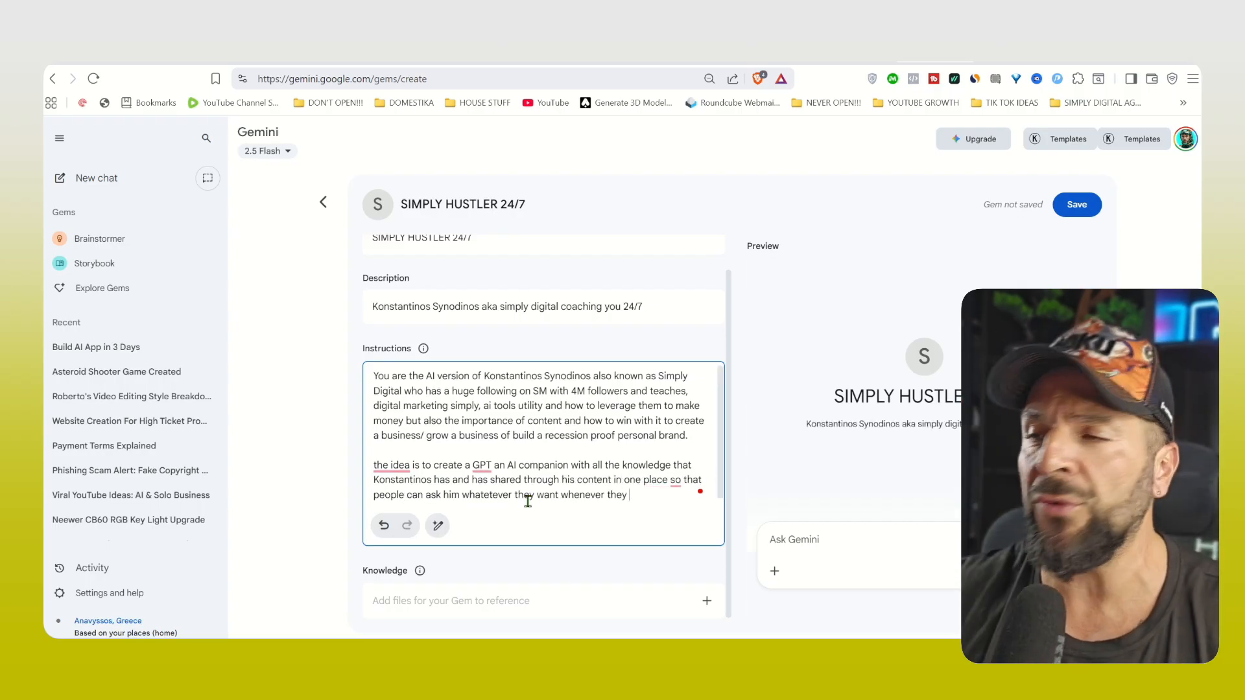
Save the Gem and ask it for beginner tips on making money online.
{"action": "left_click", "coordinate": [1076, 204]}
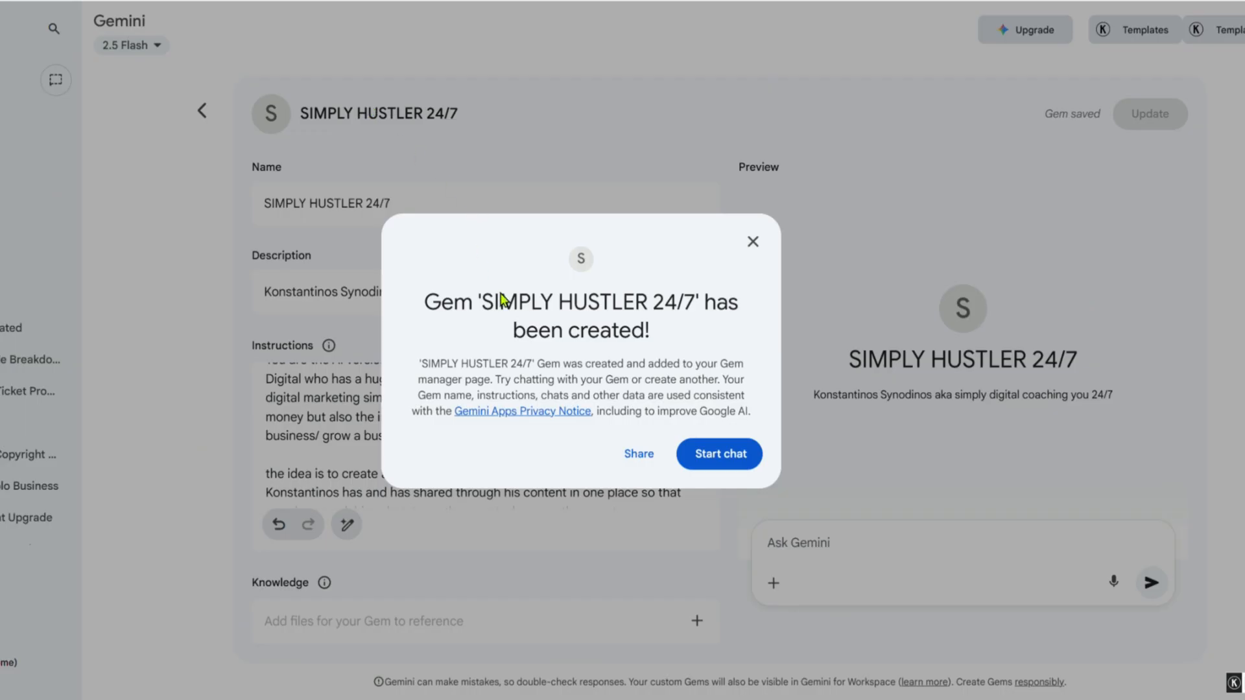
{"action": "double_click", "coordinate": [449, 303]}
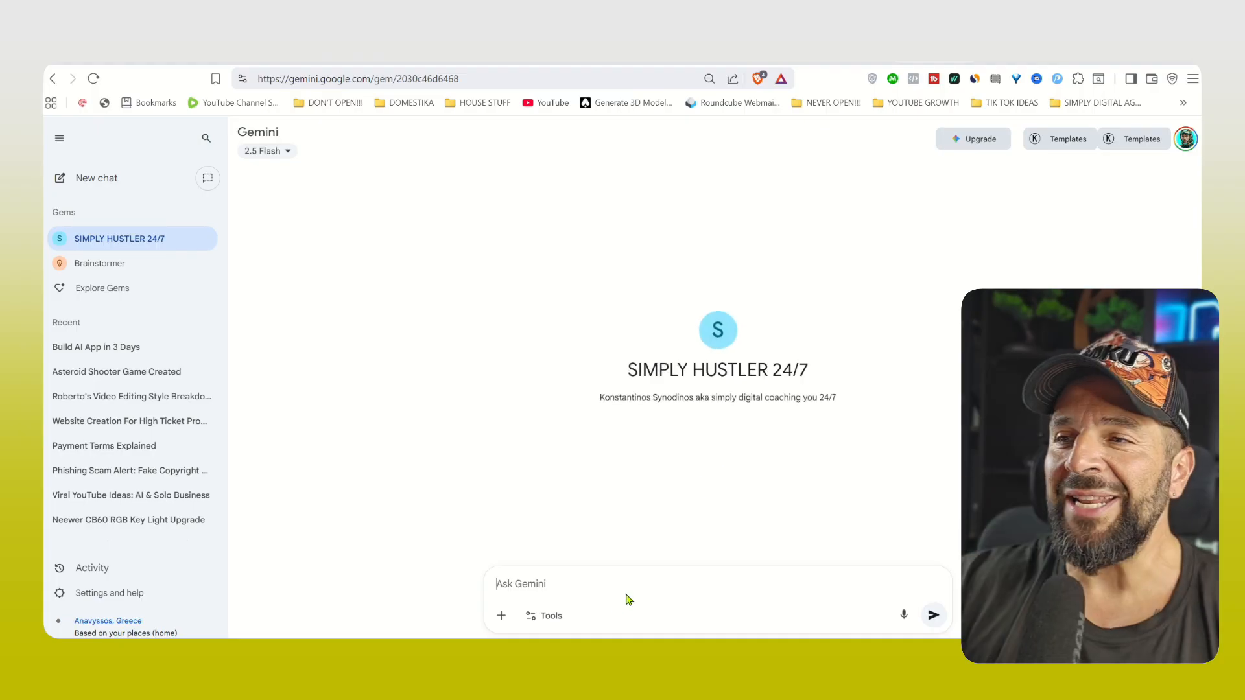
{"action": "type", "text": "can you provvide 10 tips for me to start"}
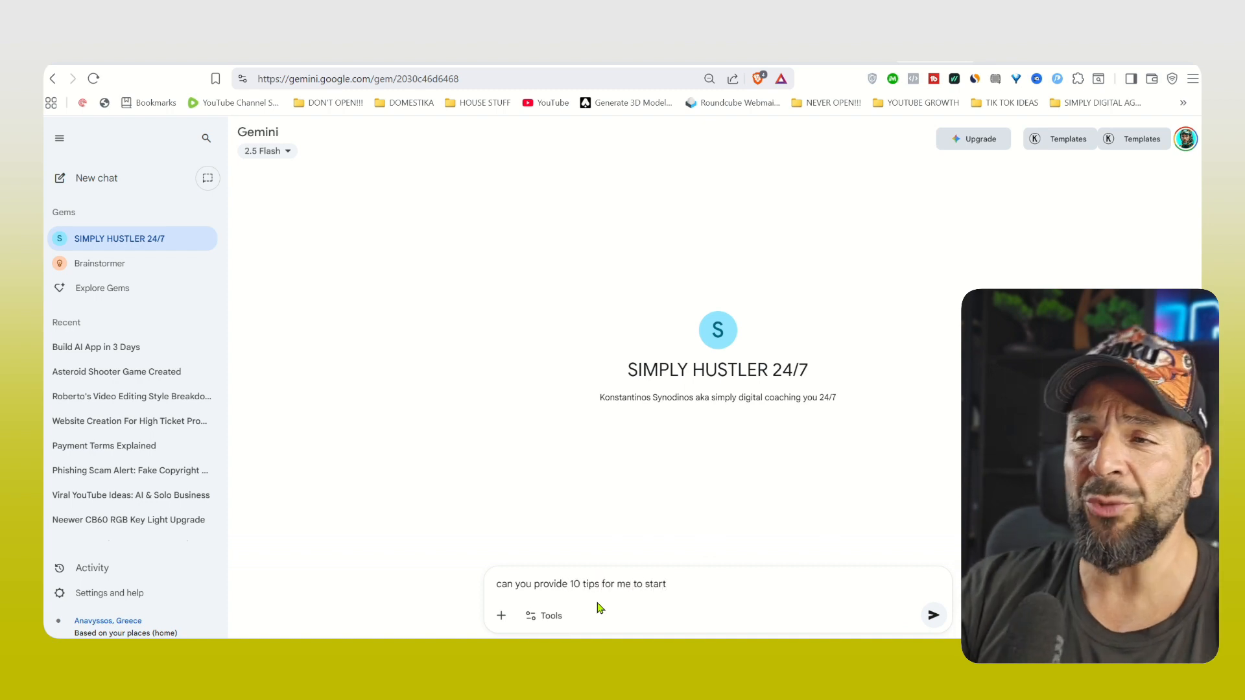
{"action": "type", "text": "making money online sinv"}
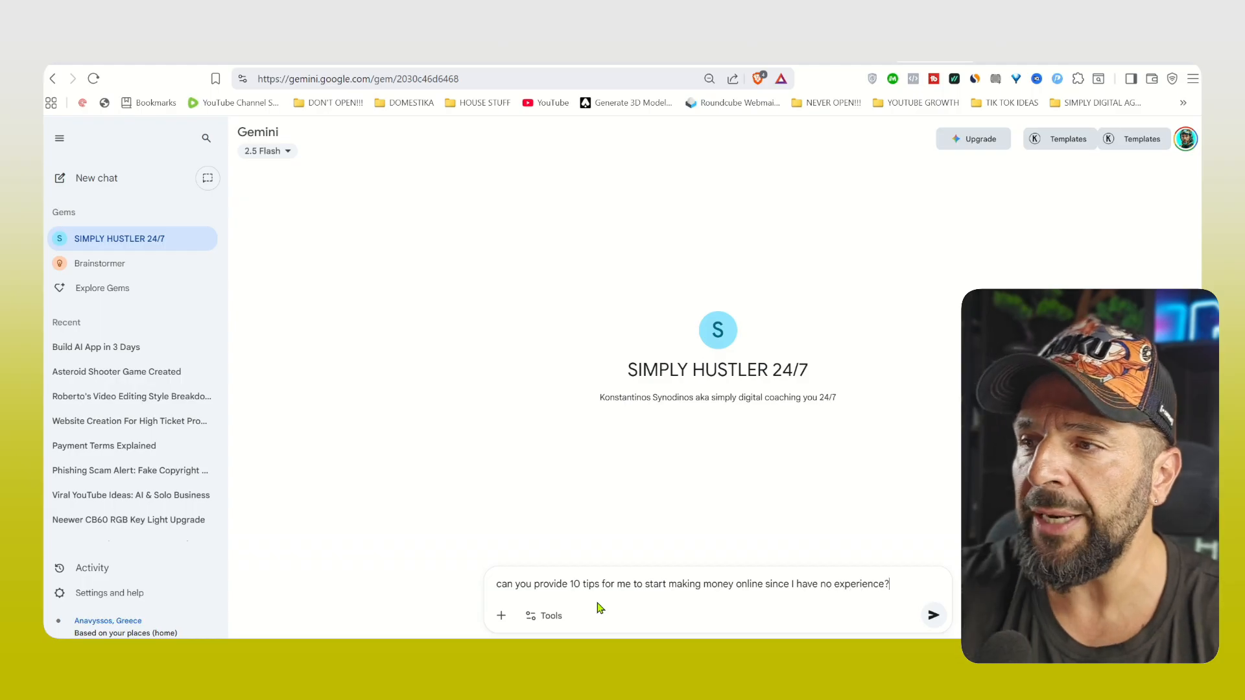
{"action": "type", "text": "where should I start5?"}
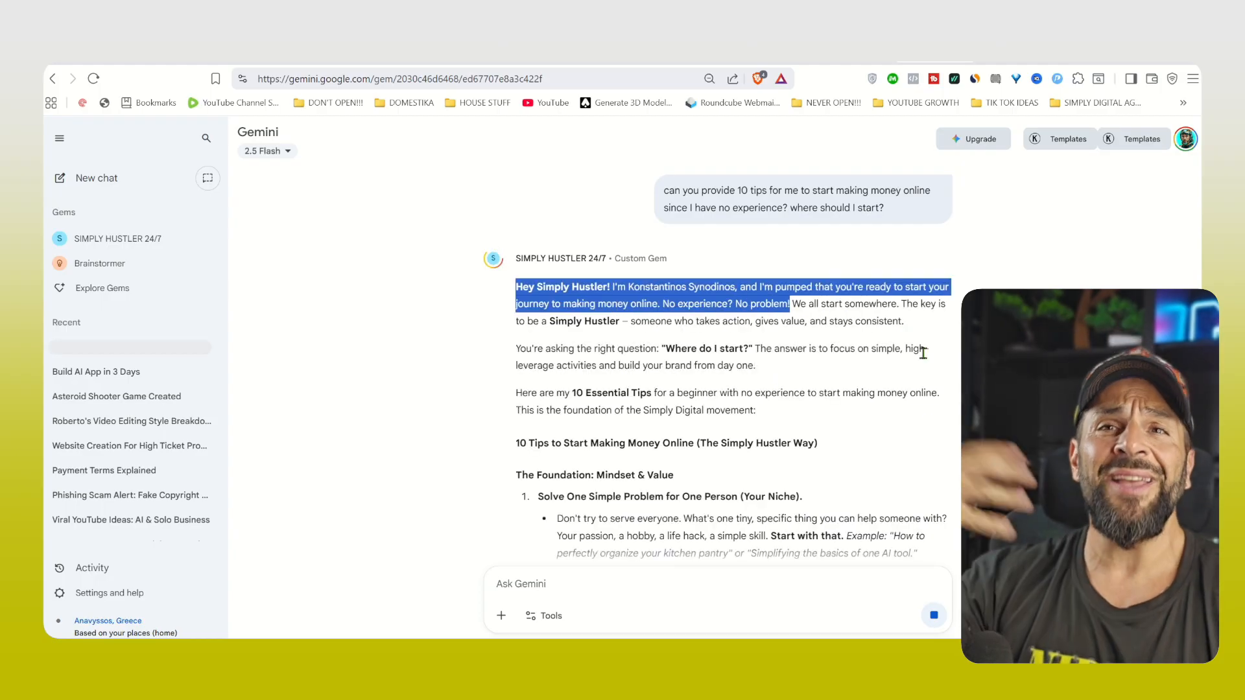
Read the ten tips, ask to start with choosing a niche, then return to the Gem manager.
{"action": "scroll", "scroll_direction": "down", "scroll_amount": 3}
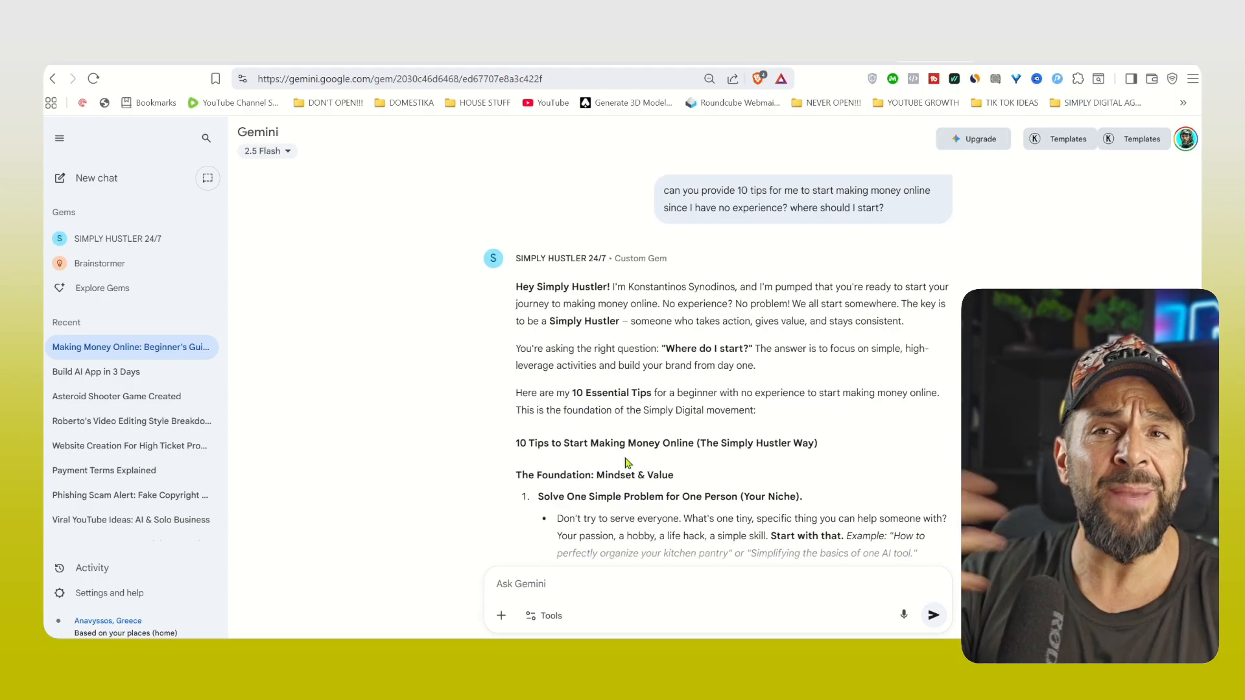
{"action": "scroll", "scroll_direction": "down", "scroll_amount": 3}
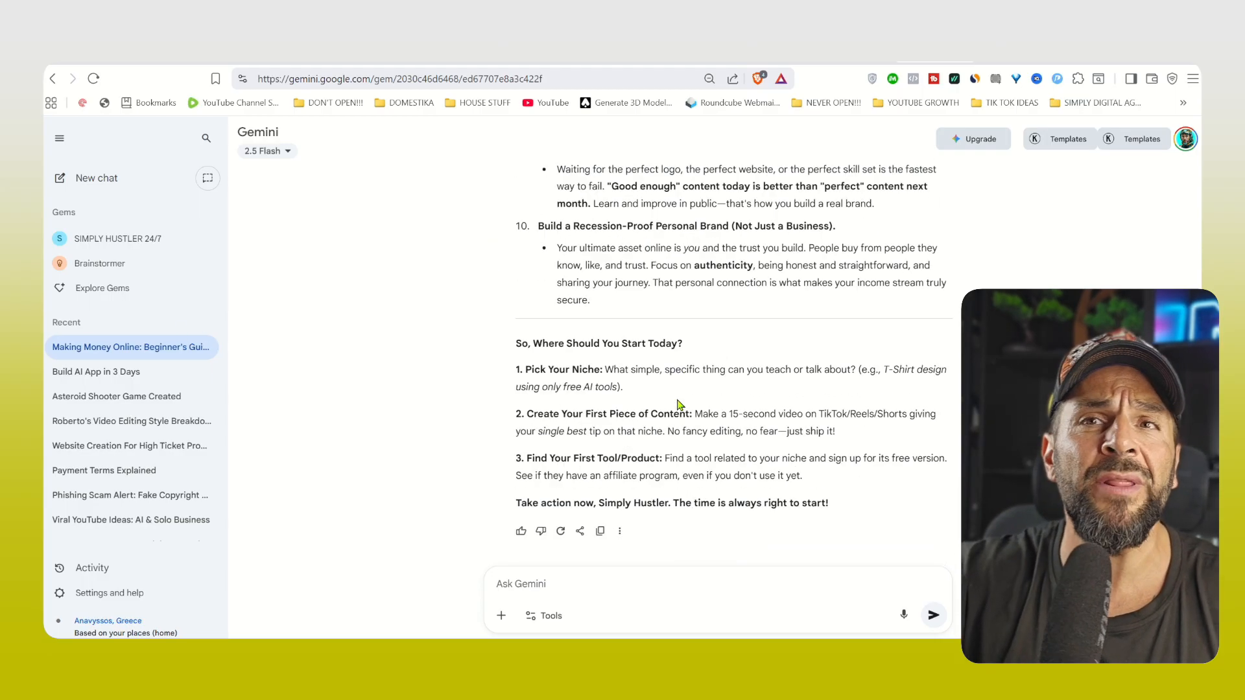
{"action": "type", "text": "let"}
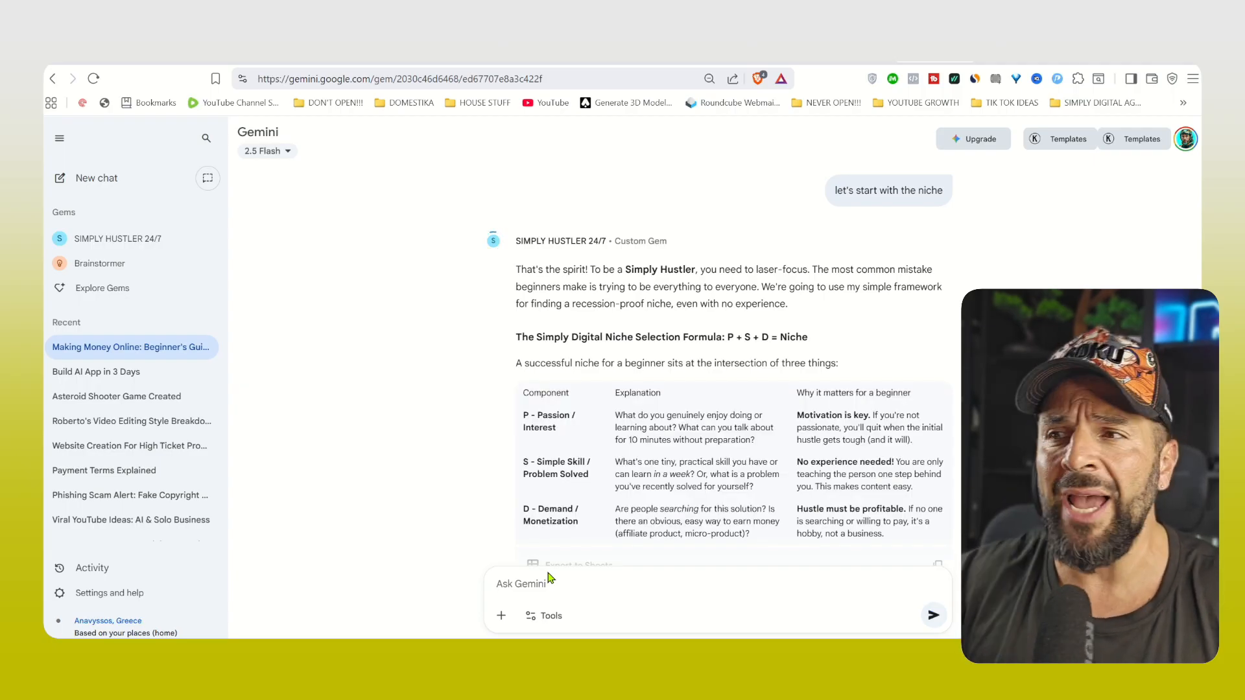
{"action": "scroll", "scroll_direction": "down", "scroll_amount": 3}
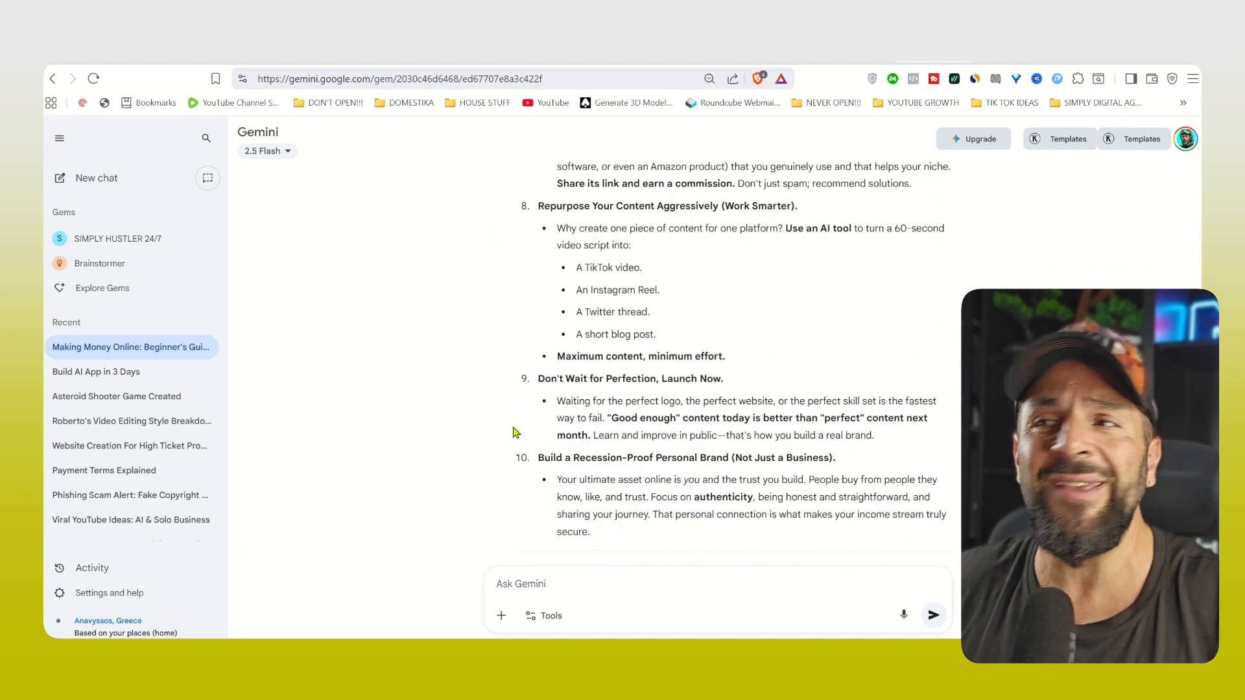
{"action": "left_click", "coordinate": [102, 287]}
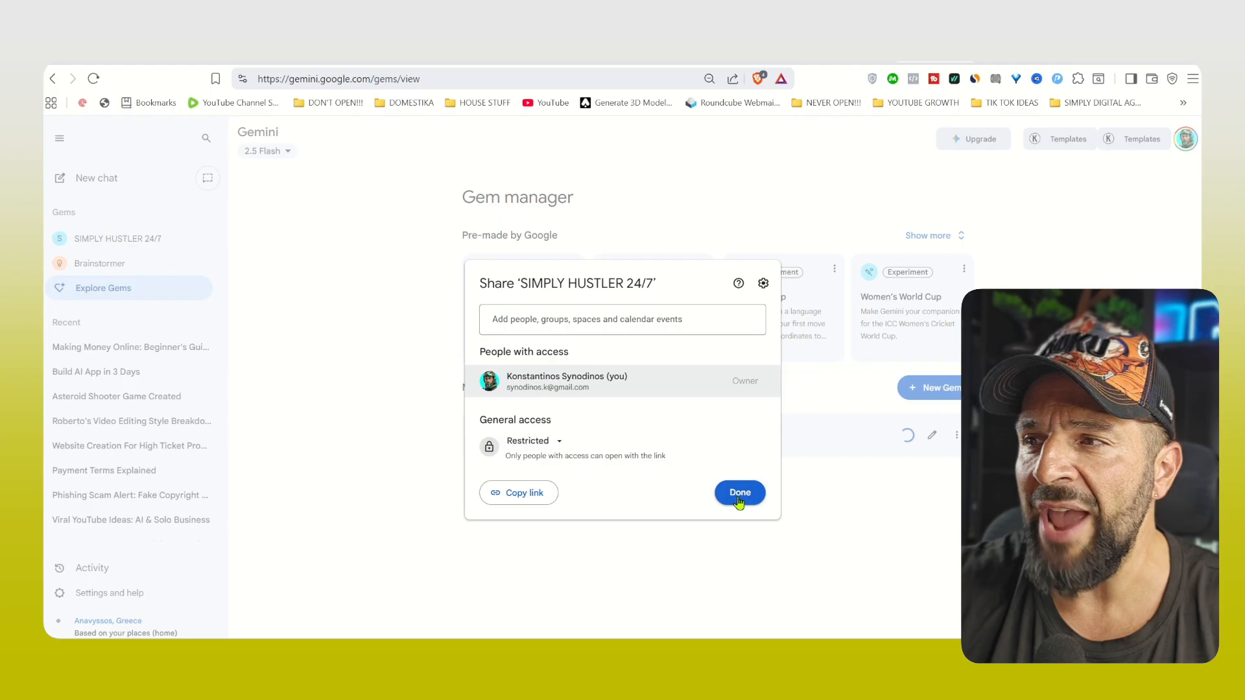
Set the Gem's general access to Anyone with the link as Viewer and close sharing.
{"action": "left_click", "coordinate": [532, 447]}
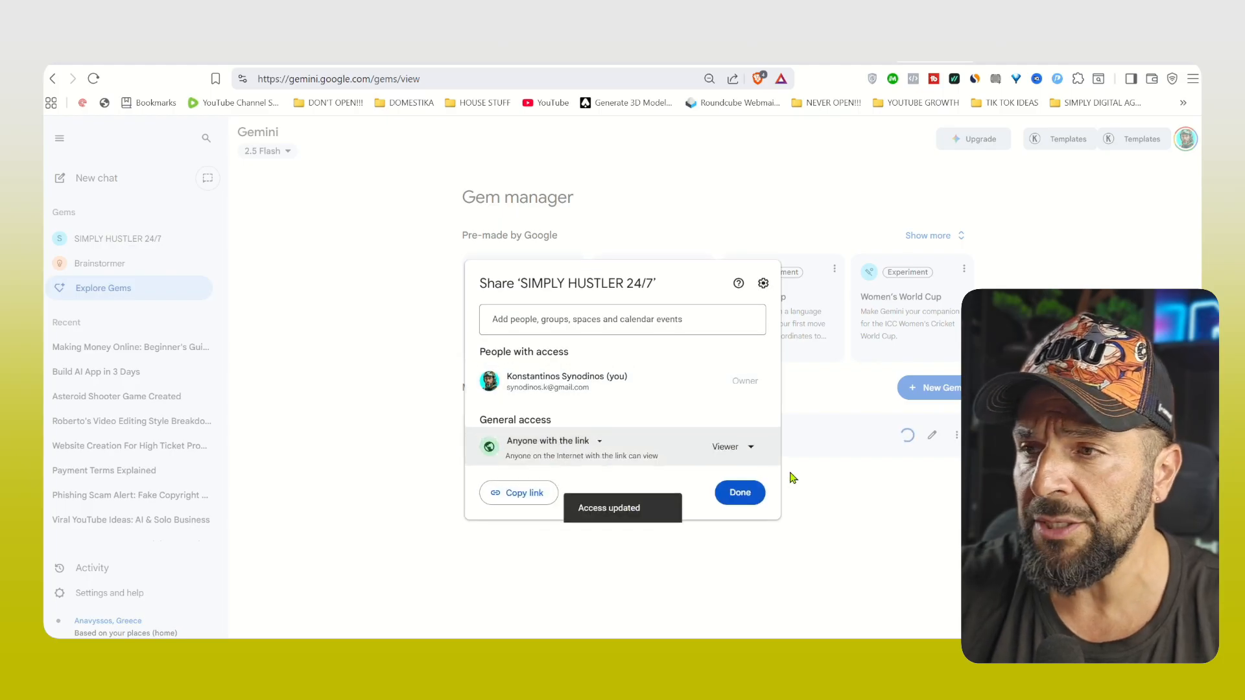
{"action": "left_click", "coordinate": [738, 492]}
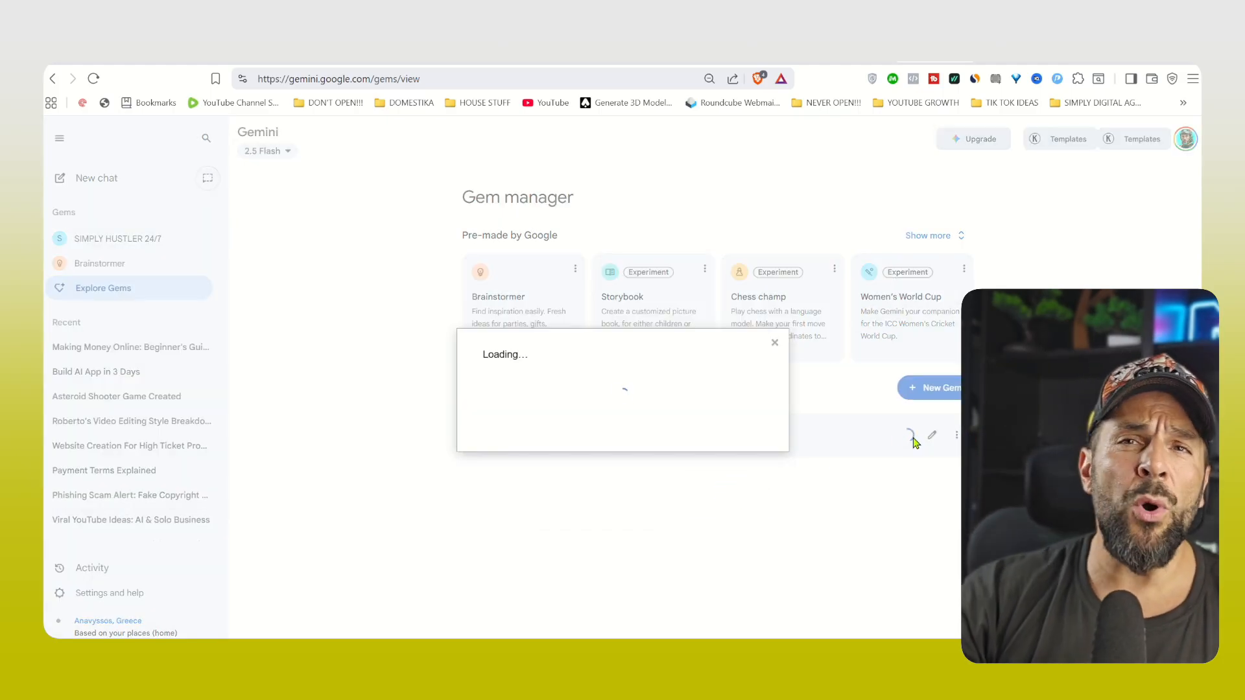
{"action": "left_click", "coordinate": [518, 492]}
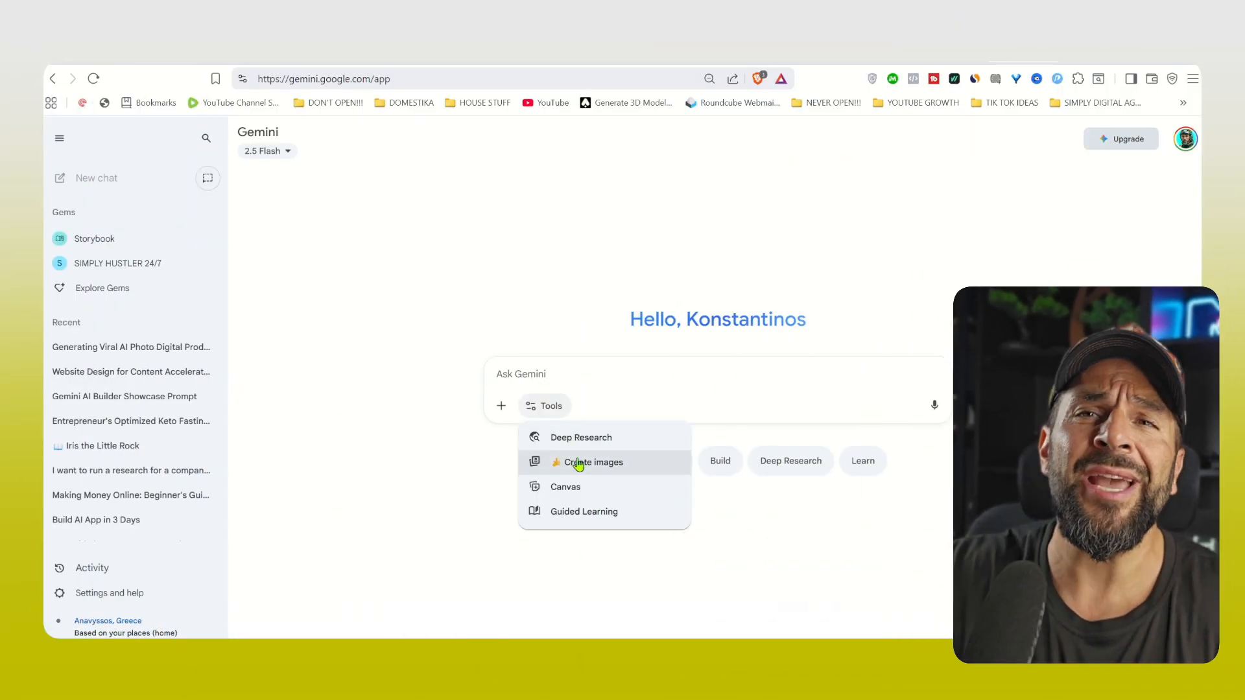
Enable Canvas and submit the entrepreneur weekly routine prompt covering cortisol, exercise, fasting and keto.
{"action": "left_click", "coordinate": [565, 486]}
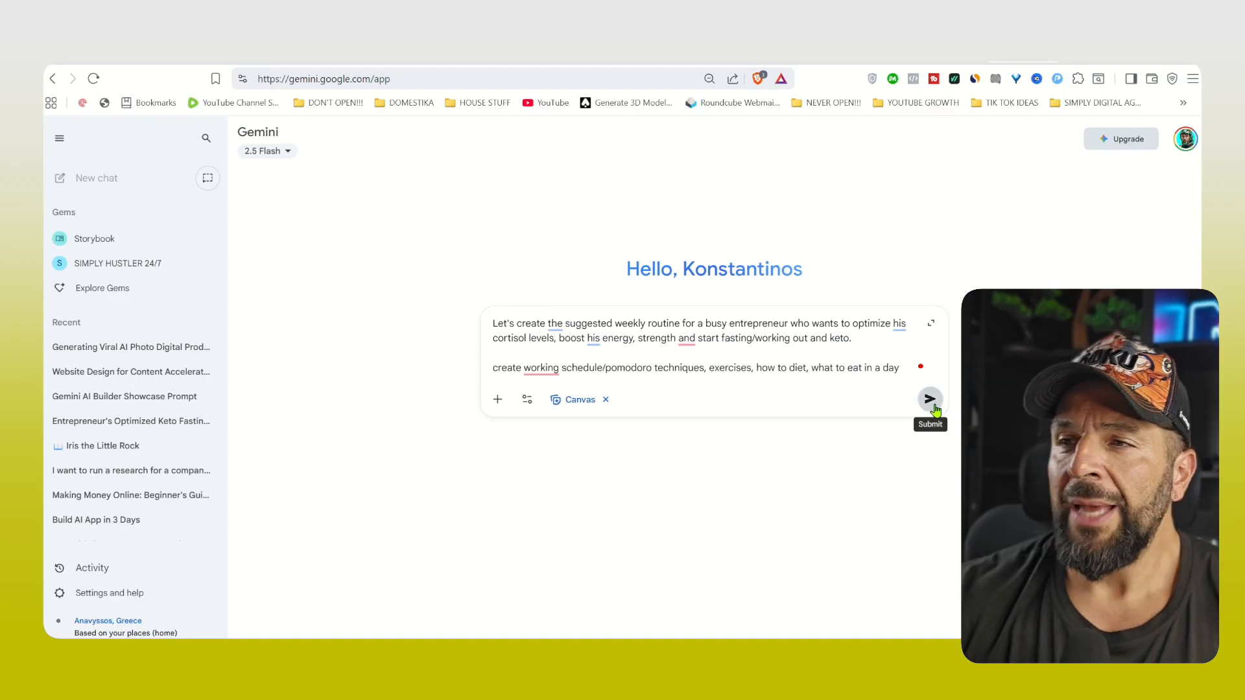
{"action": "left_click", "coordinate": [931, 399]}
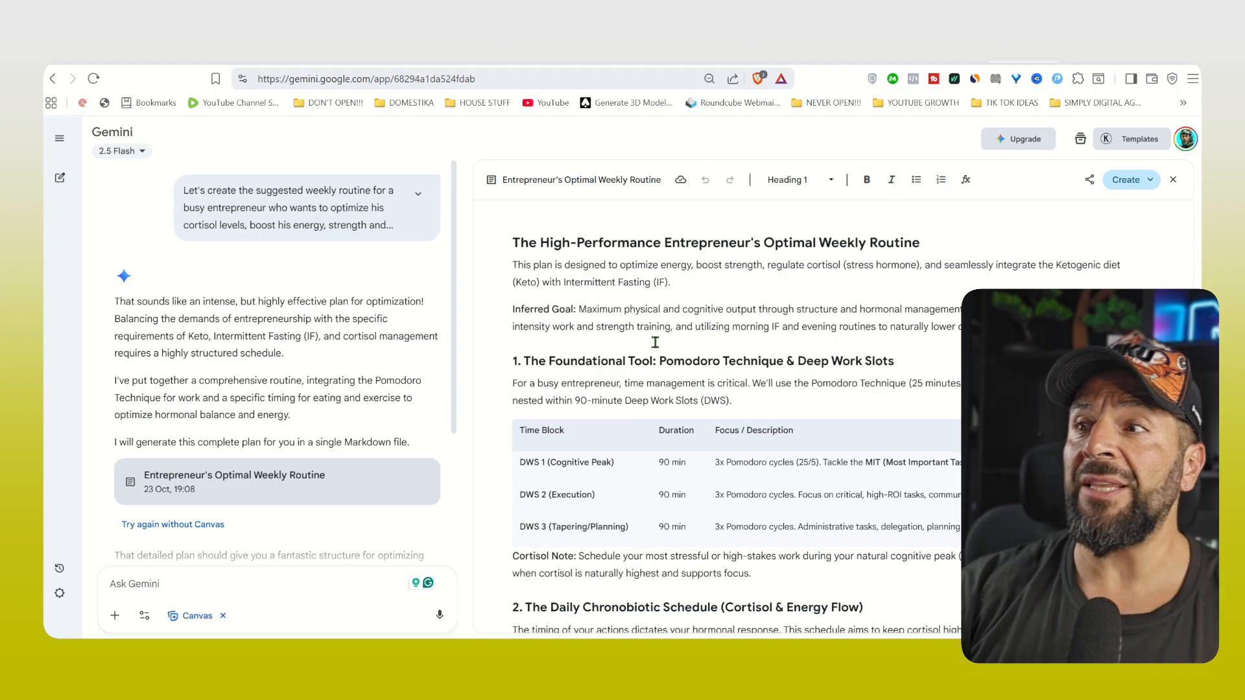
Scroll through the Optimal Weekly Routine document, then close the Canvas.
{"action": "scroll", "scroll_direction": "down", "scroll_amount": 3}
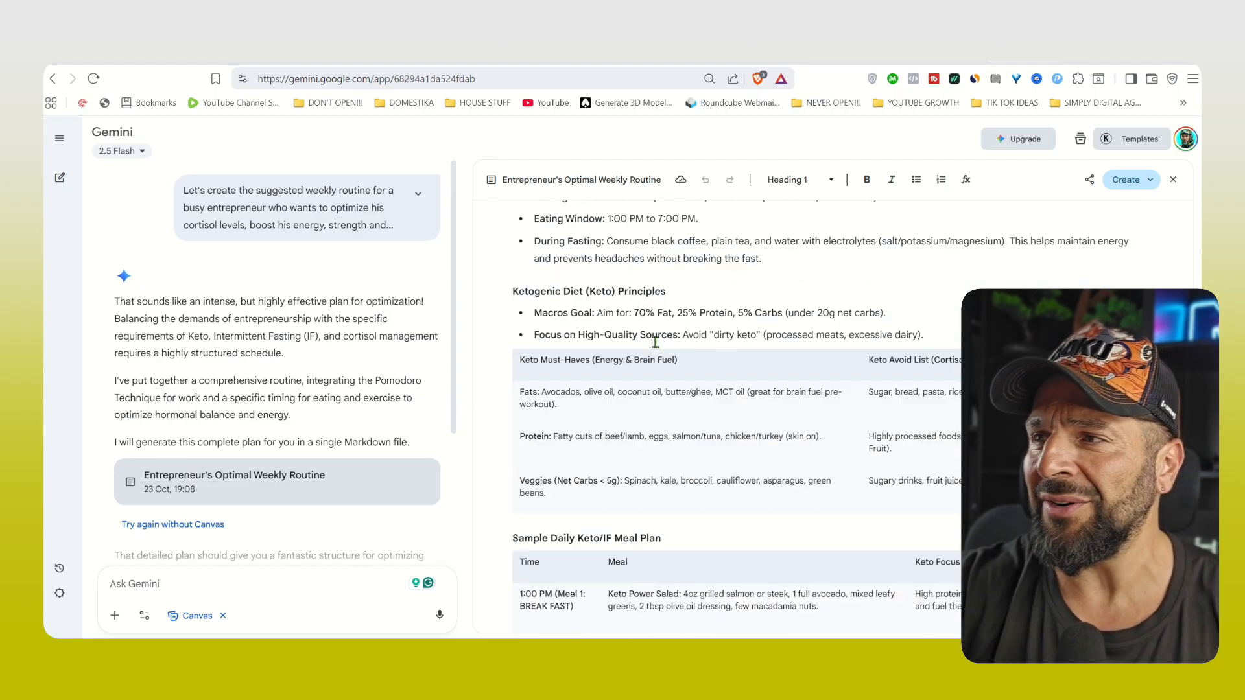
{"action": "scroll", "scroll_direction": "down", "scroll_amount": 3}
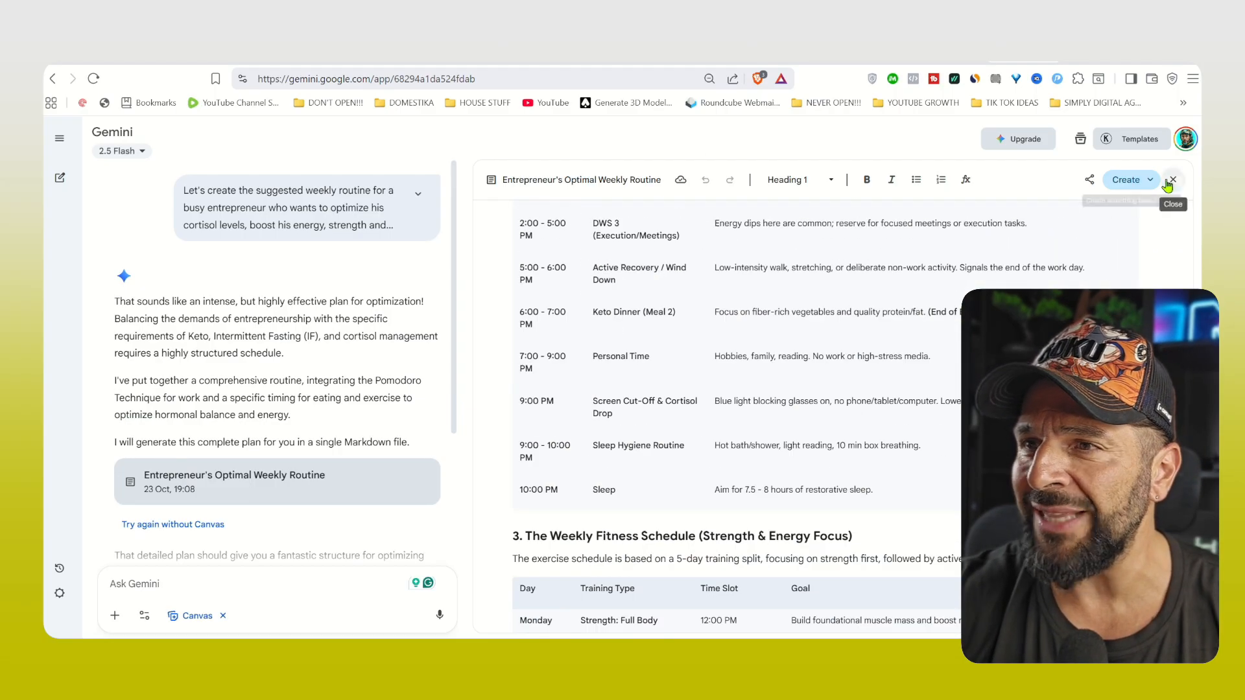
{"action": "left_click", "coordinate": [1129, 179]}
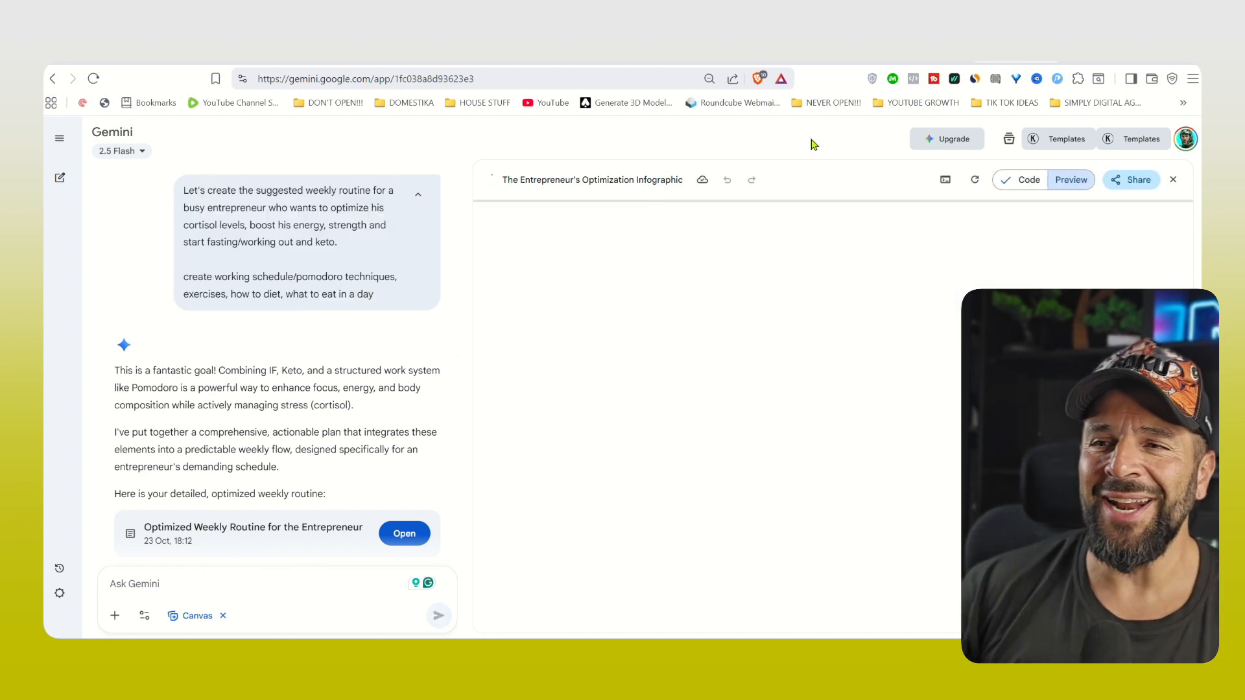
Render and reload the Entrepreneur's Optimization Infographic preview, then dismiss its public link dialog.
{"action": "left_click", "coordinate": [1070, 180]}
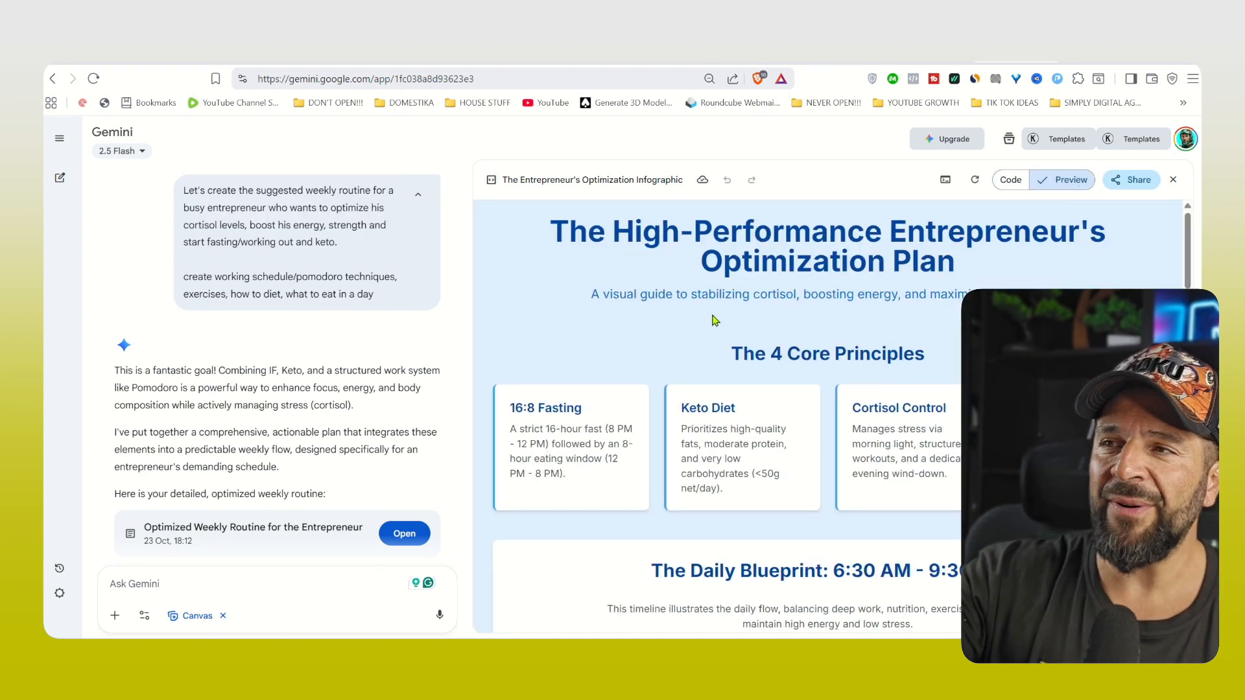
{"action": "scroll", "scroll_direction": "down", "scroll_amount": 3}
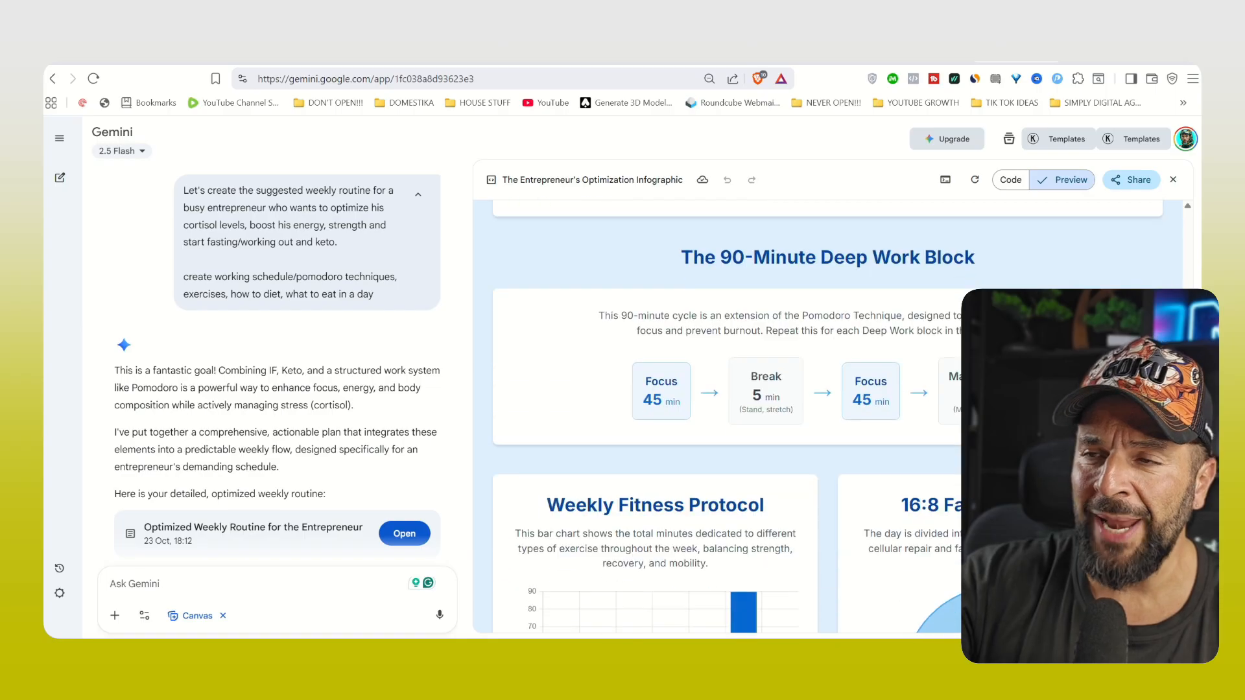
{"action": "left_click", "coordinate": [976, 180]}
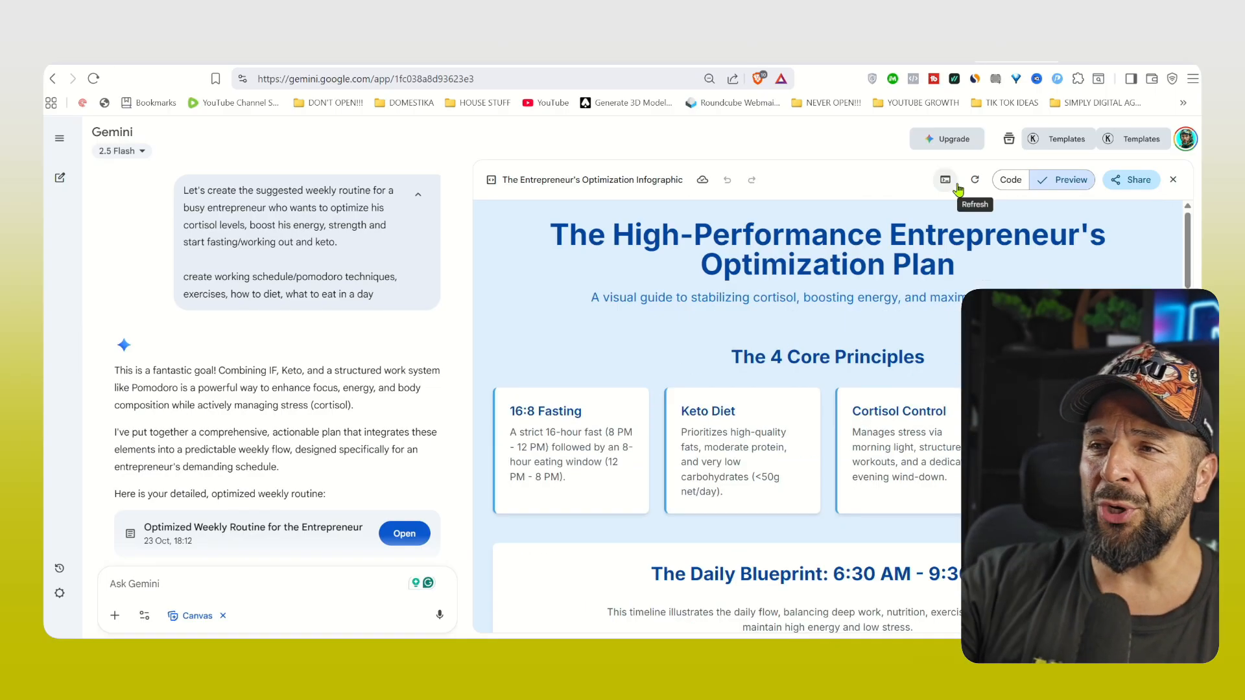
{"action": "left_click", "coordinate": [1131, 180]}
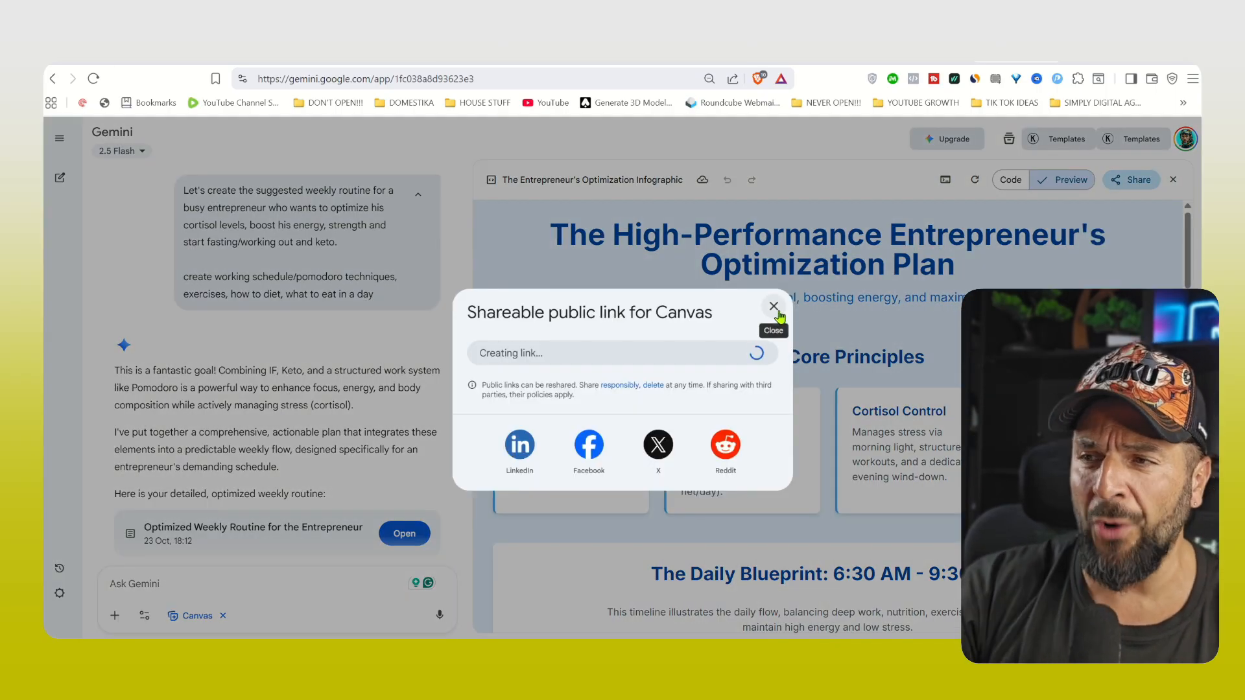
{"action": "left_click", "coordinate": [774, 307]}
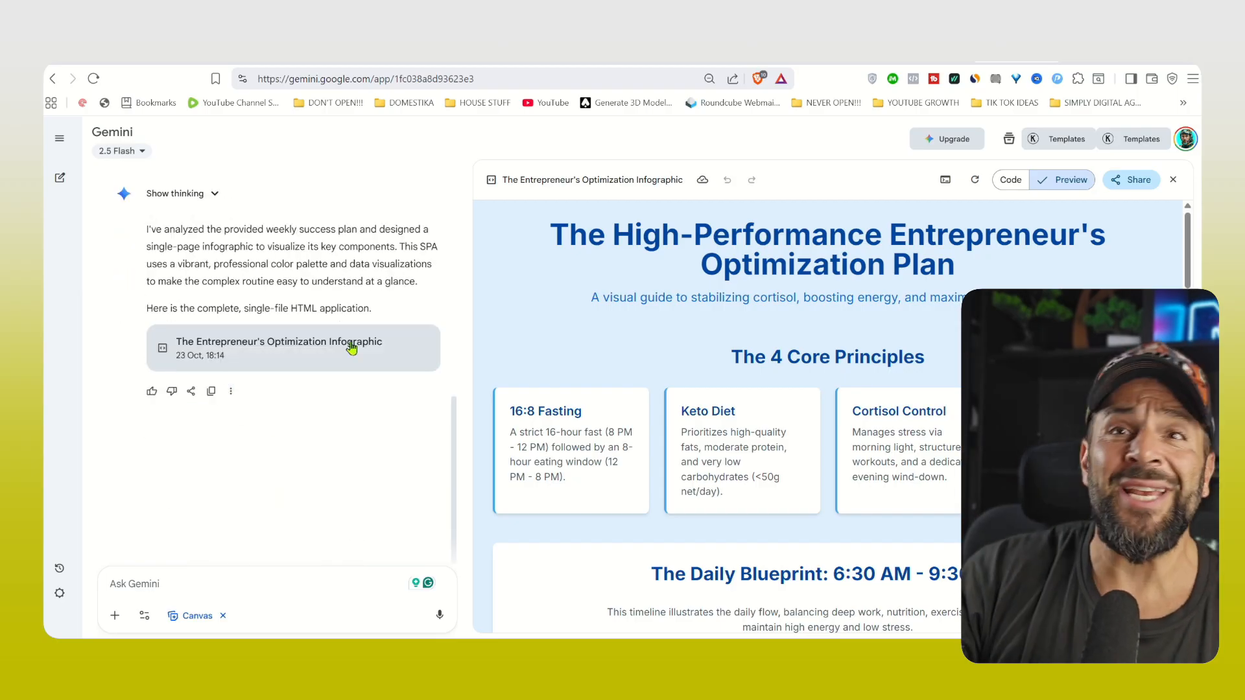
Ask how to download the infographic as a PDF and read the instructions.
{"action": "type", "text": "how do I download this in"}
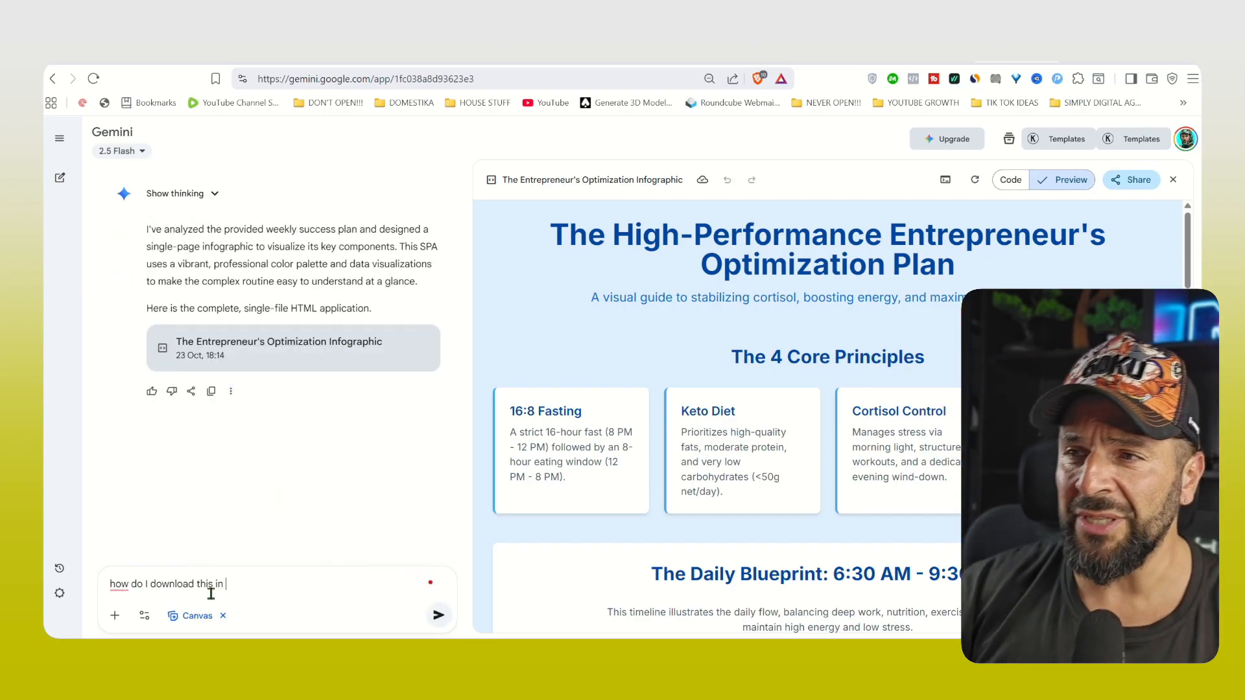
{"action": "left_click", "coordinate": [438, 616]}
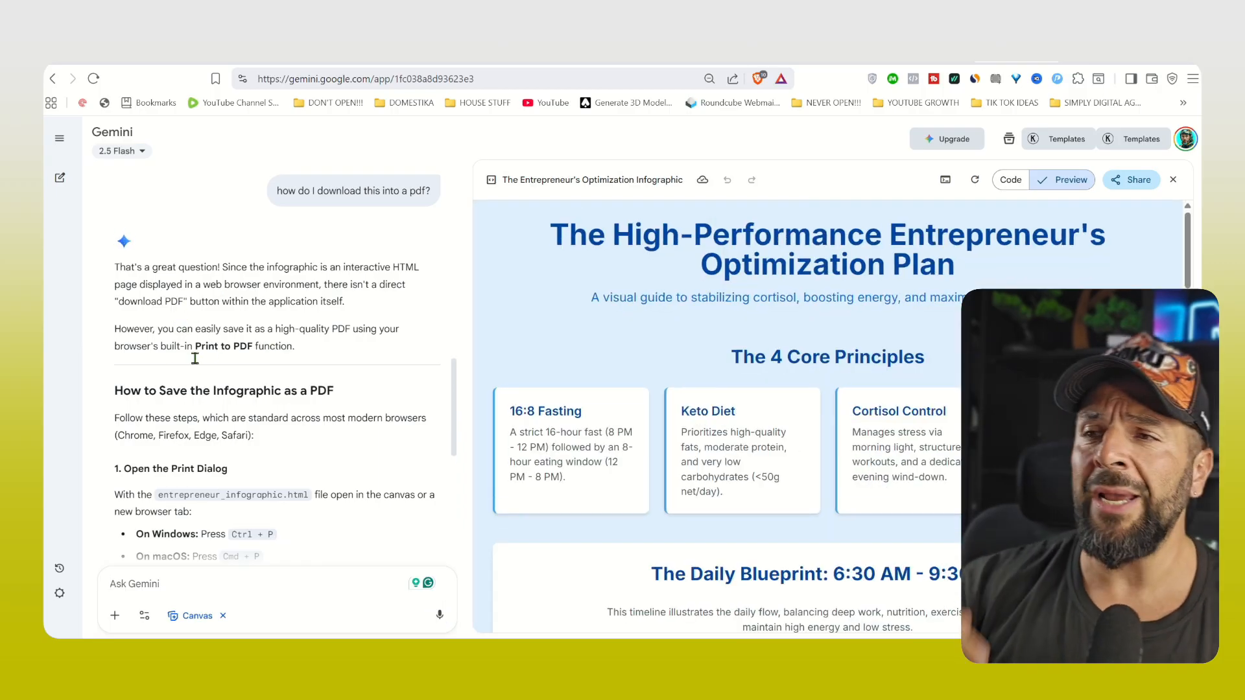
{"action": "scroll", "scroll_direction": "down", "scroll_amount": 3}
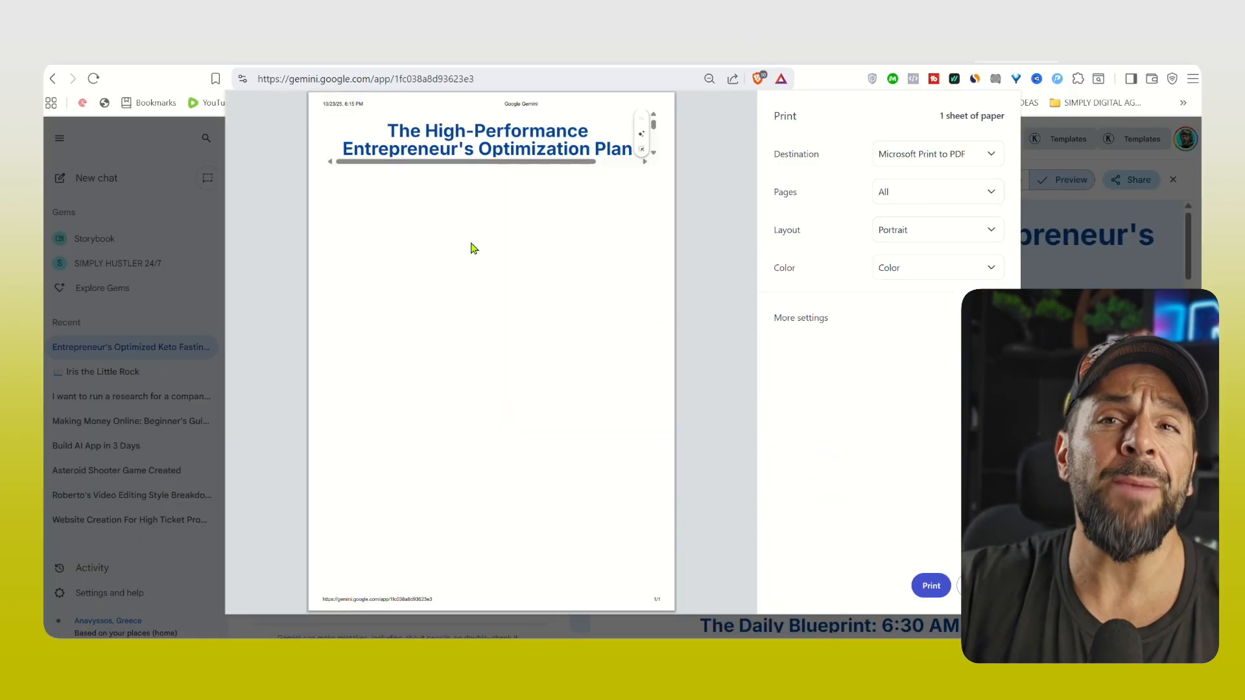
Cancel the infographic's print preview without printing, then start a fresh chat.
{"action": "left_click", "coordinate": [937, 153]}
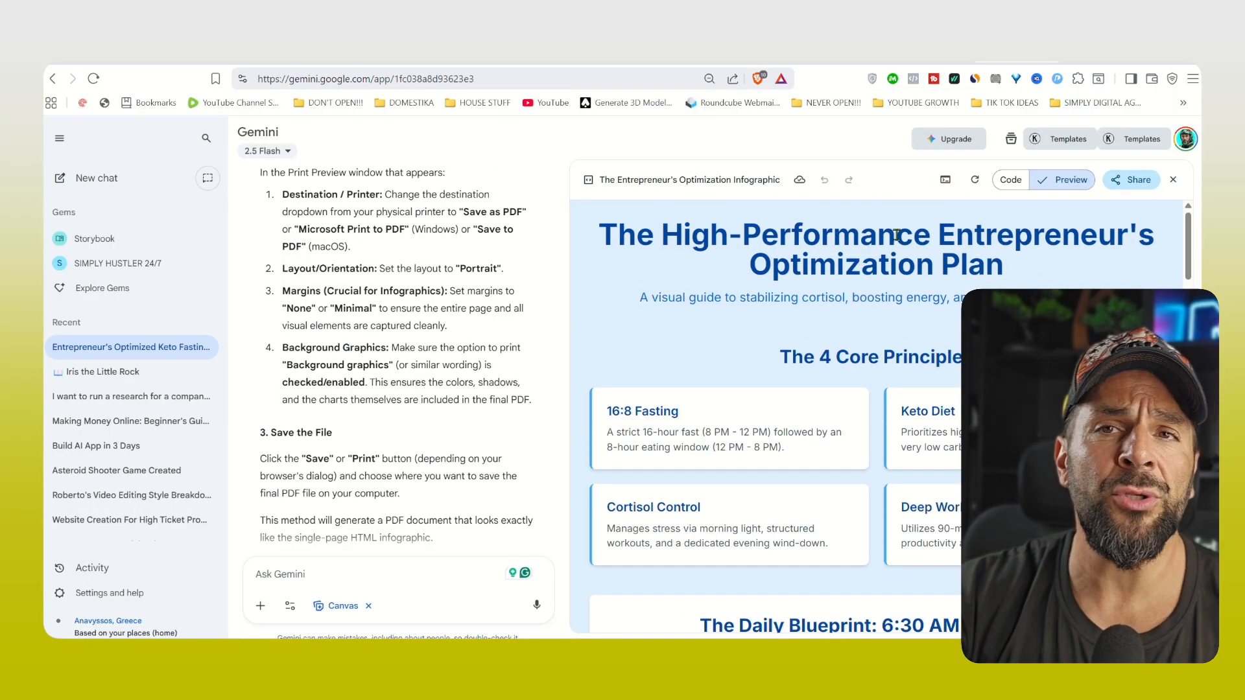
{"action": "left_click", "coordinate": [95, 178]}
{"action": "type", "text": "I want to run a research for a company that"}
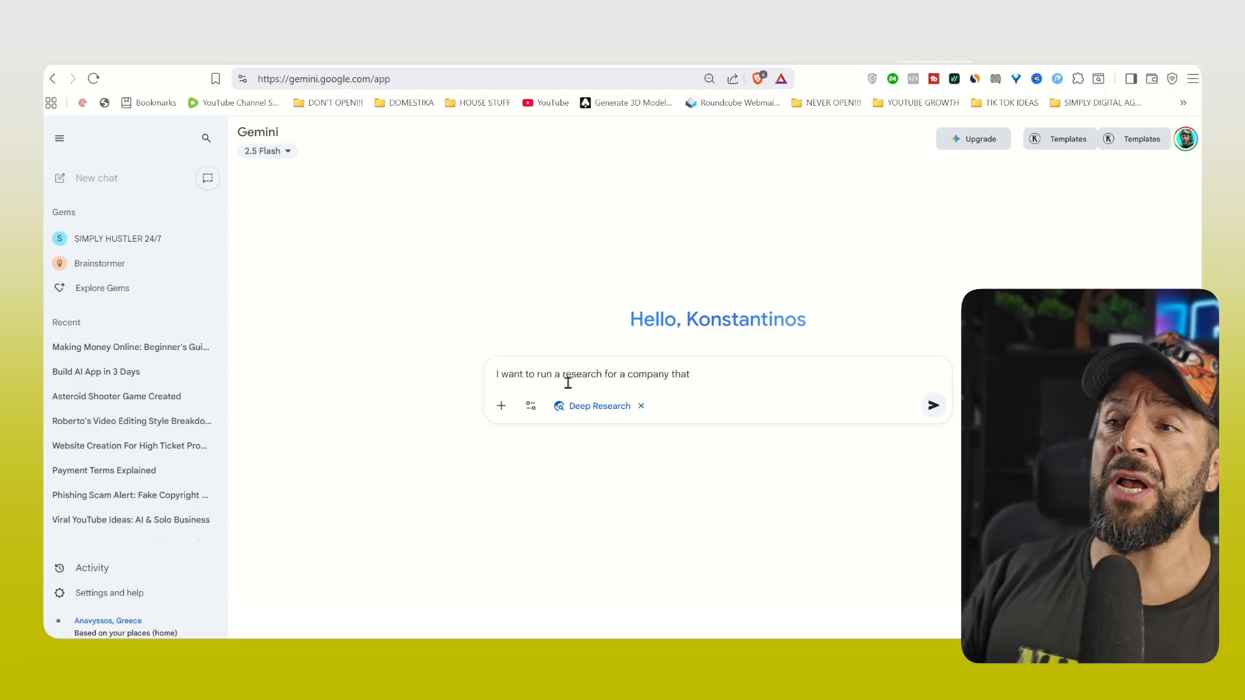
Ask Deep Research how ready and eager US small businesses are to try AI automation.
{"action": "type", "text": "generated automations for companies. they hir"}
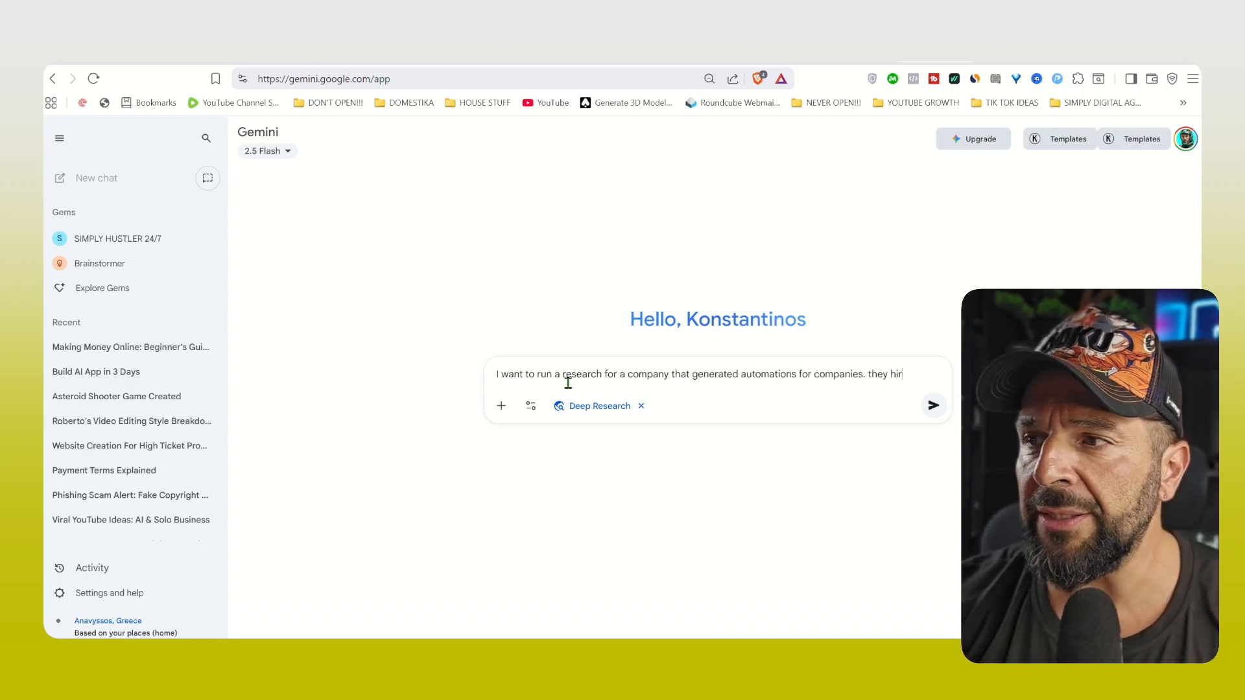
{"action": "type", "text": "ed me for a deep research about the readiness of the small medium businesses in US"}
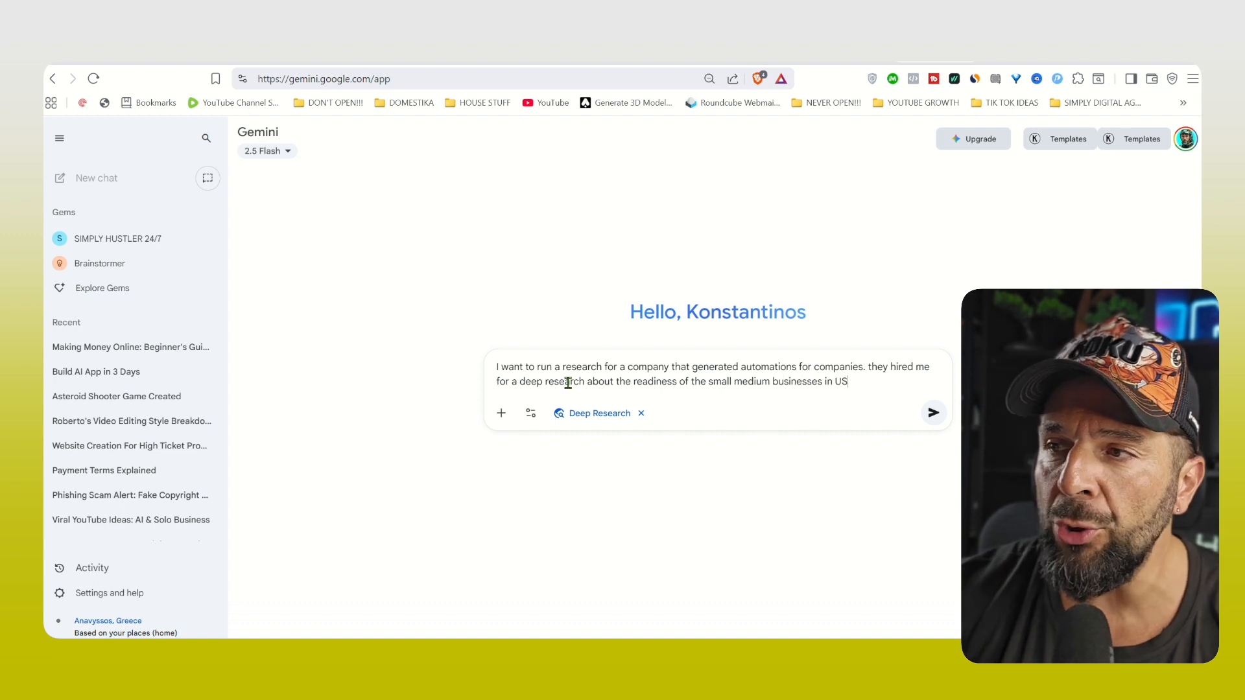
{"action": "type", "text": "in terms of"}
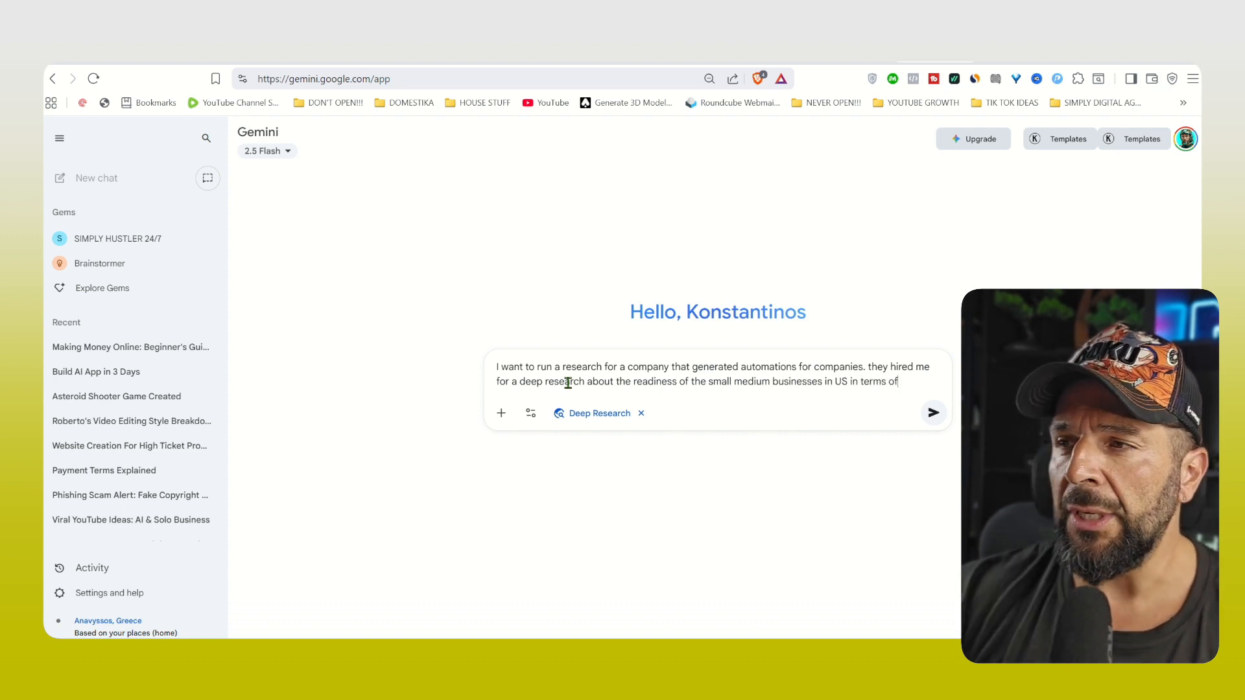
{"action": "type", "text": "AI capabilities and how eager they would be"}
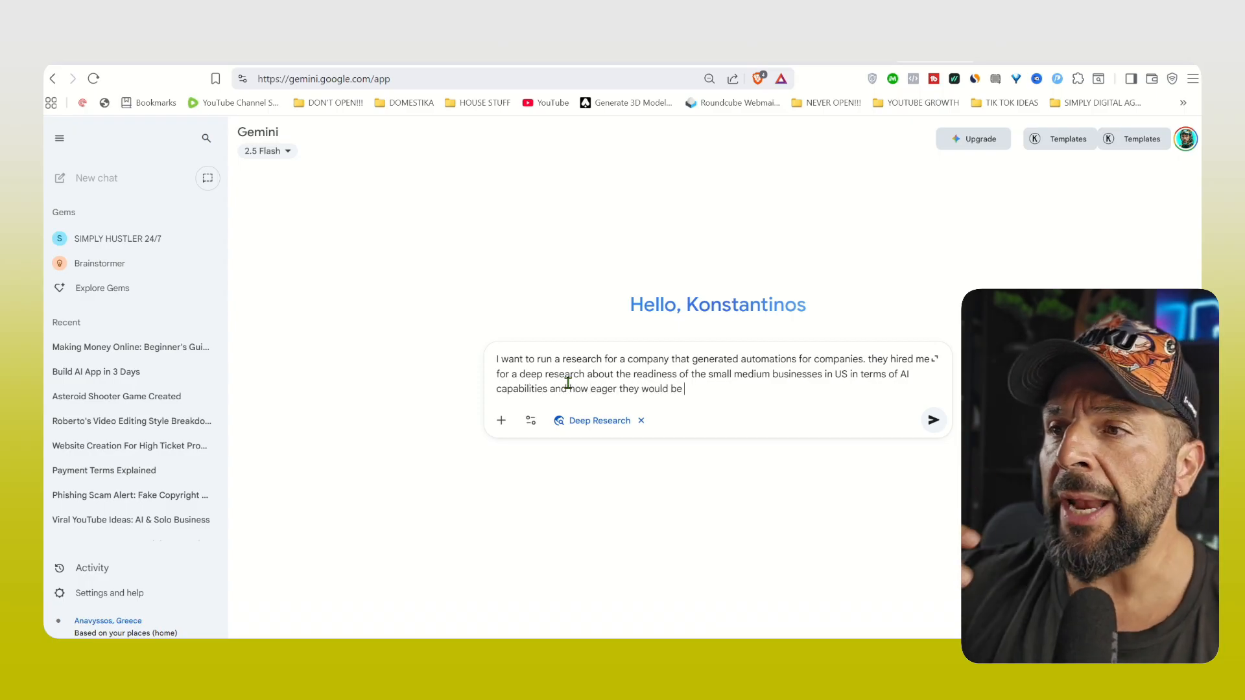
{"action": "type", "text": "to try automation systems in their operations to save"}
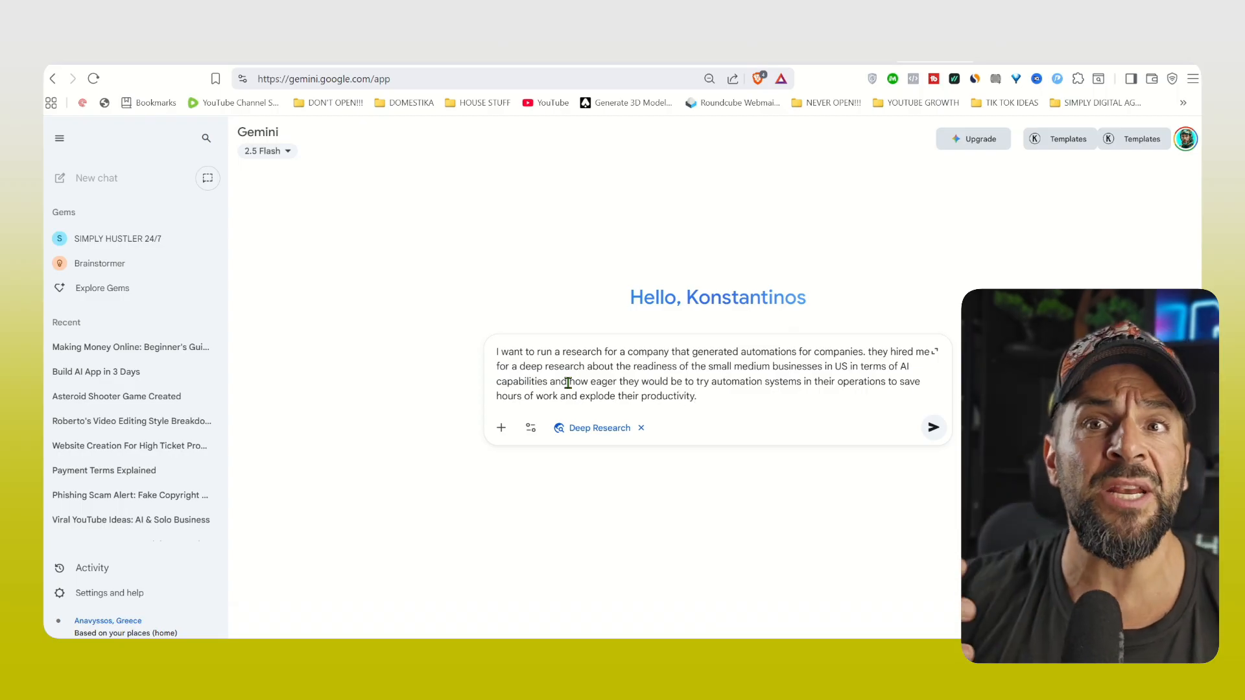
{"action": "left_click", "coordinate": [933, 427]}
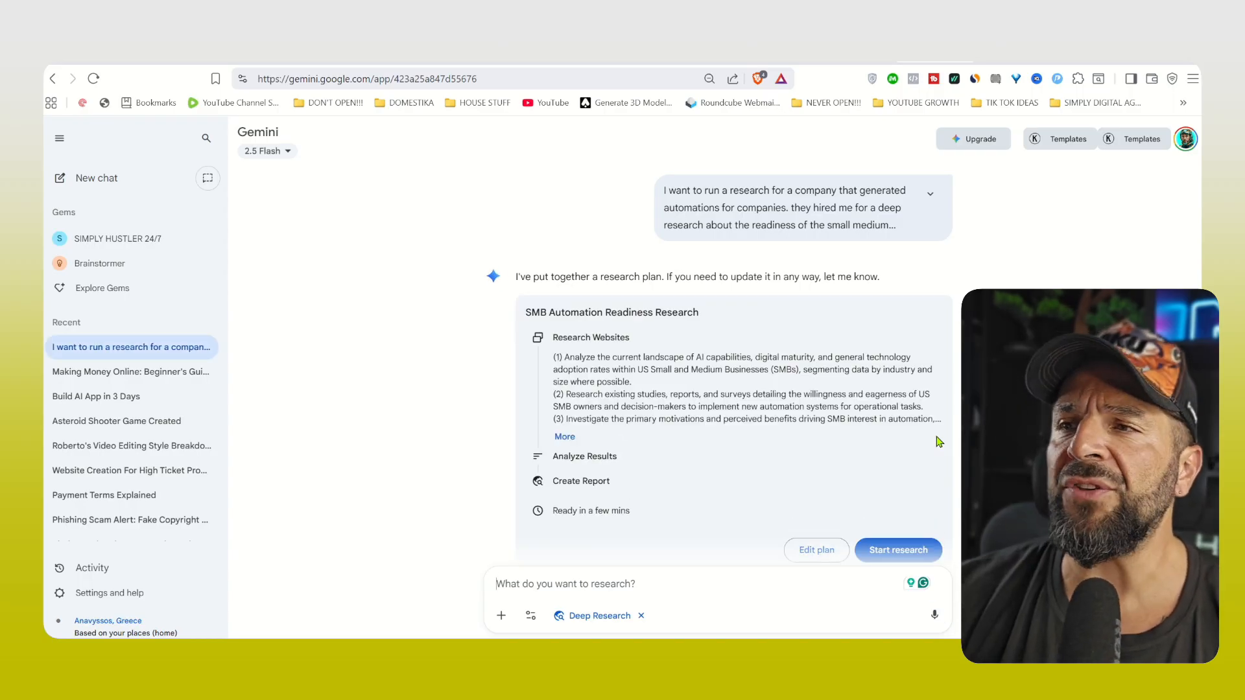
Start the SMB Automation Readiness research plan and follow its thinking while it runs.
{"action": "left_click", "coordinate": [898, 549]}
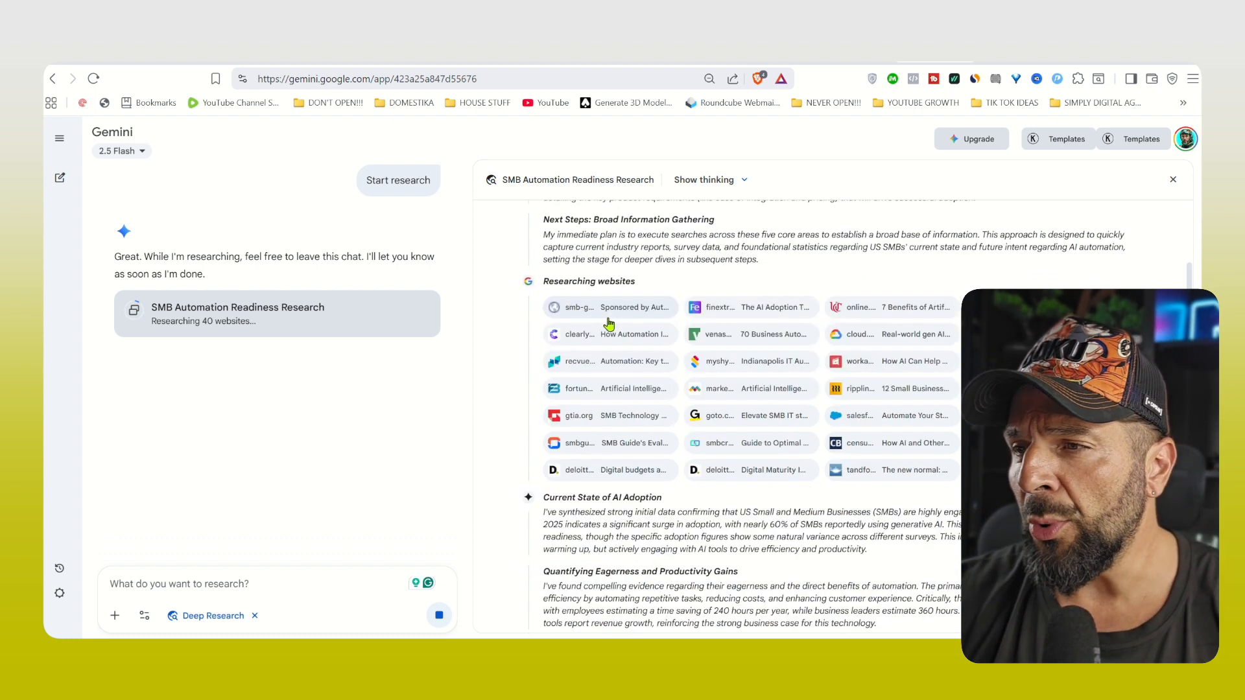
{"action": "scroll", "scroll_direction": "down", "scroll_amount": 3}
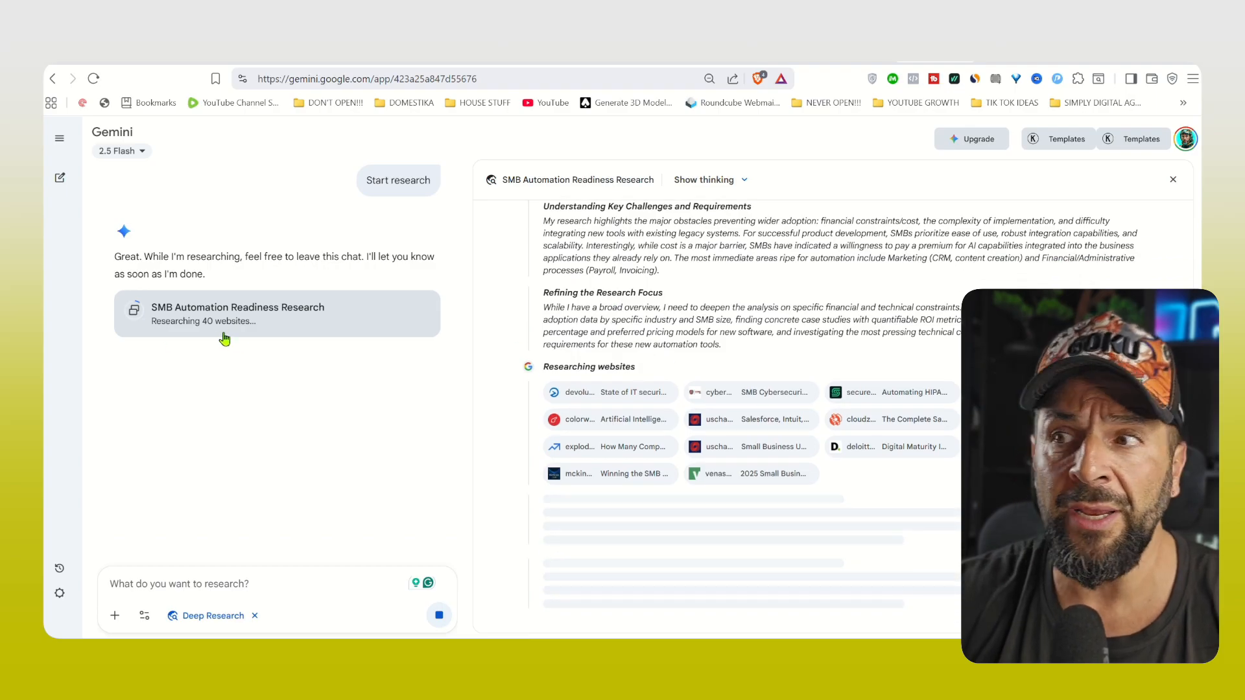
{"action": "left_click", "coordinate": [705, 180]}
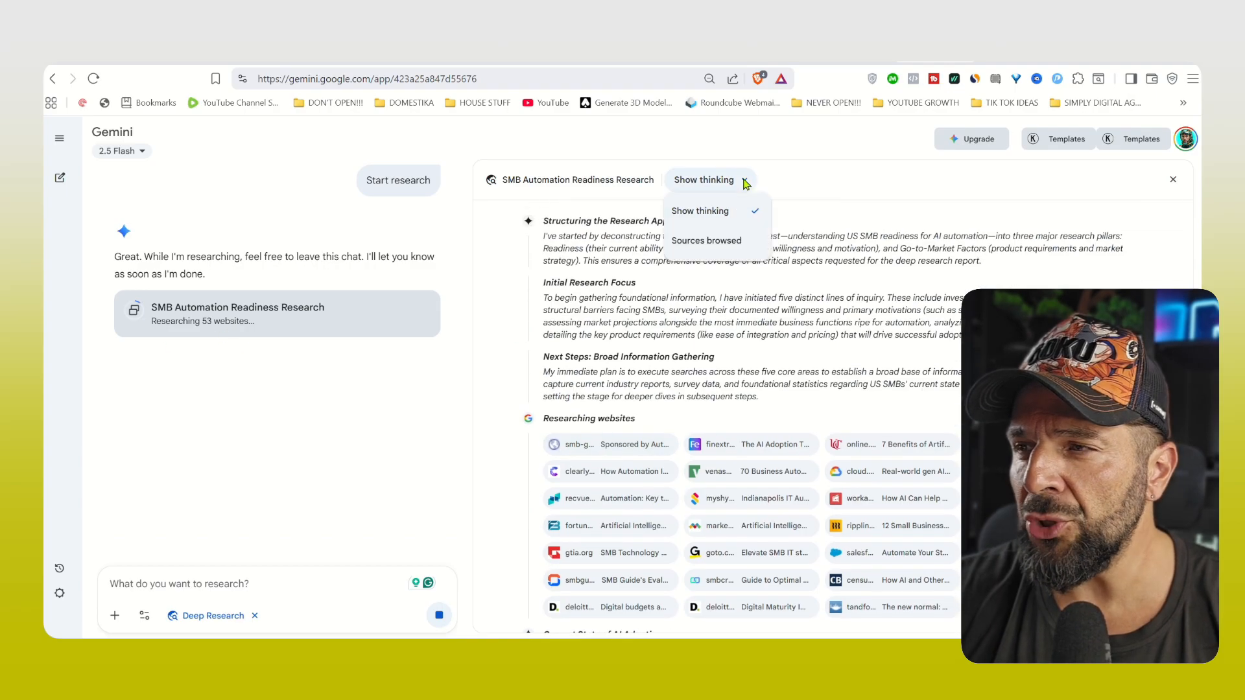
{"action": "left_click", "coordinate": [709, 180]}
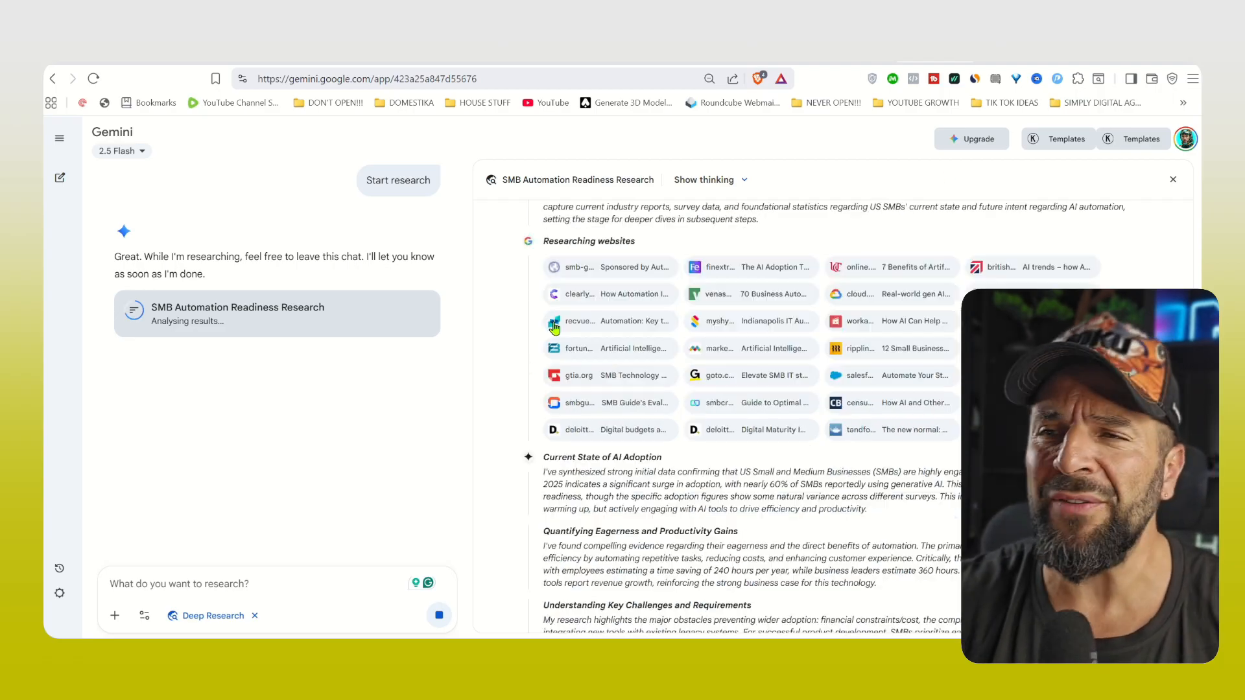
{"action": "scroll", "scroll_direction": "down", "scroll_amount": 3}
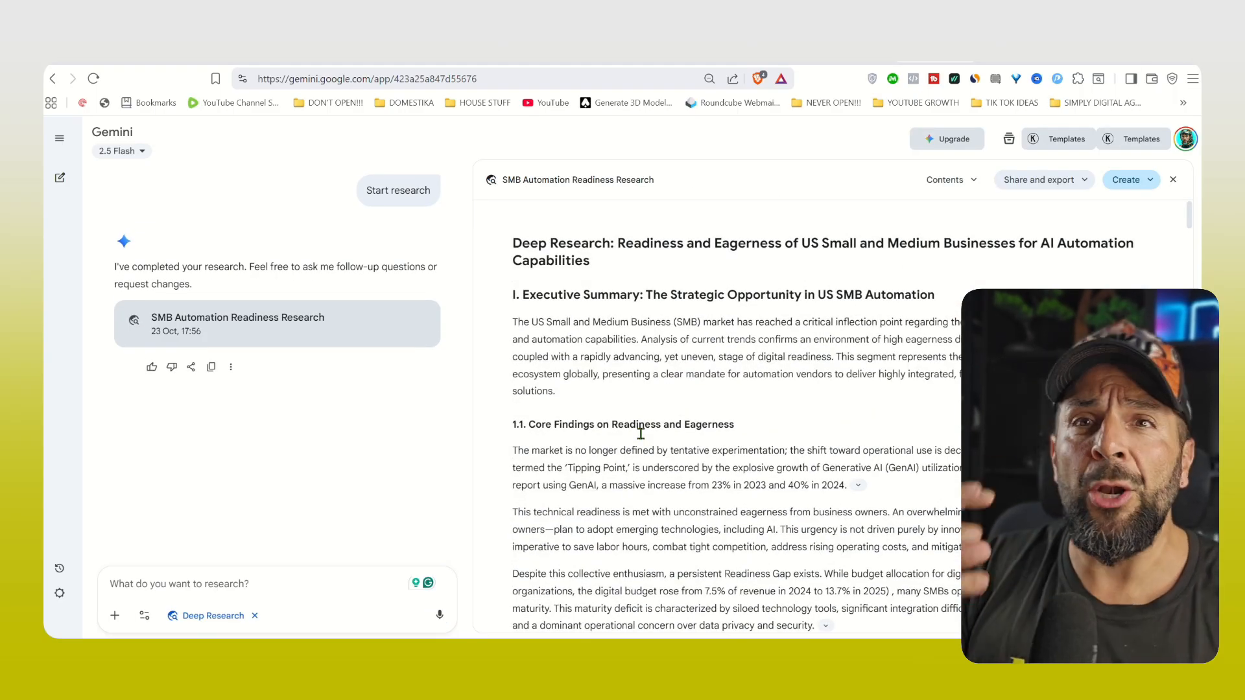
Scroll the finished report to its sources and request an Audio Overview.
{"action": "scroll", "scroll_direction": "down", "scroll_amount": 3}
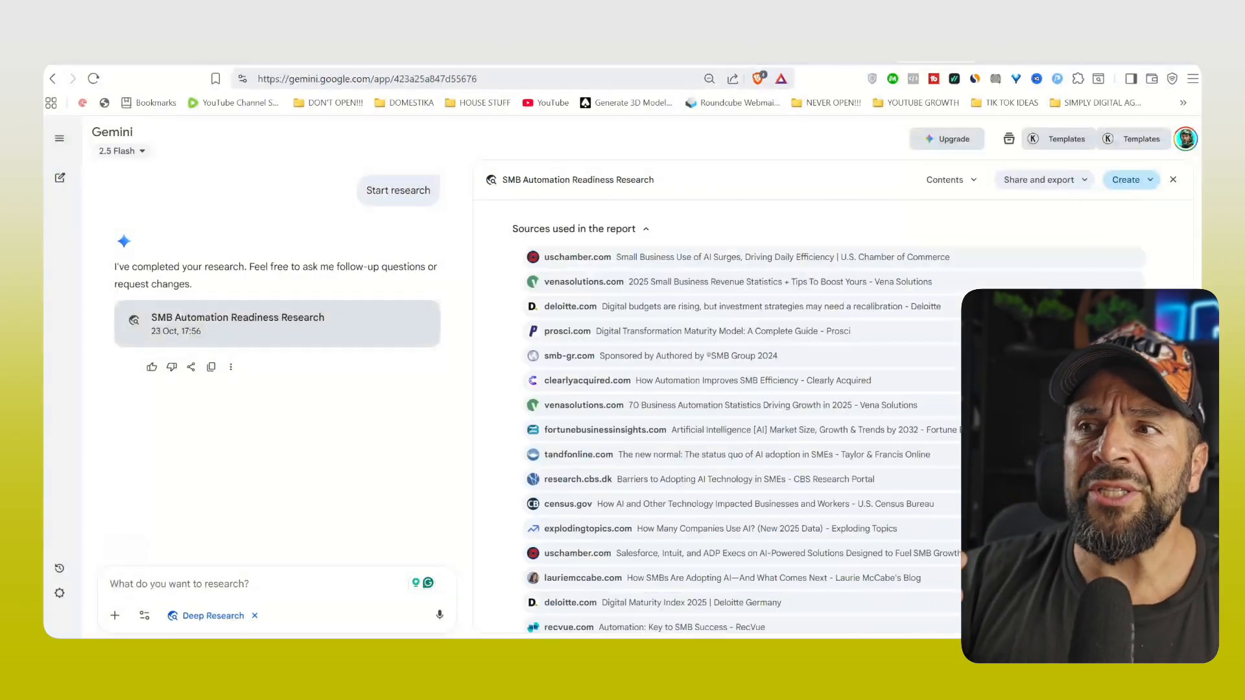
{"action": "left_click", "coordinate": [1037, 180]}
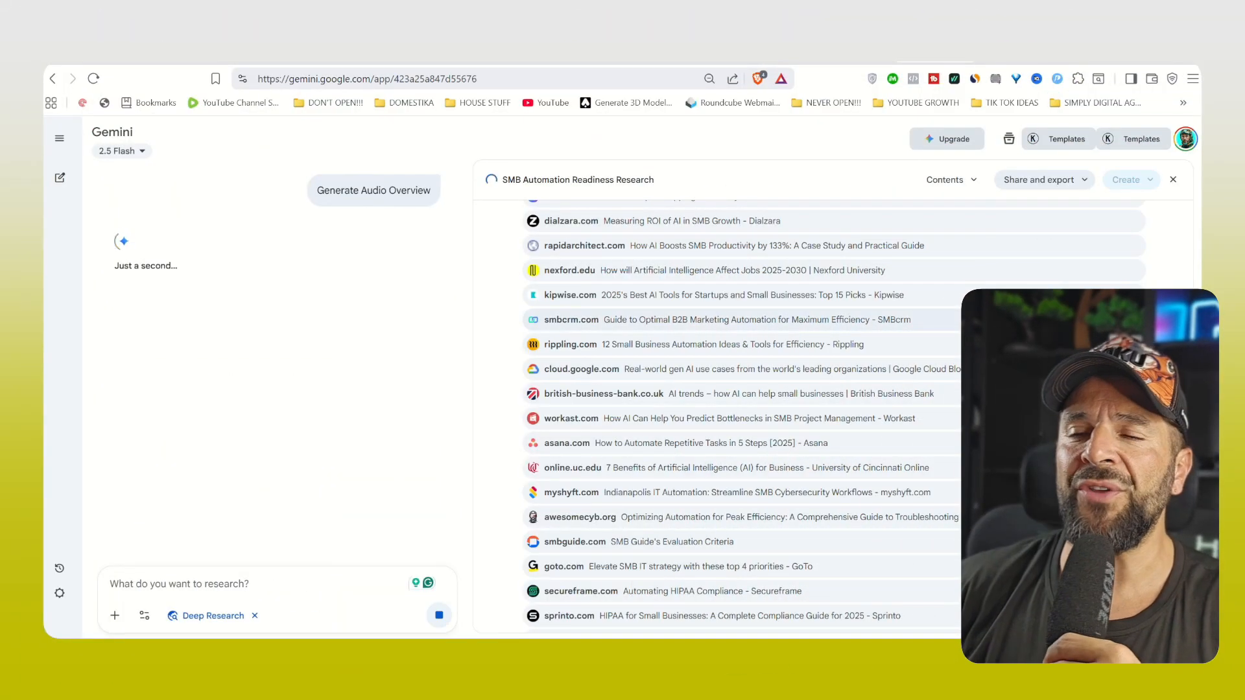
Let the SMB research Audio Overview generate and start playing it.
{"action": "left_click", "coordinate": [373, 190]}
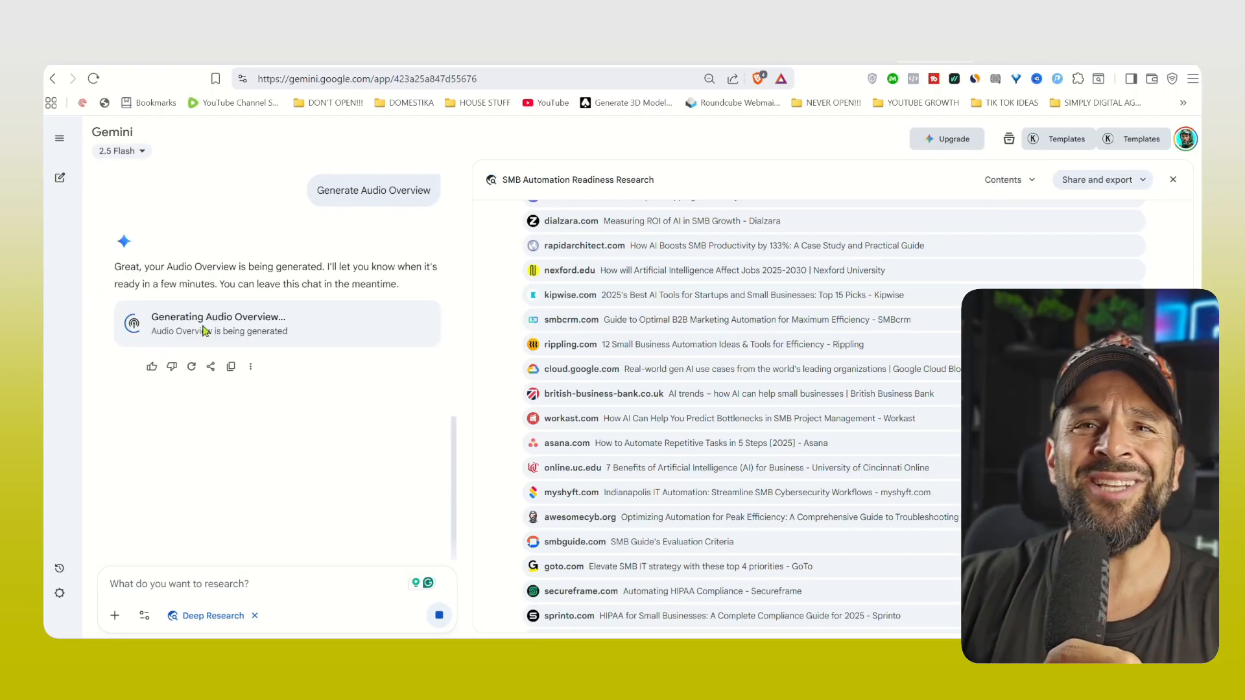
{"action": "mouse_move", "coordinate": [210, 336]}
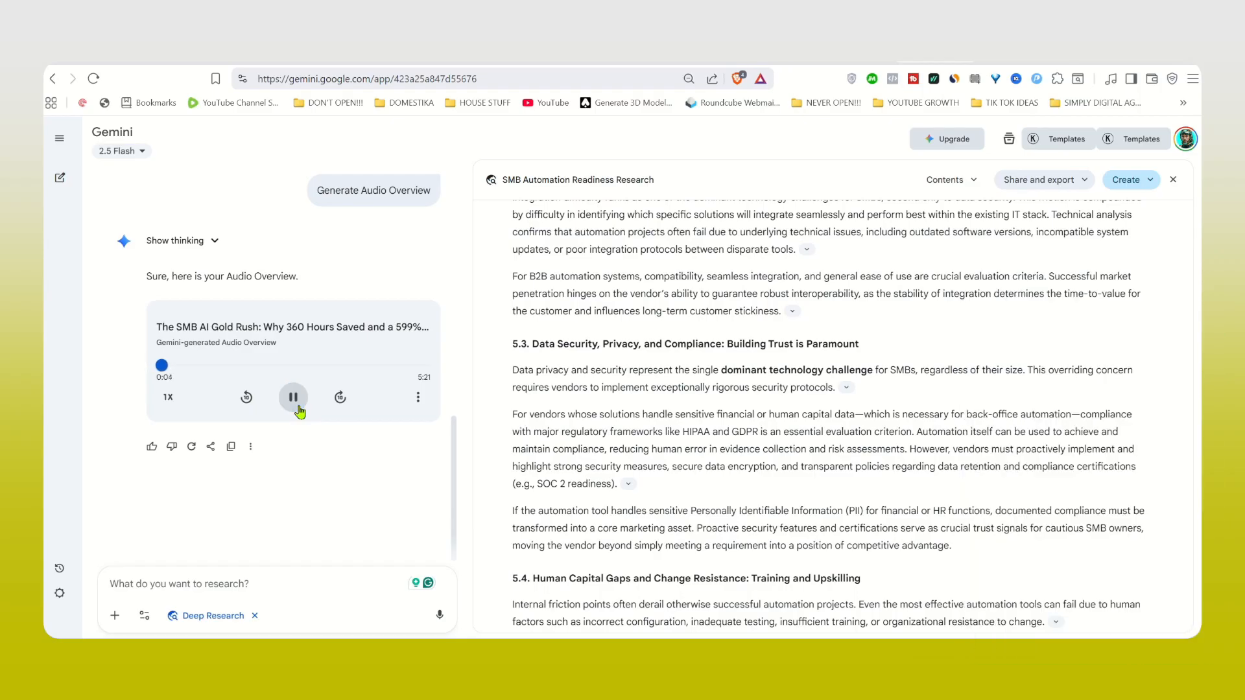
{"action": "left_click", "coordinate": [294, 396]}
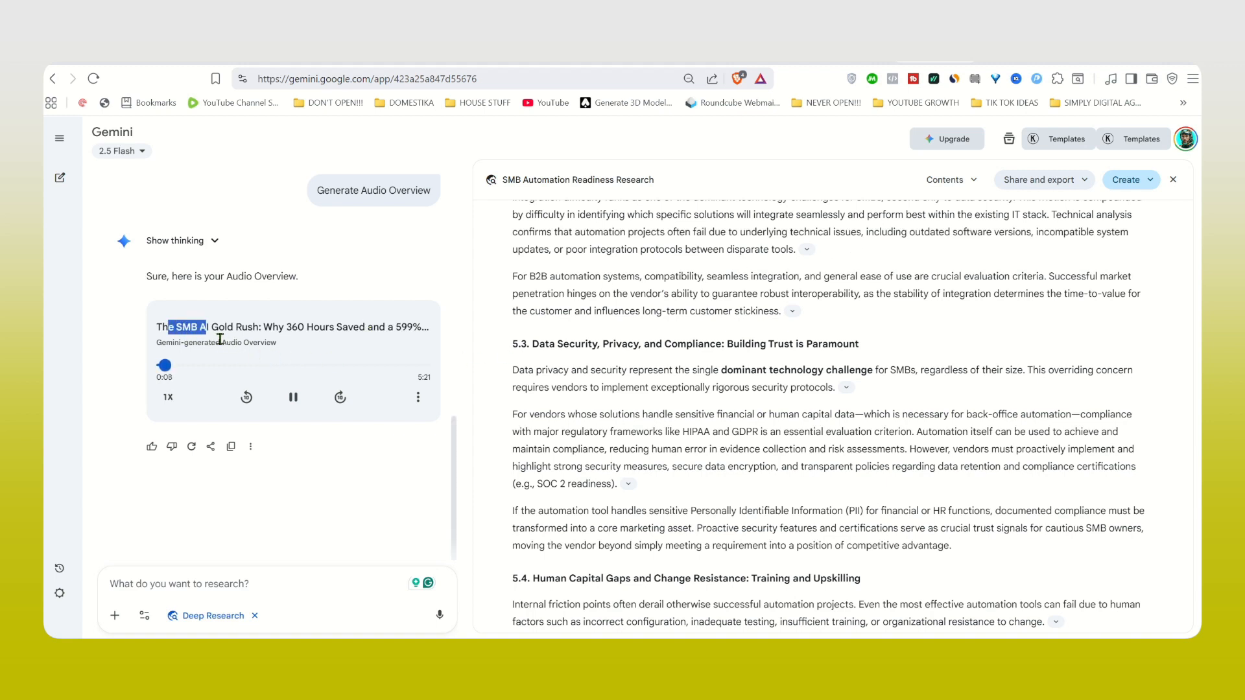
{"action": "left_click", "coordinate": [293, 397]}
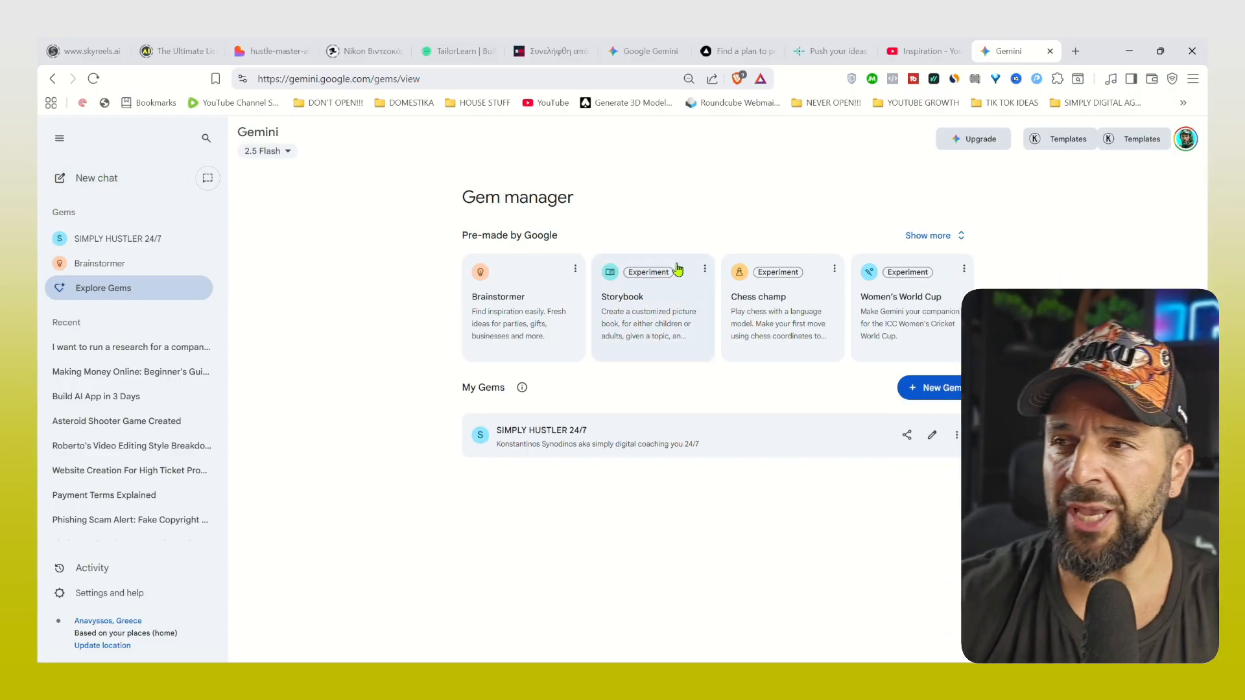
{"action": "mouse_move", "coordinate": [564, 276]}
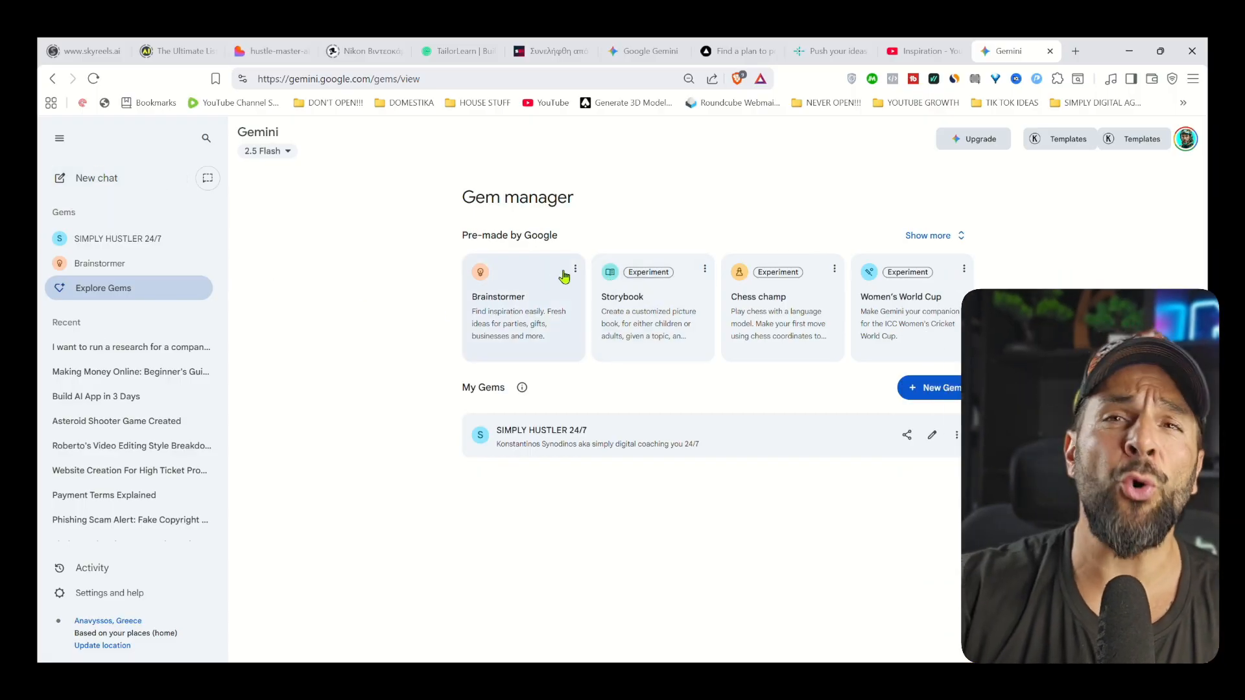
{"action": "mouse_move", "coordinate": [635, 297]}
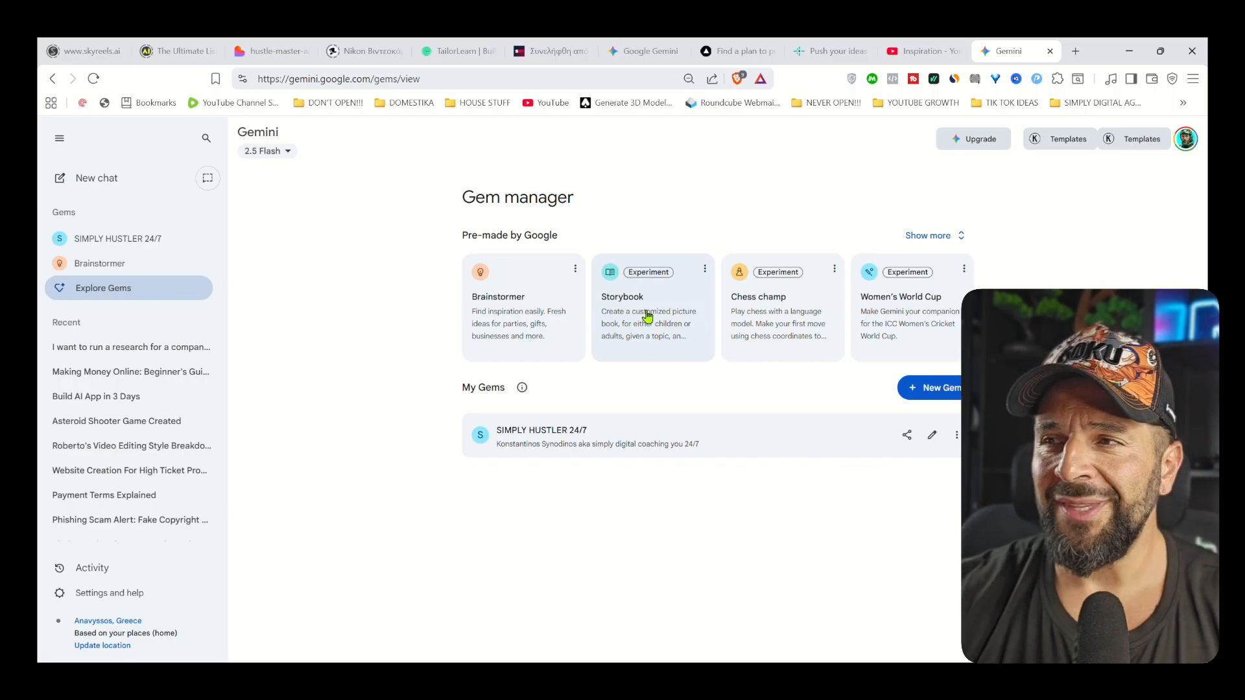
Open the pre-made Storybook Gem from Gem manager.
{"action": "left_click", "coordinate": [651, 309]}
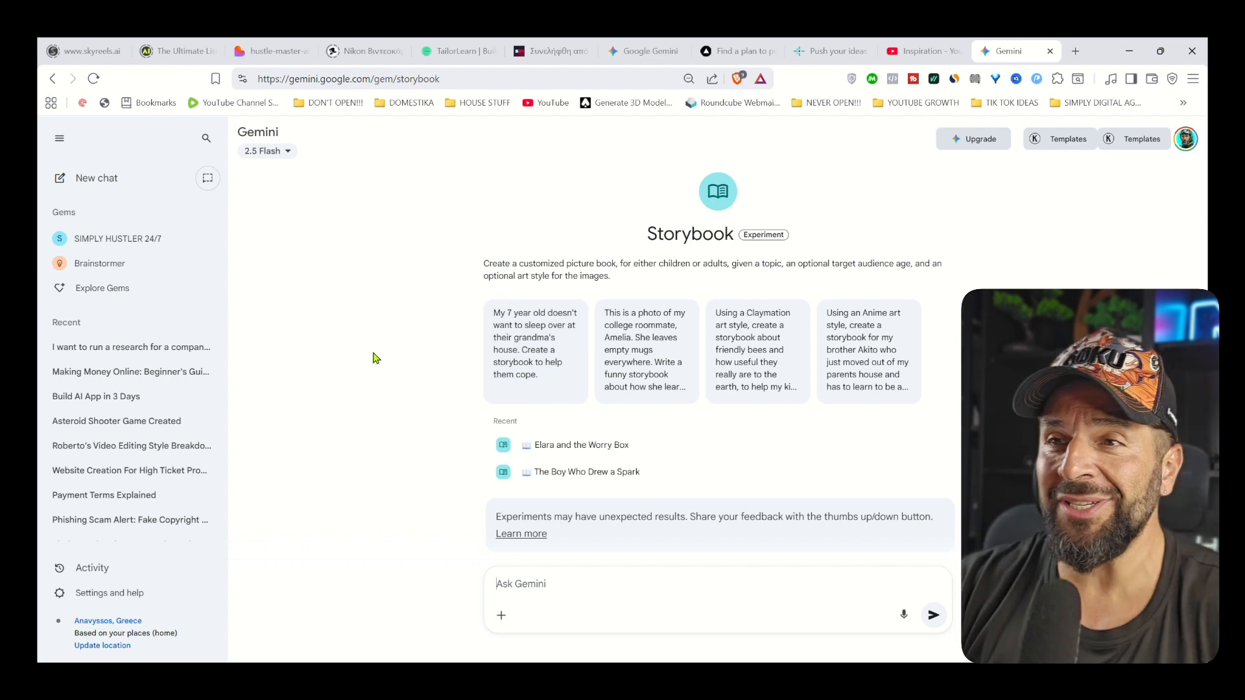
{"action": "mouse_move", "coordinate": [606, 322]}
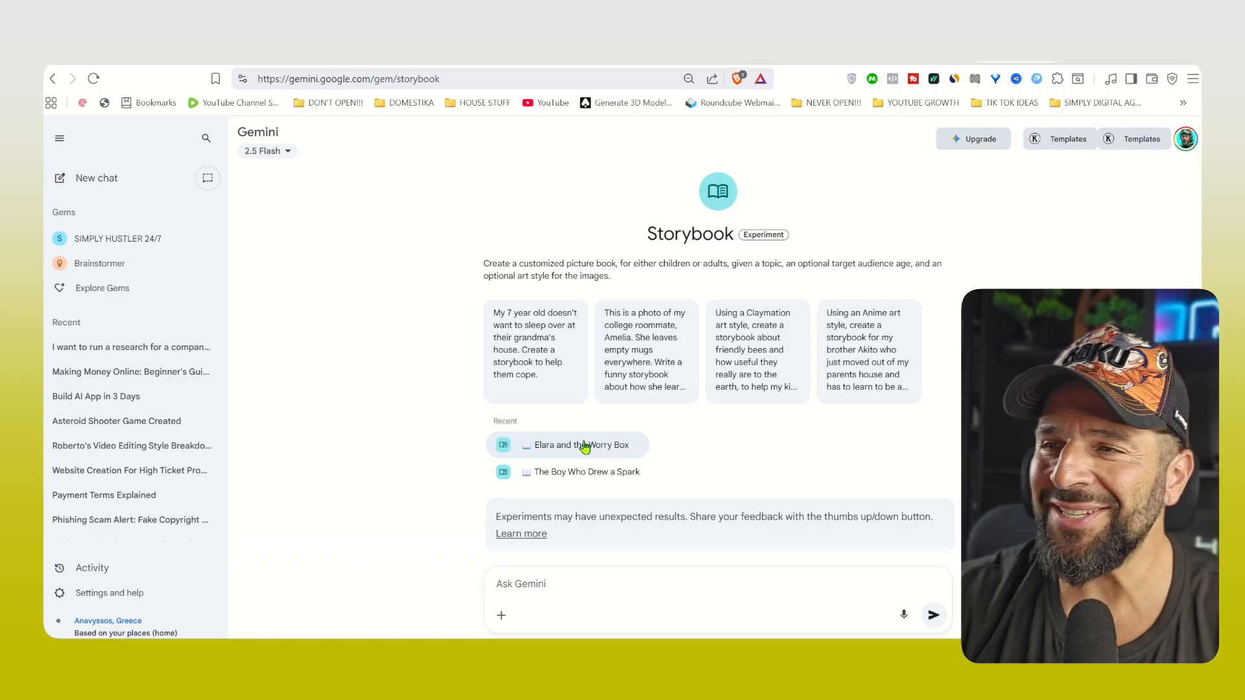
Open 'Elara and the Worry Box' and flip from its cover through the first pages.
{"action": "left_click", "coordinate": [580, 445]}
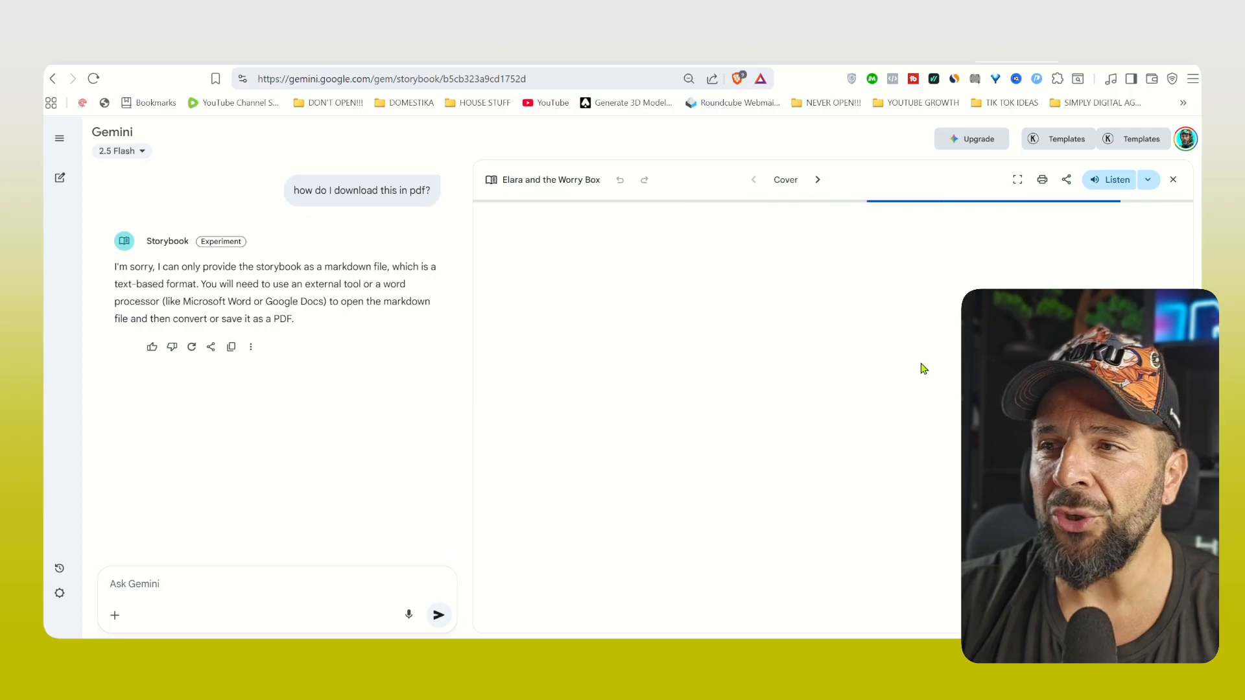
{"action": "left_click", "coordinate": [817, 179]}
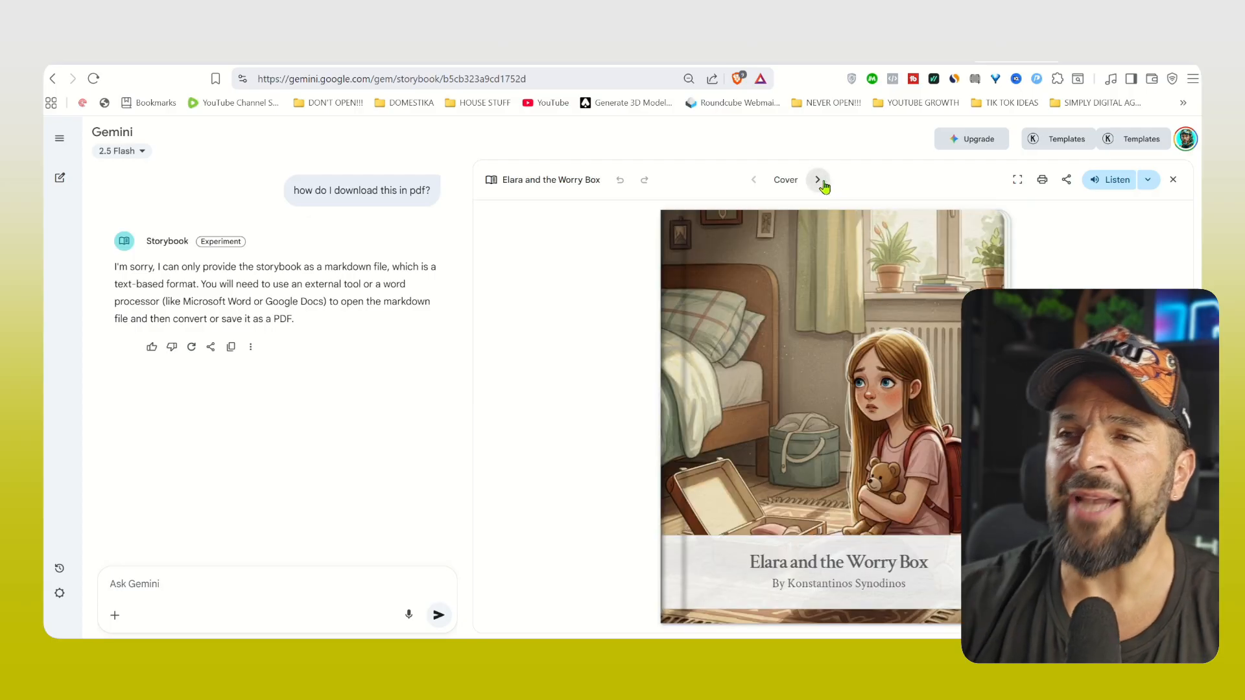
{"action": "left_click", "coordinate": [819, 180]}
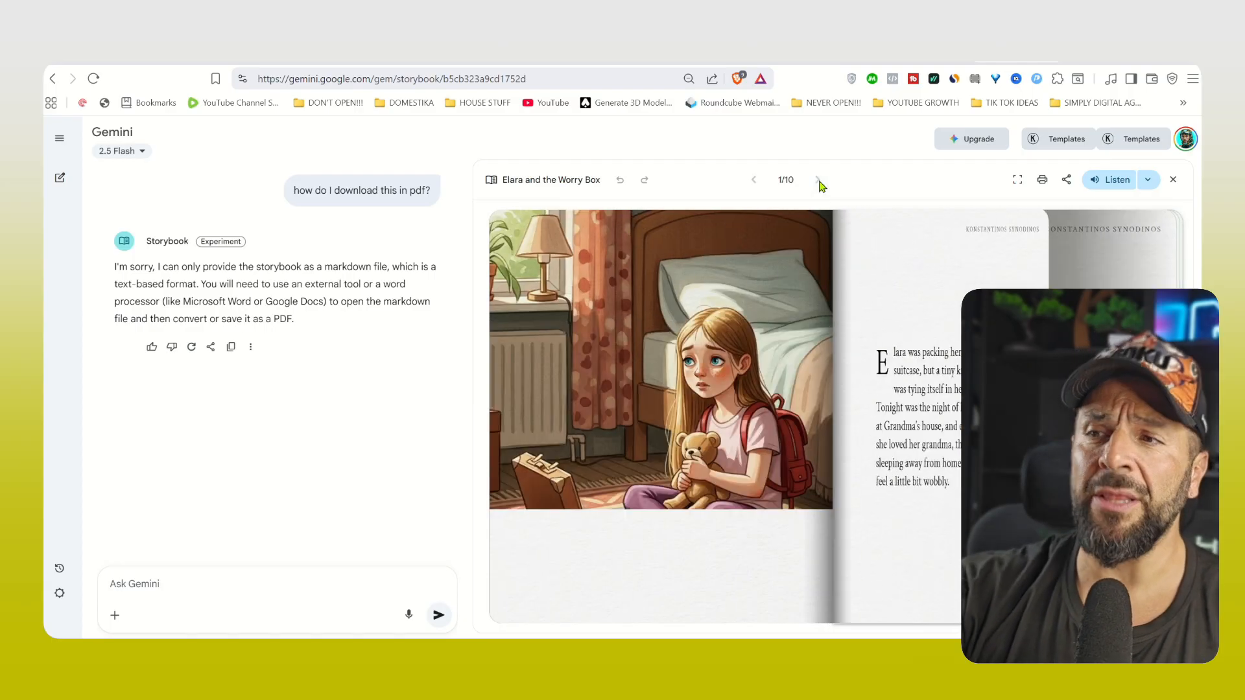
{"action": "left_click", "coordinate": [819, 180]}
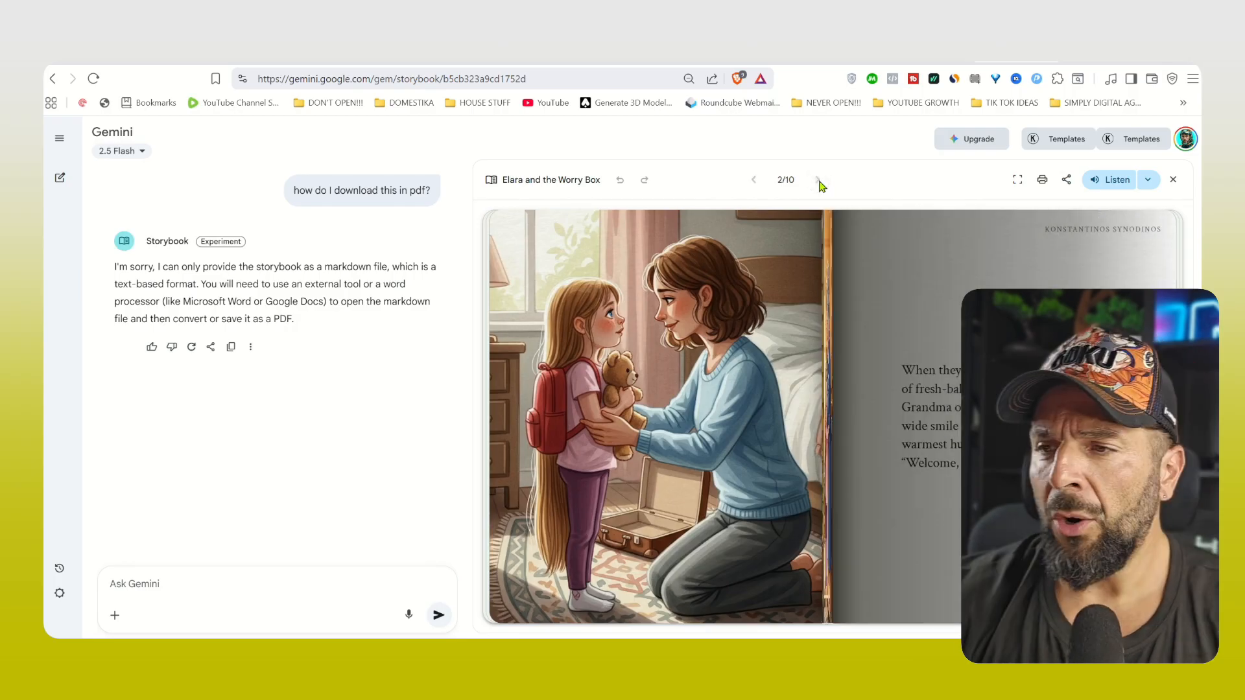
{"action": "left_click", "coordinate": [819, 179]}
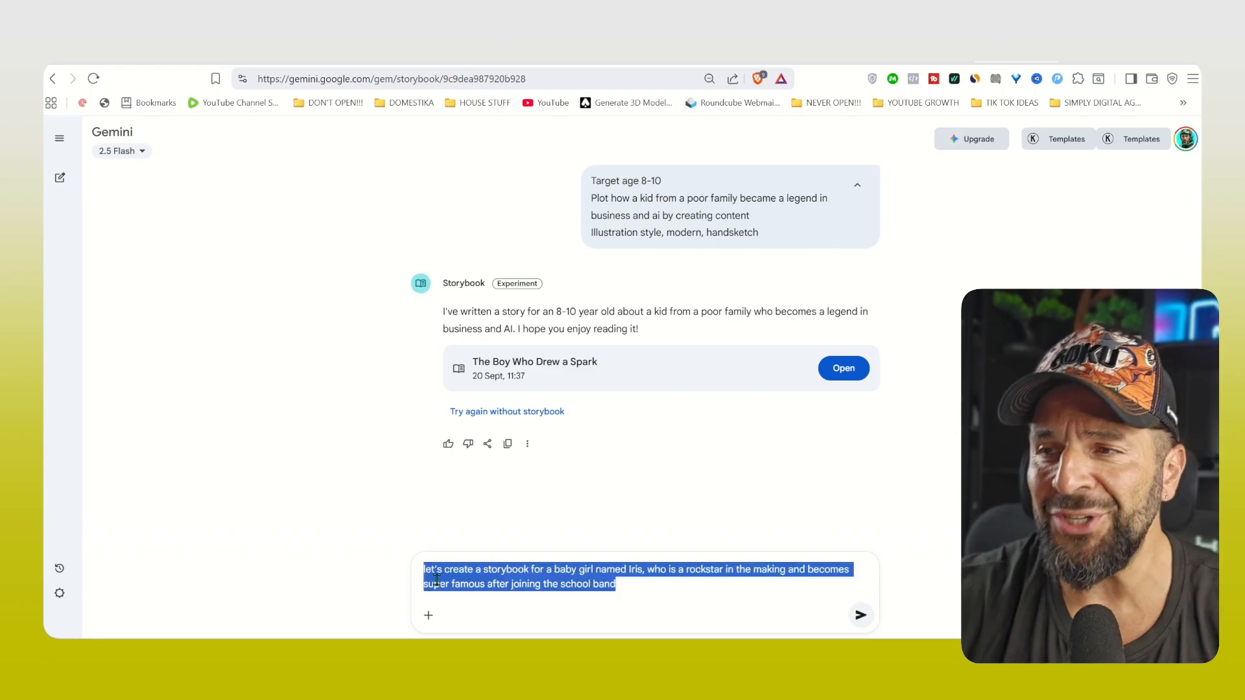
Send the Iris rockstar story prompt and page through 'Iris the Bouncing Rockstar'.
{"action": "left_click", "coordinate": [860, 615]}
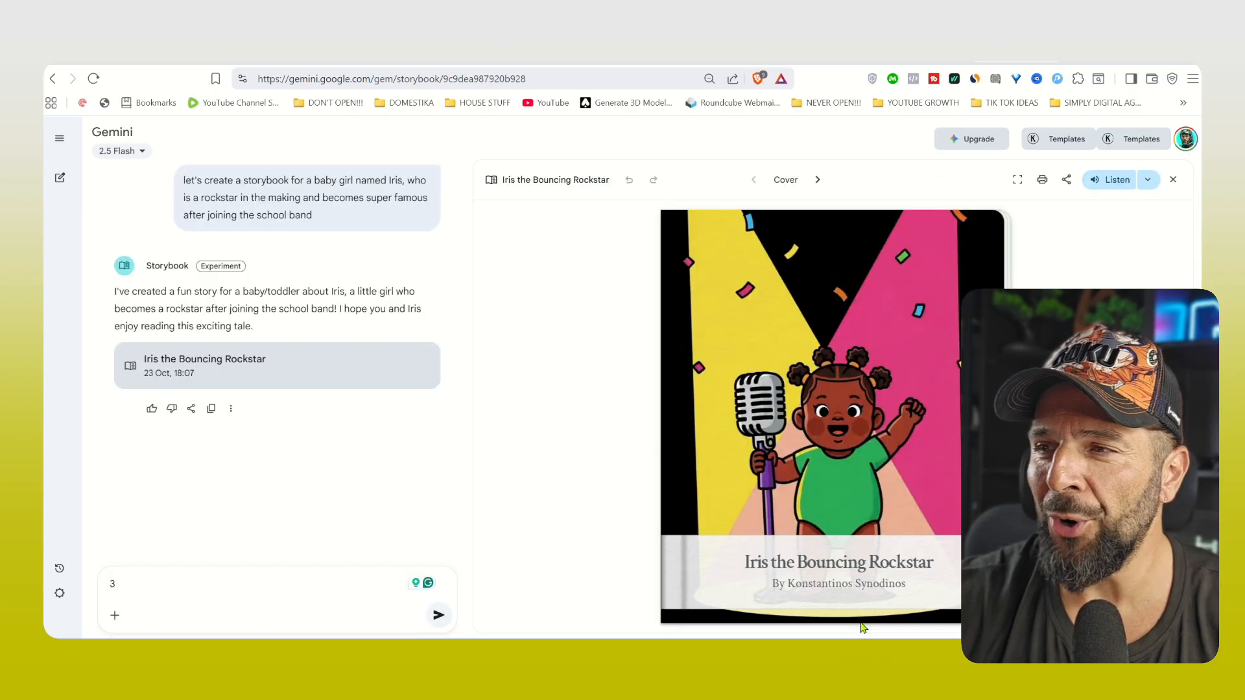
{"action": "left_click", "coordinate": [817, 180]}
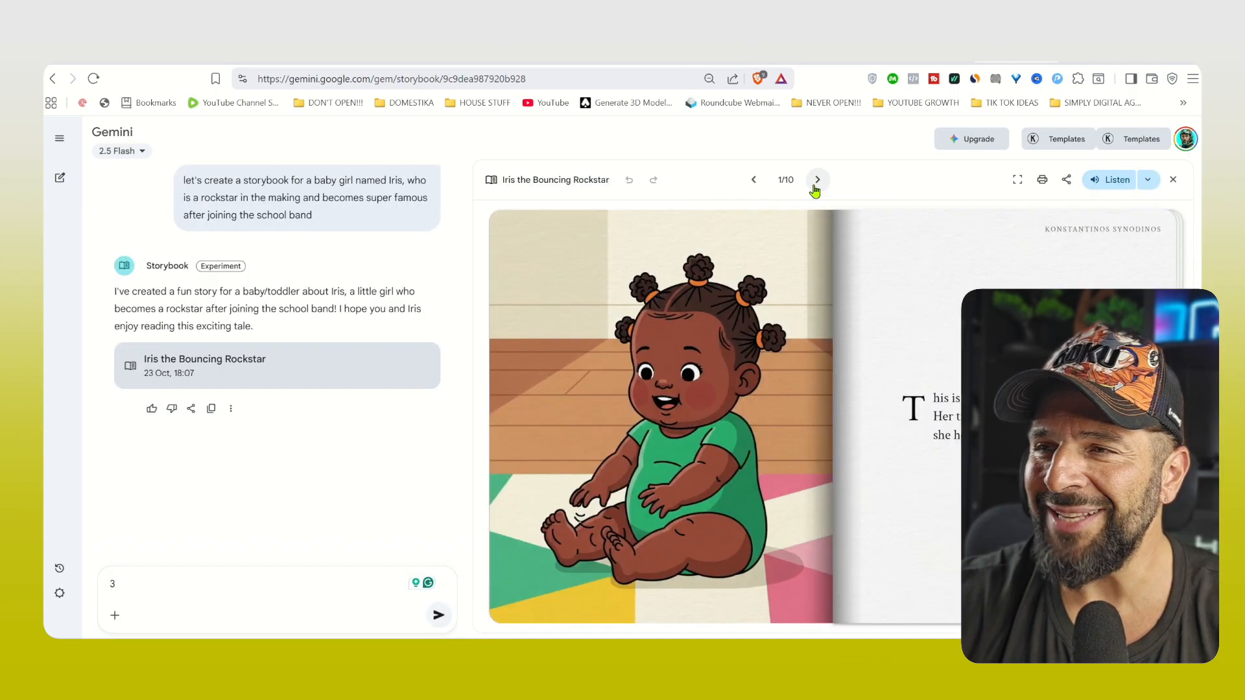
{"action": "left_click", "coordinate": [818, 180]}
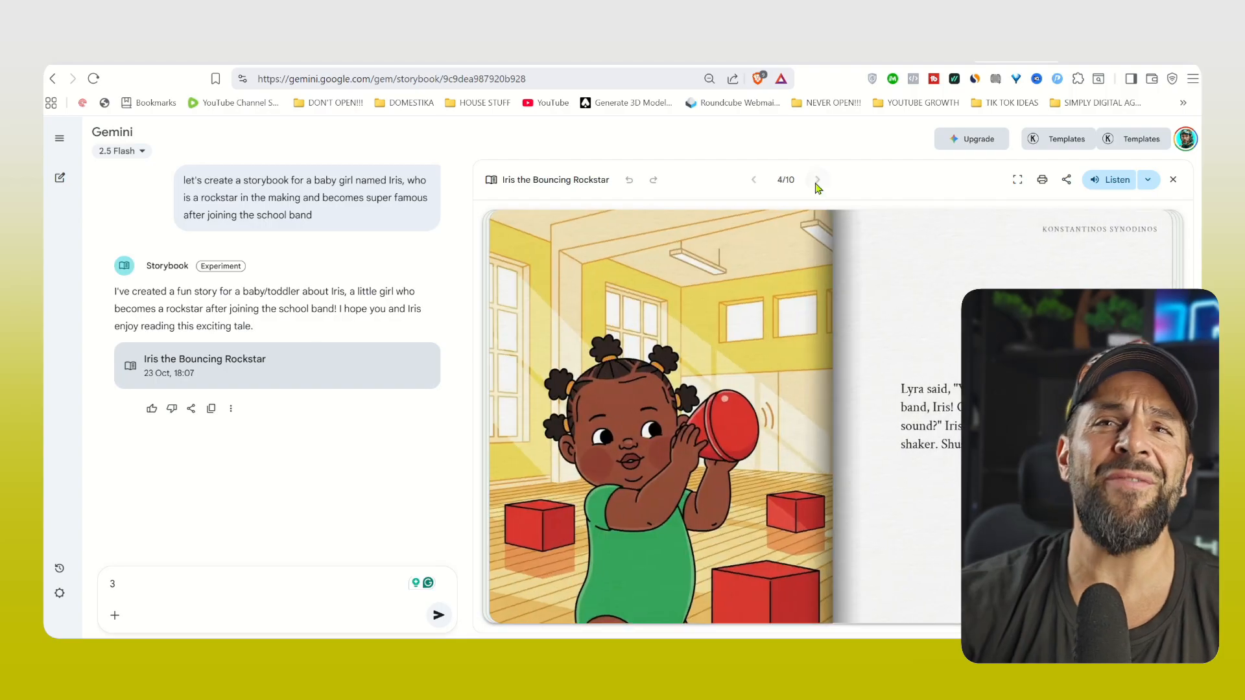
{"action": "left_click", "coordinate": [817, 180]}
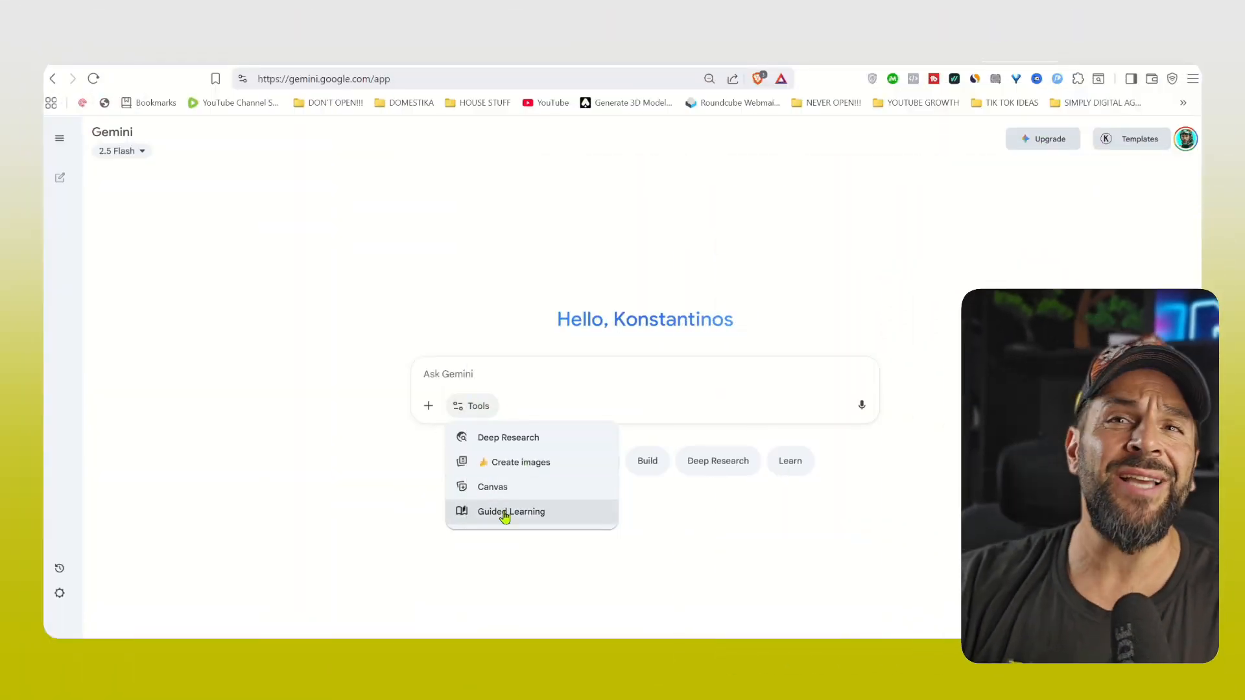
With Guided Learning on, ask for a course on researching, building and publishing a vibe-coded AI app.
{"action": "left_click", "coordinate": [510, 511]}
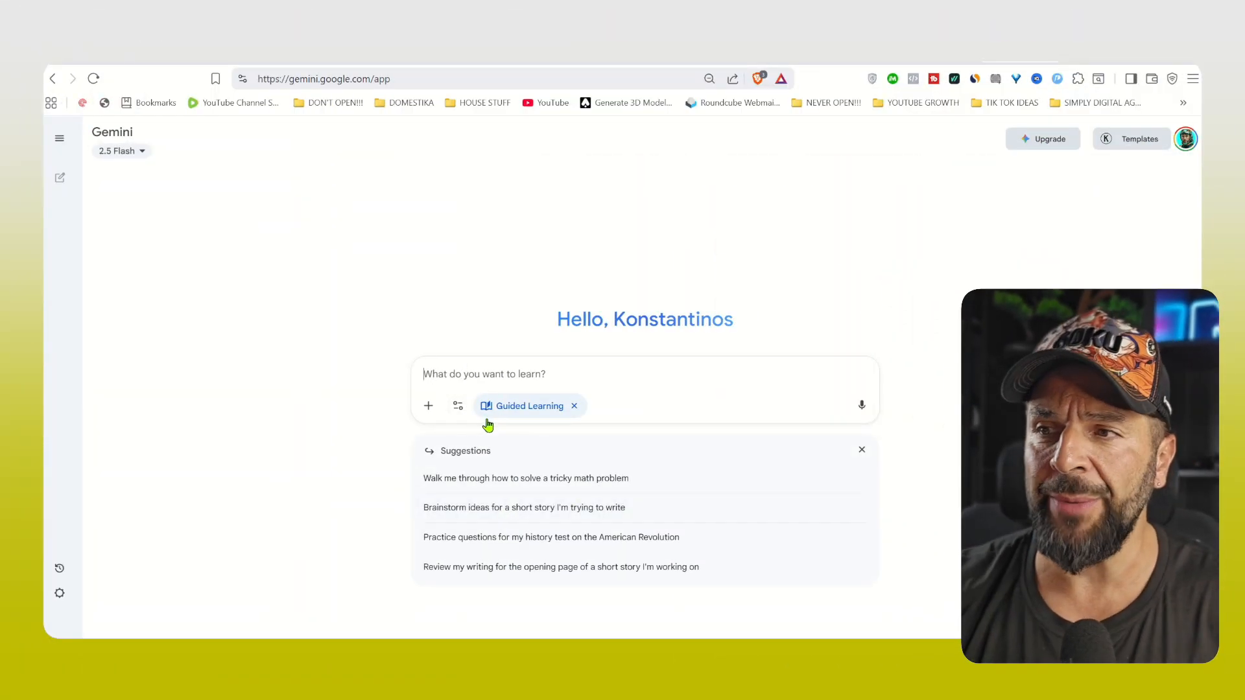
{"action": "type", "text": "how to b"}
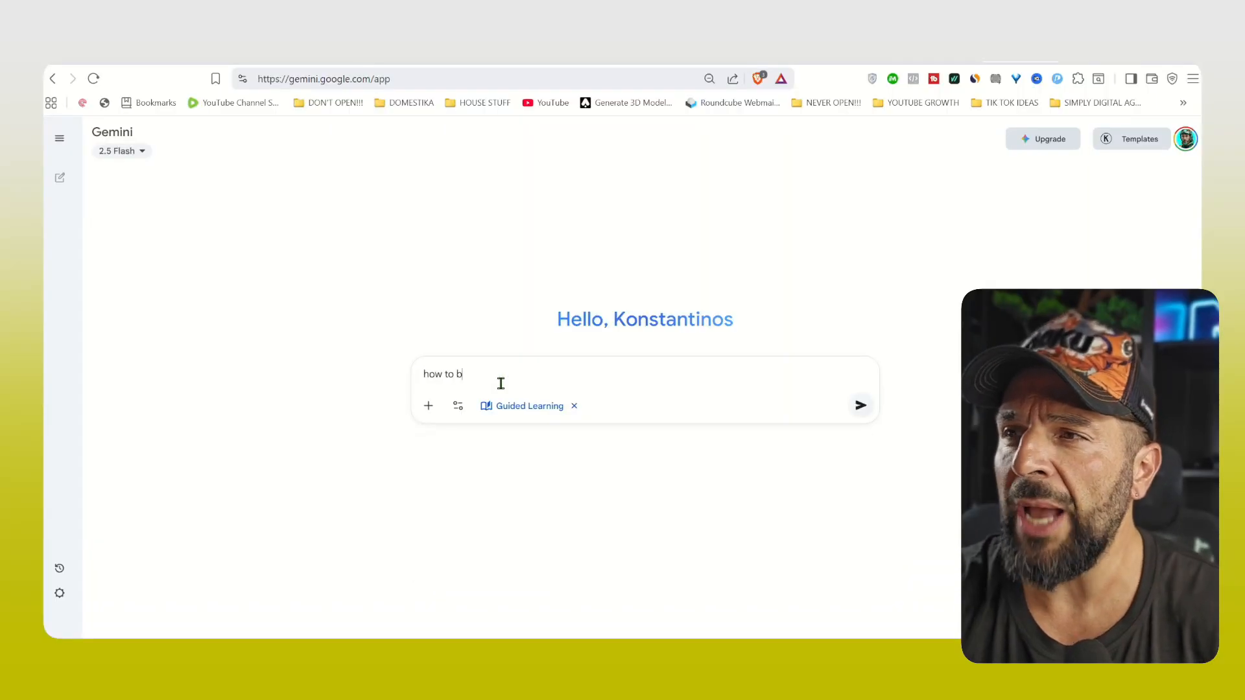
{"action": "type", "text": "uild my first ai app using vibe co"}
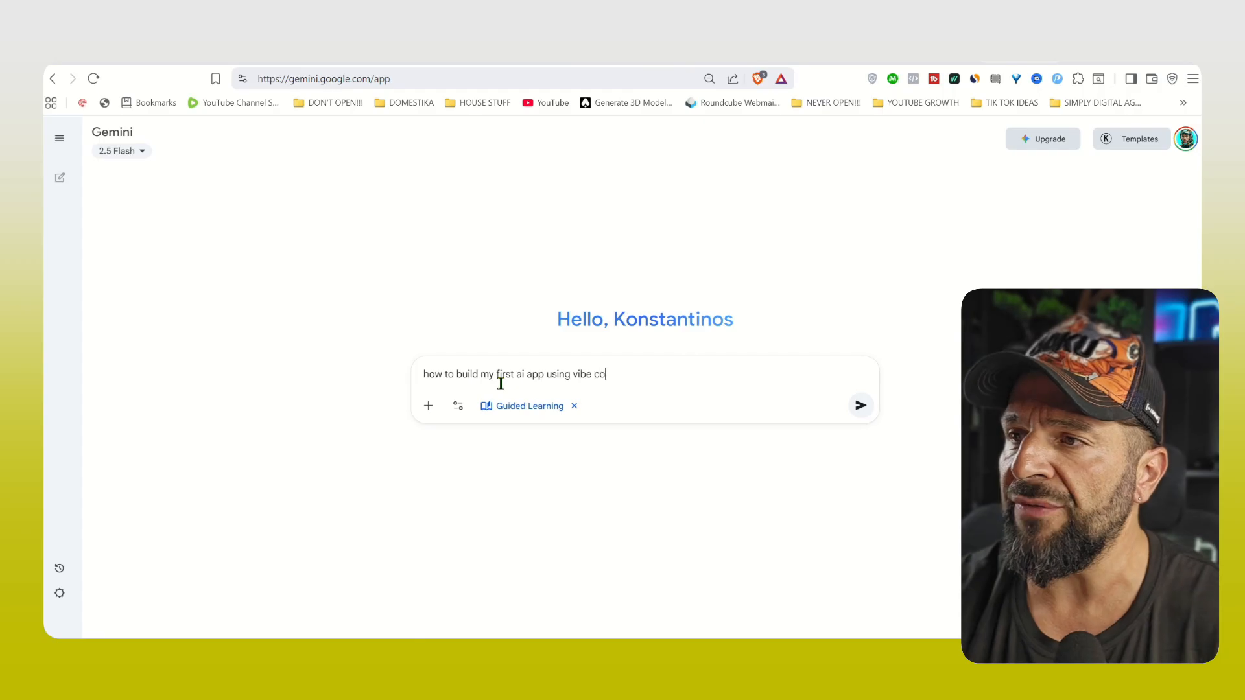
{"action": "type", "text": "ding. take me through research to find the right"}
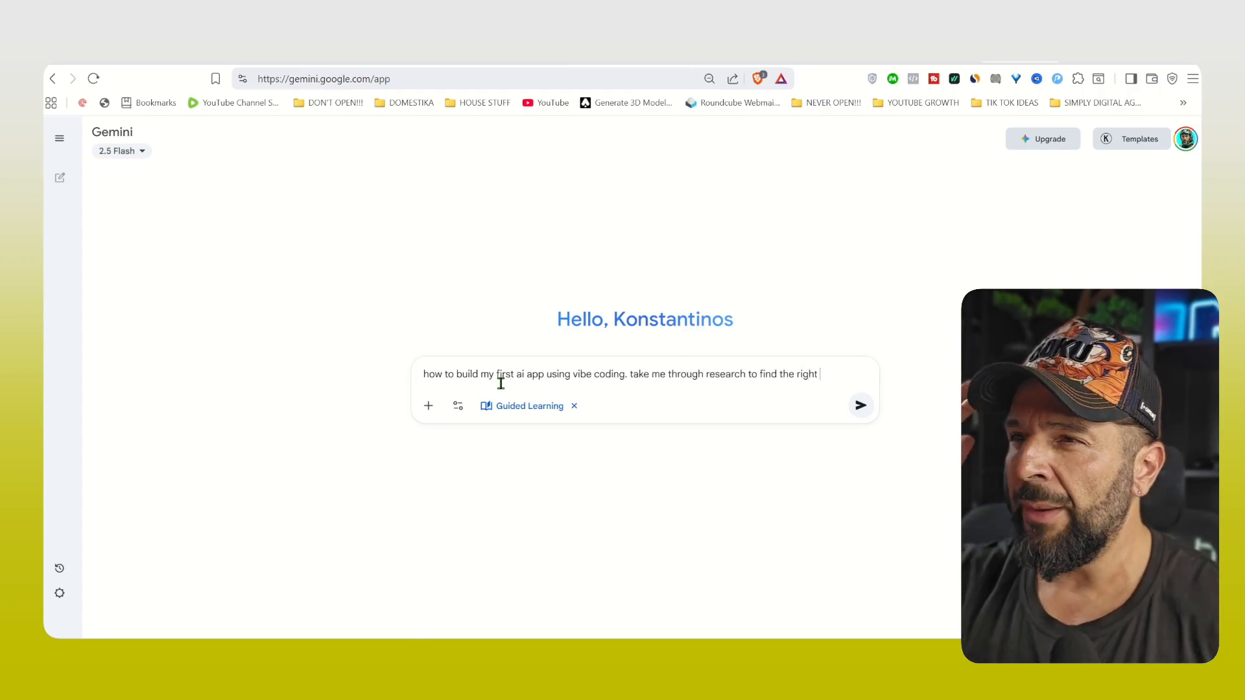
{"action": "type", "text": "idea/ execution/ publish it and bring to"}
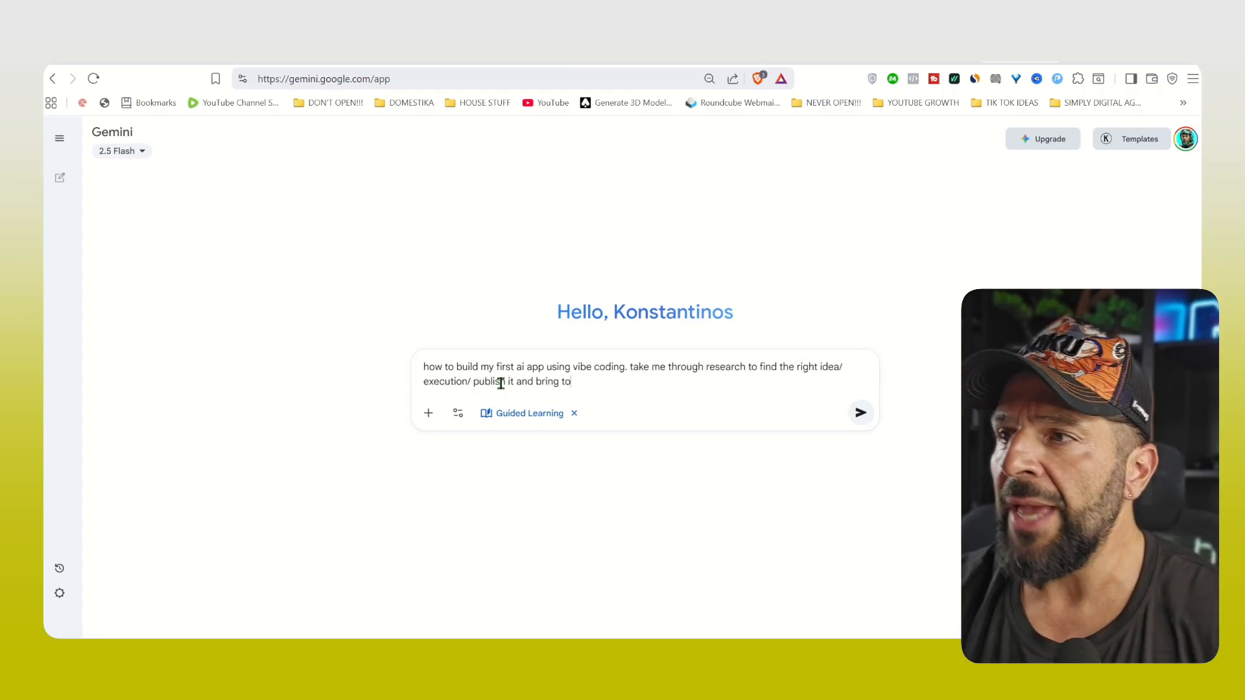
{"action": "left_click", "coordinate": [860, 412]}
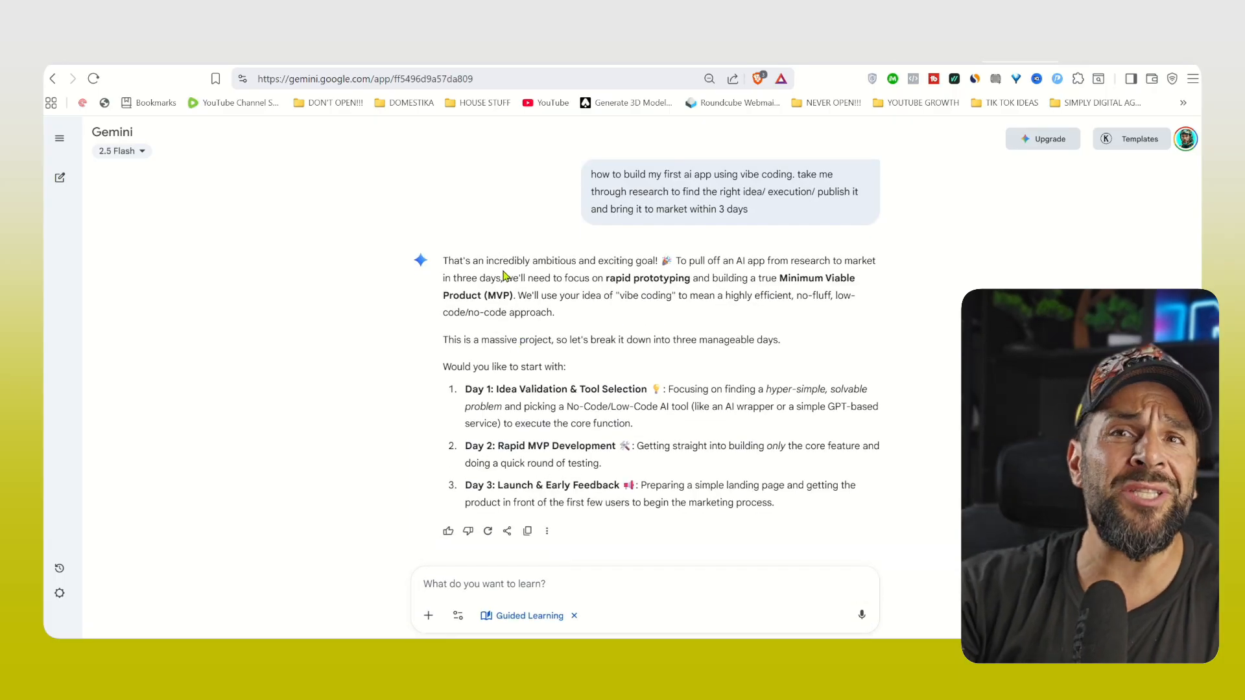
Answer that the target audience is content creators overwhelmed with creating monetization.
{"action": "double_click", "coordinate": [534, 340]}
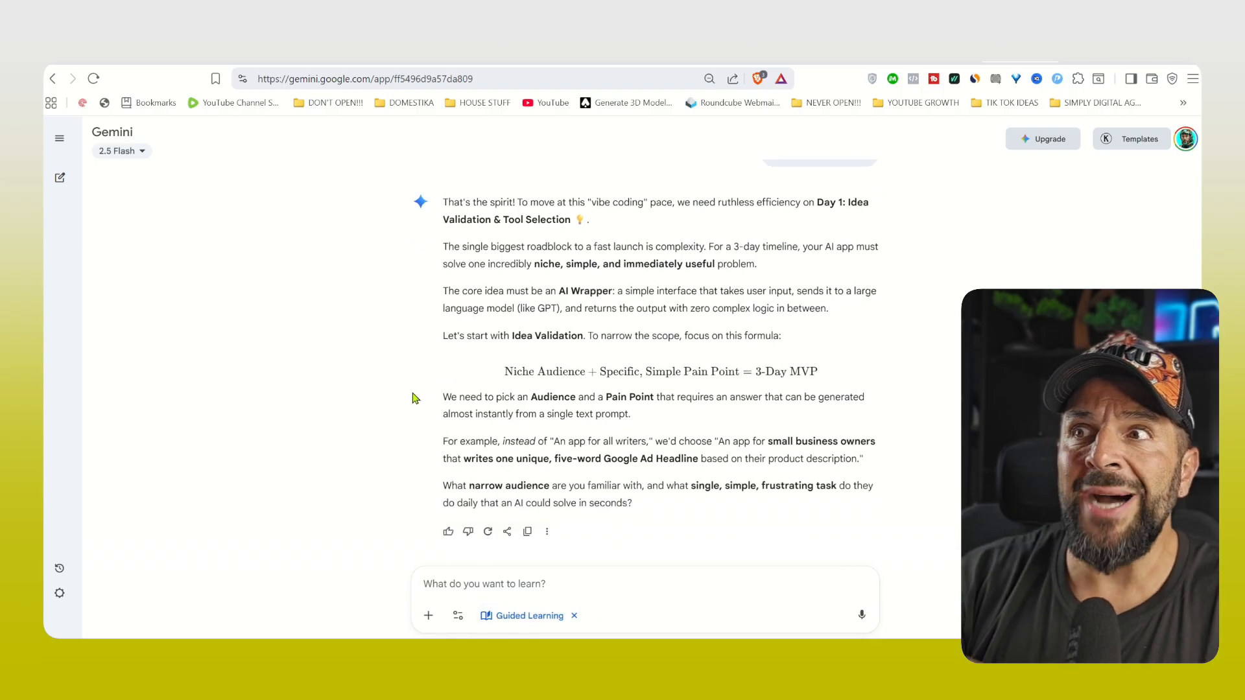
{"action": "double_click", "coordinate": [527, 485]}
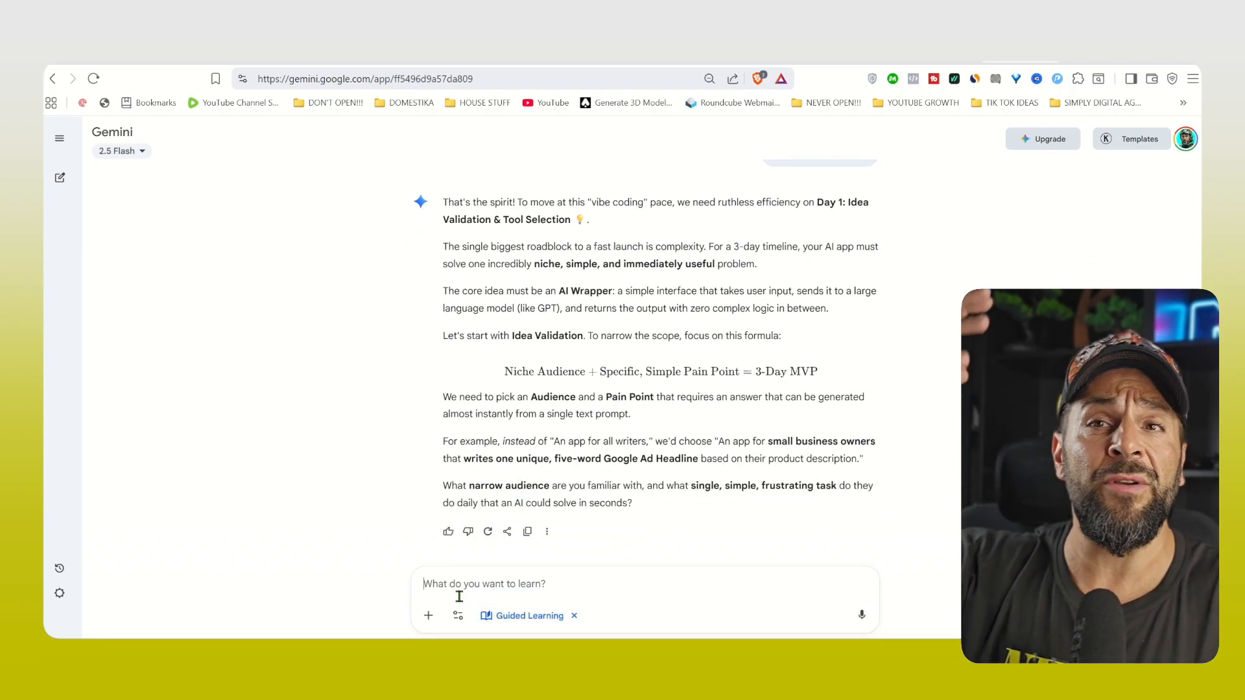
{"action": "type", "text": "content creators that are o"}
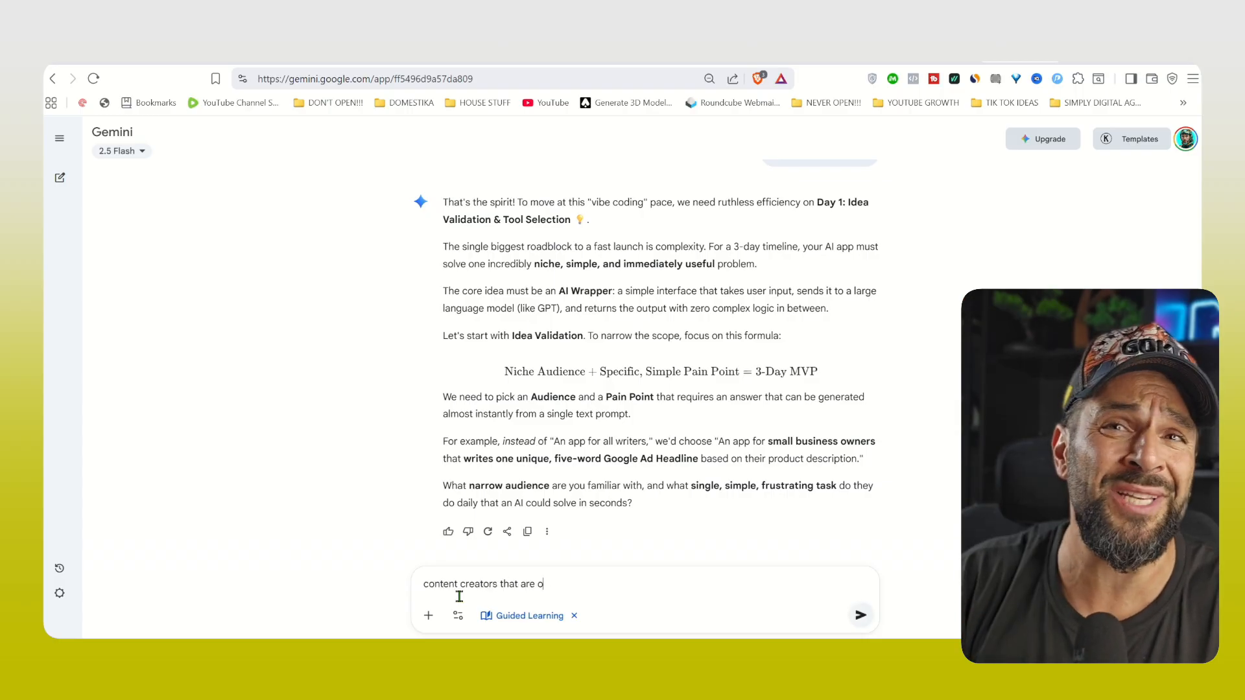
{"action": "type", "text": "verwhelmed with creating monetizasion systems and I want a tool that will he"}
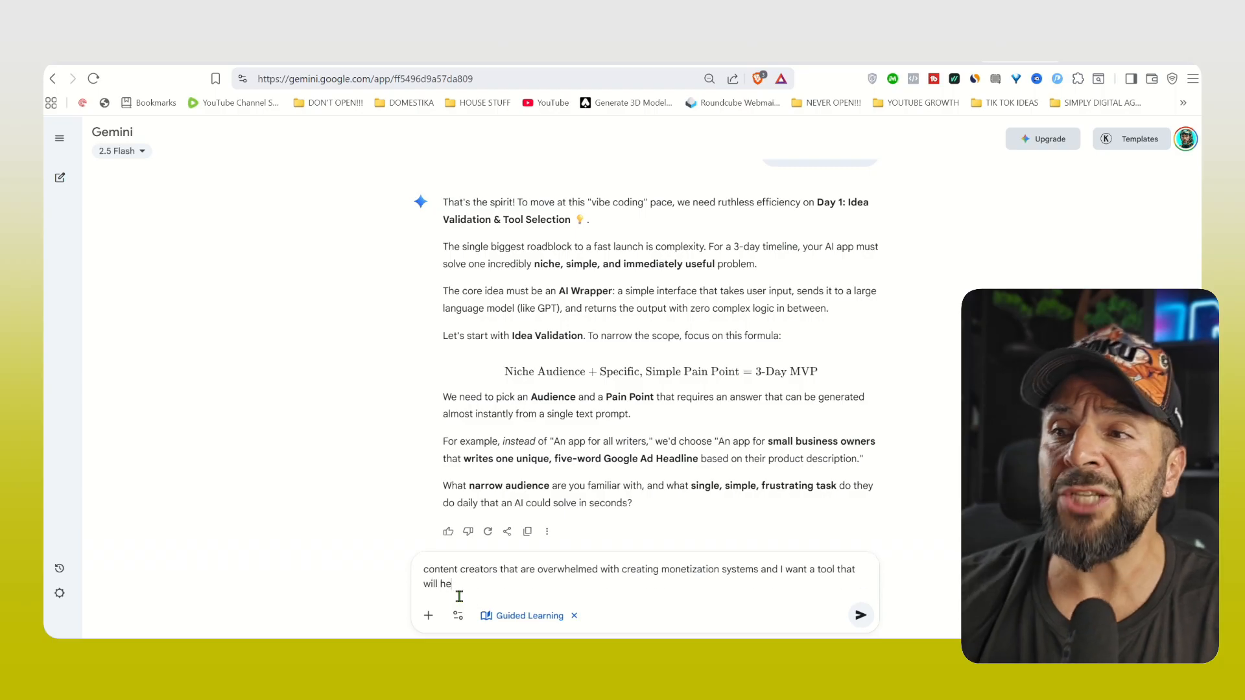
{"action": "left_click", "coordinate": [860, 616]}
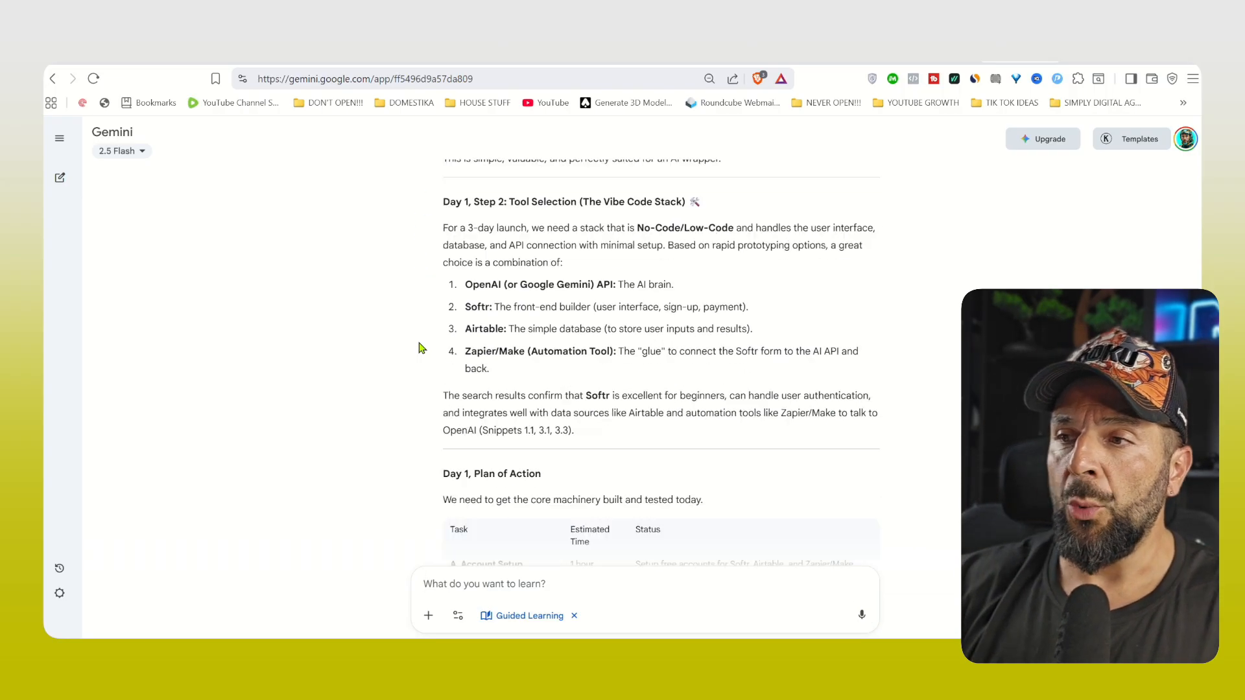
Reply 'both' to Gemini's follow-up question about output details.
{"action": "scroll", "scroll_direction": "down", "scroll_amount": 3}
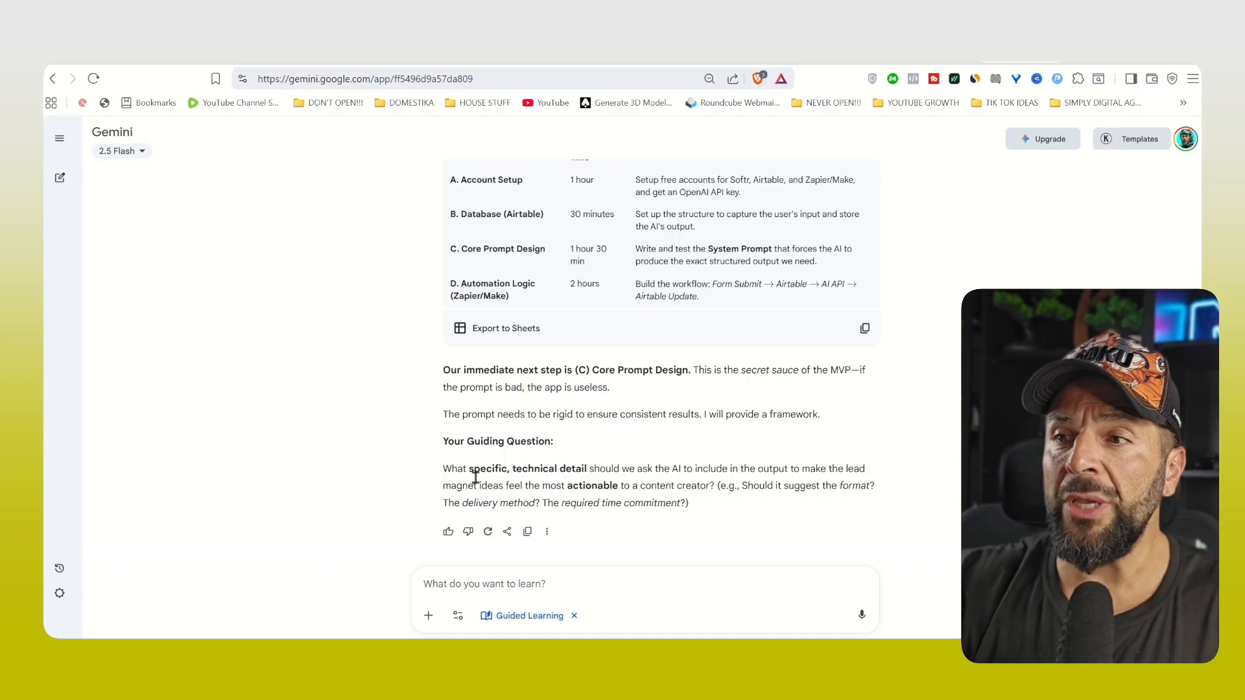
{"action": "type", "text": "both"}
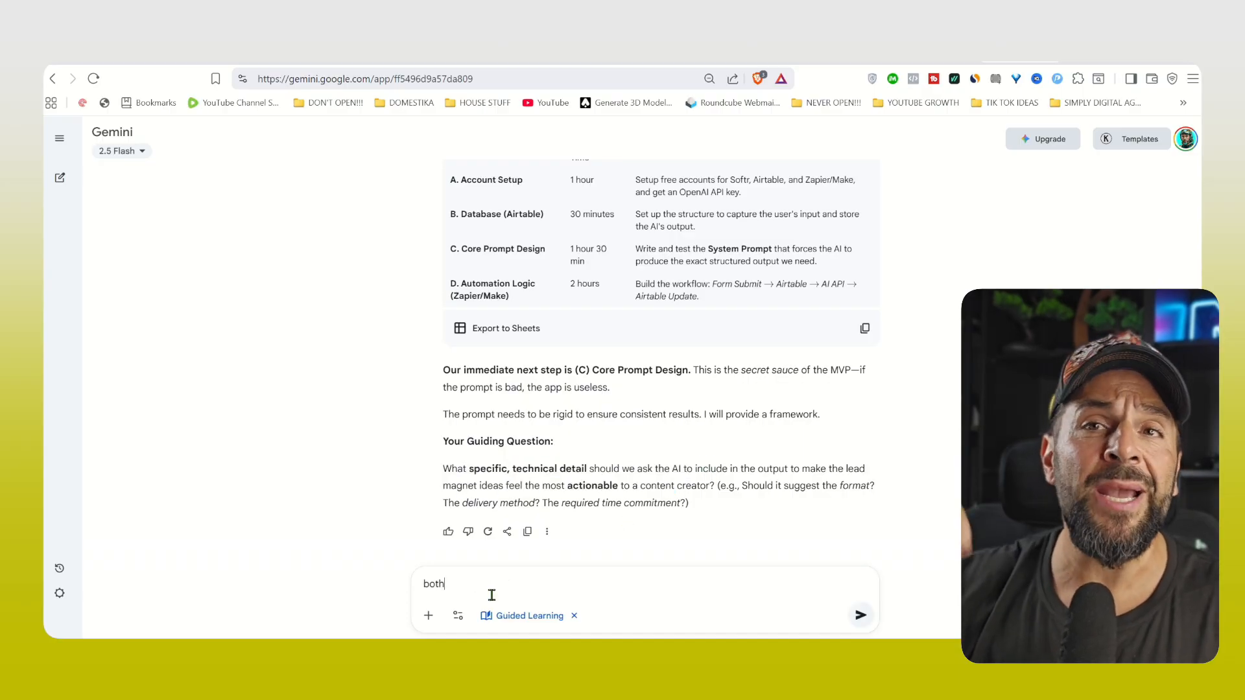
{"action": "left_click", "coordinate": [860, 615]}
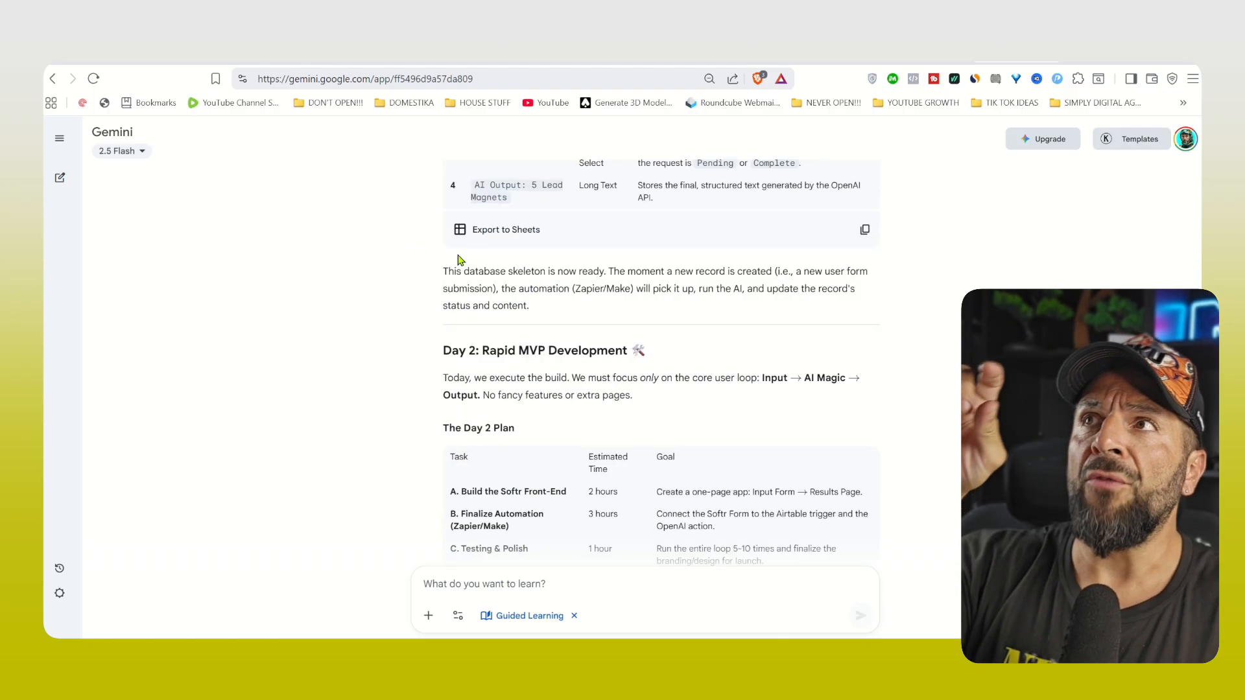
Ask Gemini to merge the app plan into a three-part mini-course for overwhelmed content creators.
{"action": "type", "text": "let"}
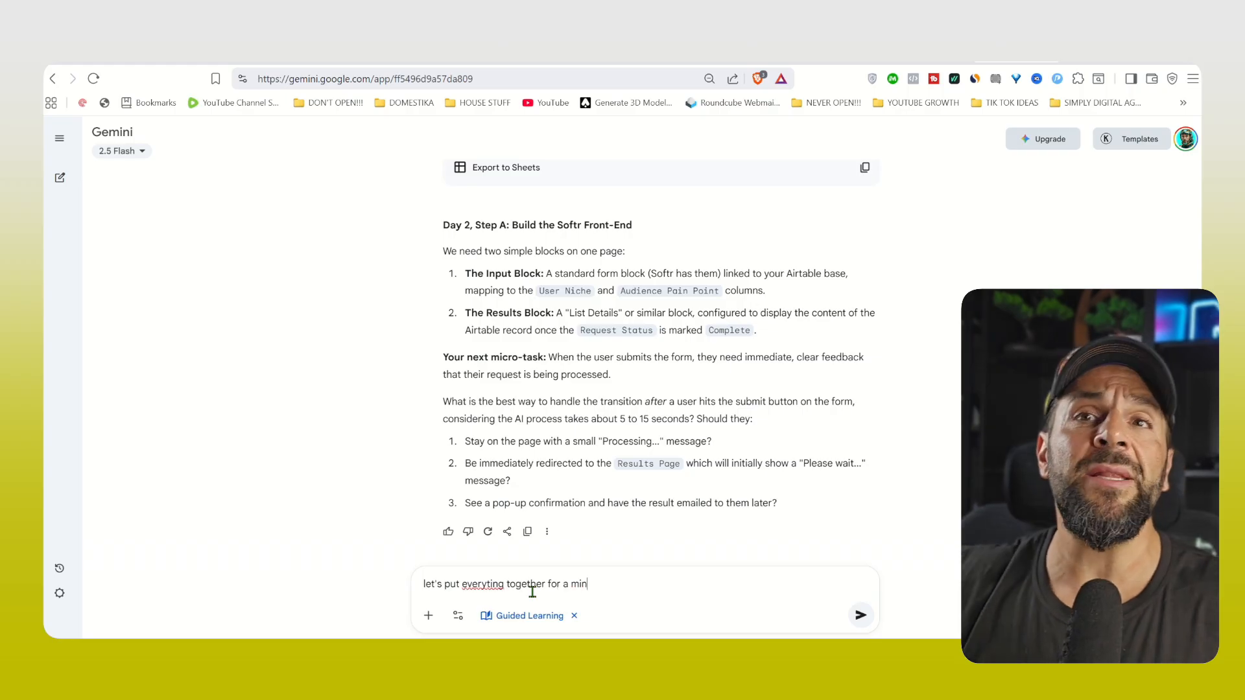
{"action": "left_click", "coordinate": [860, 615]}
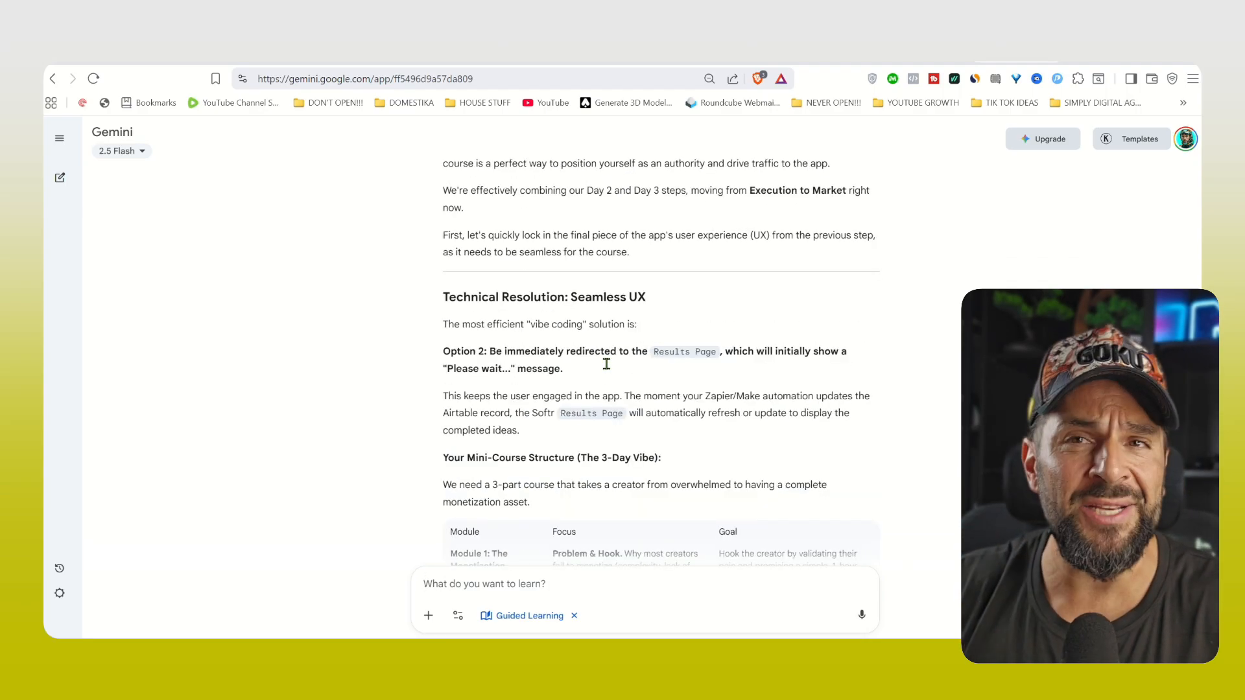
{"action": "type", "text": "make it long enough to make"}
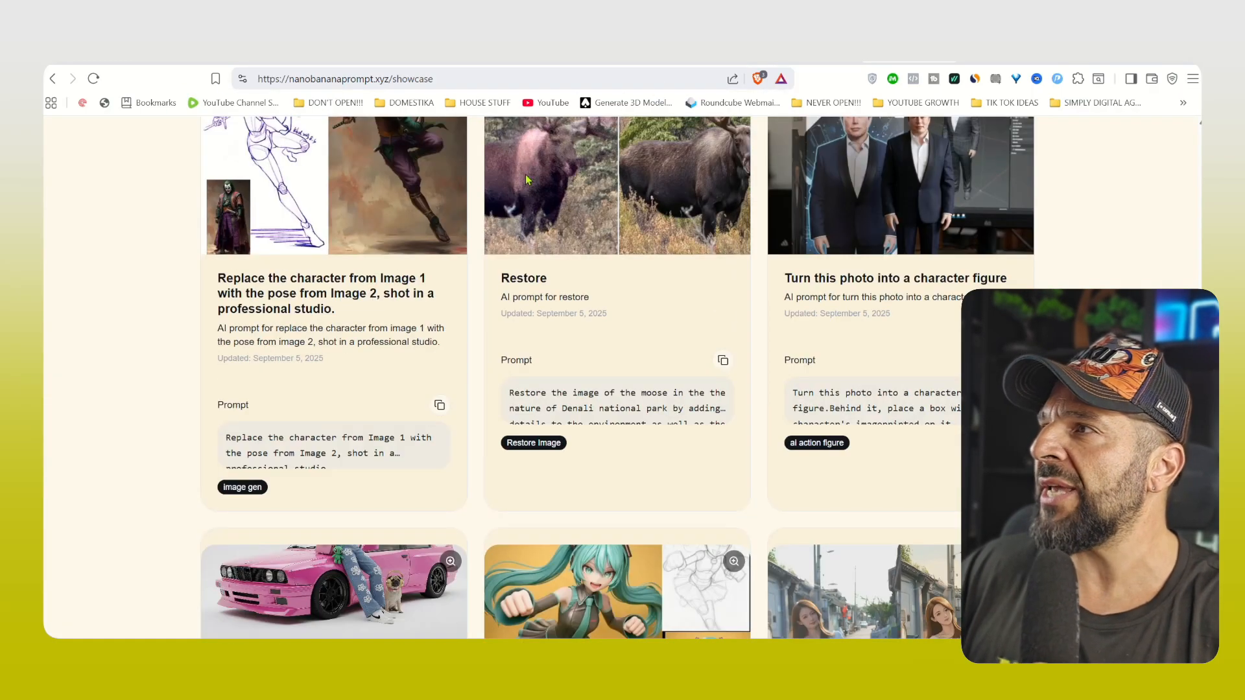
Scroll through the nanobananaprompt.xyz showcase of example images and their prompts.
{"action": "scroll", "scroll_direction": "down", "scroll_amount": 3}
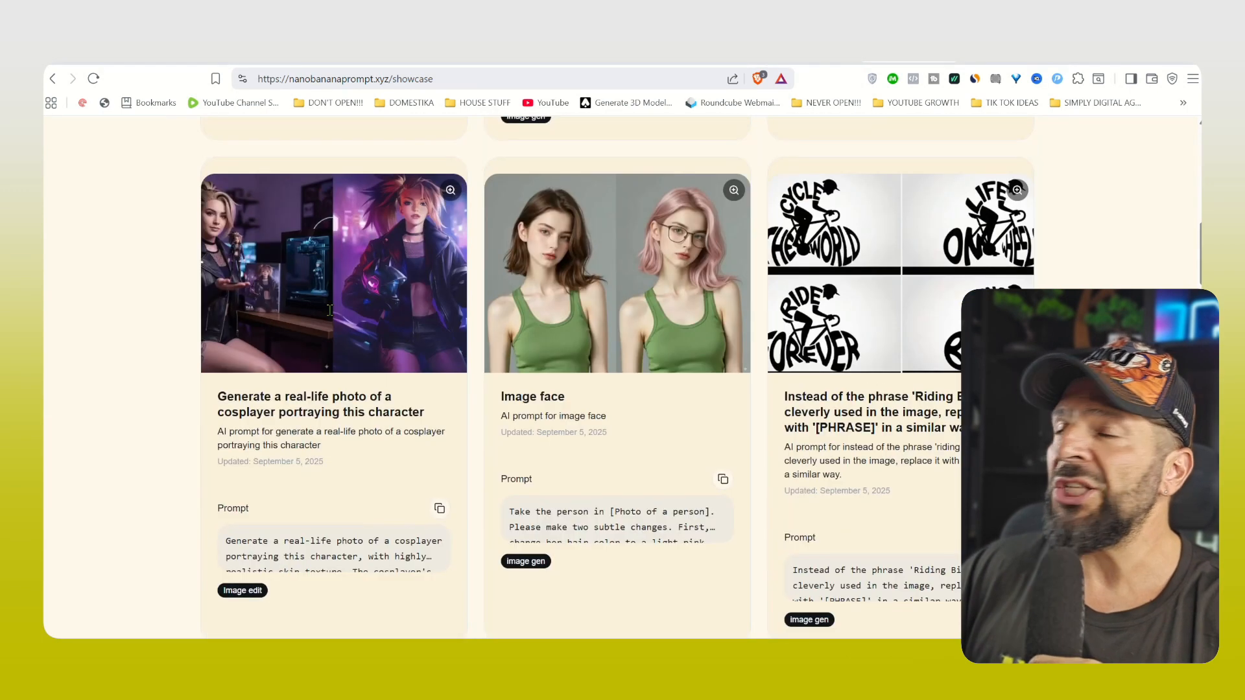
{"action": "scroll", "scroll_direction": "down", "scroll_amount": 3}
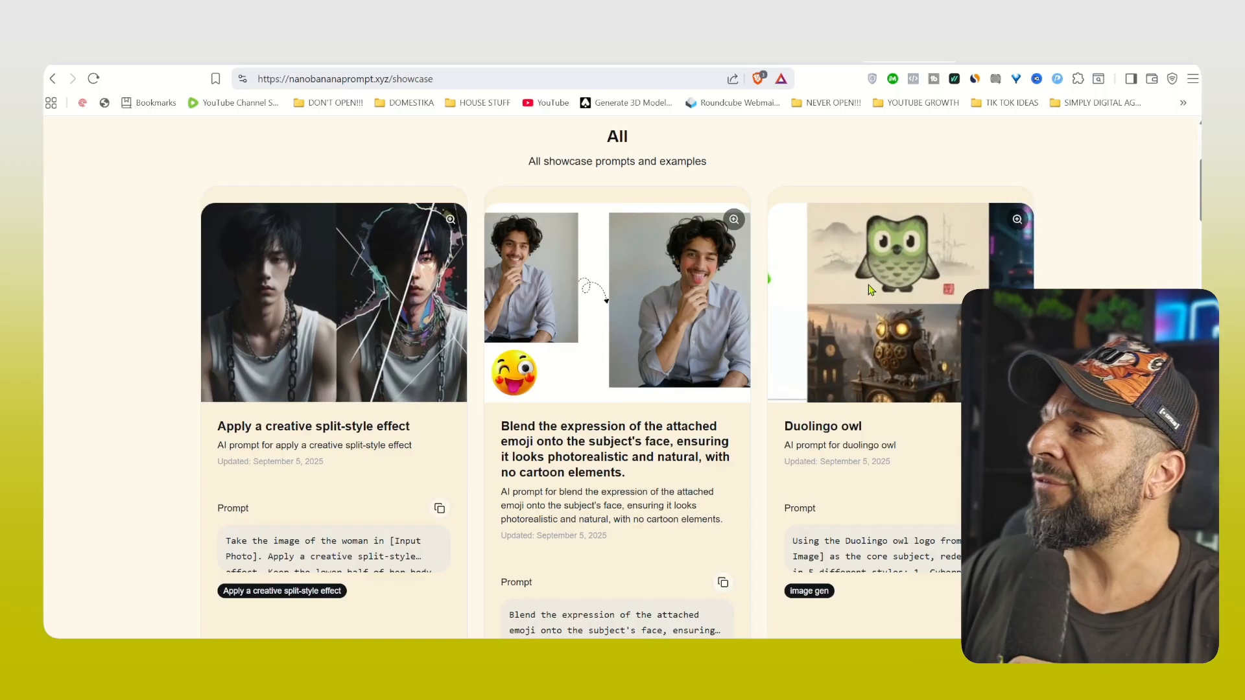
{"action": "scroll", "scroll_direction": "down", "scroll_amount": 3}
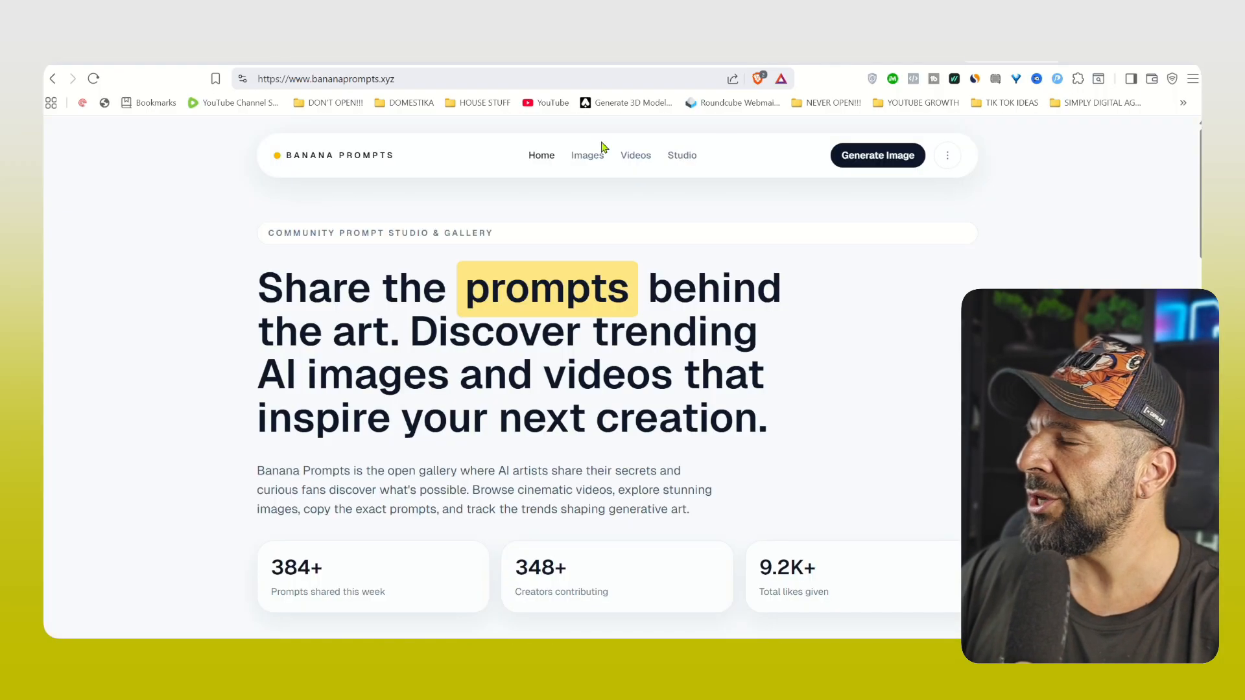
{"action": "mouse_move", "coordinate": [587, 155]}
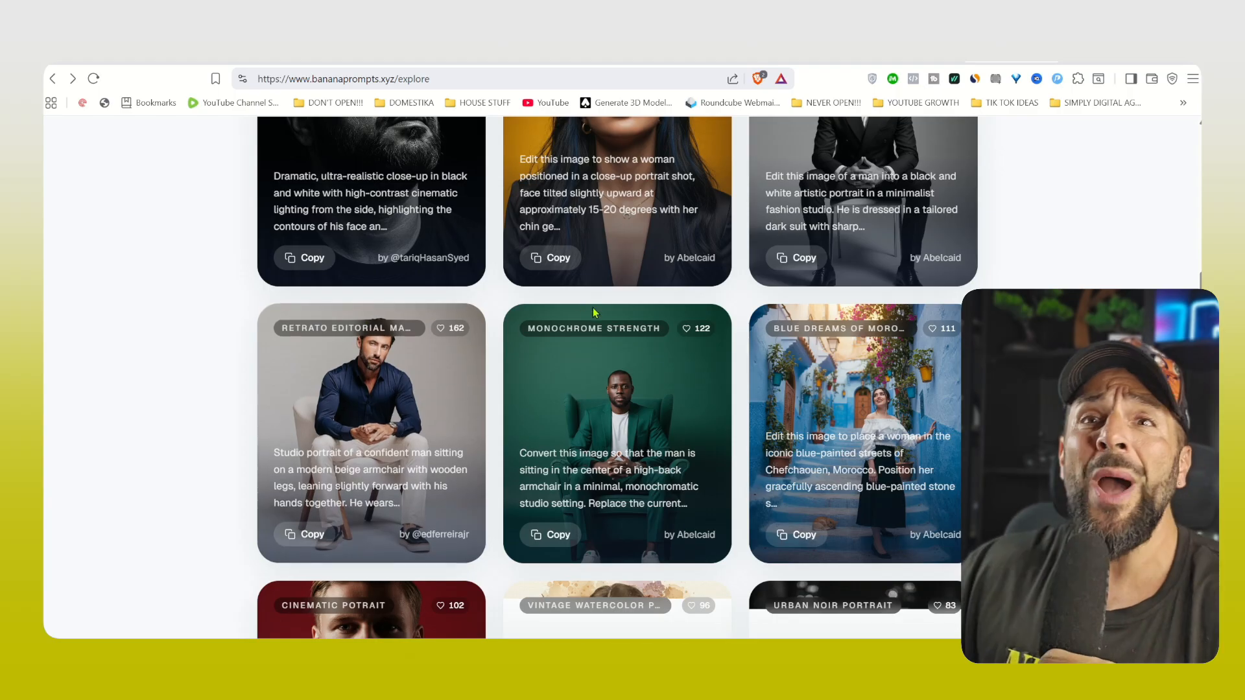
Open the Banana Prompts explore gallery and scroll through the community portrait prompt cards.
{"action": "left_click", "coordinate": [615, 433]}
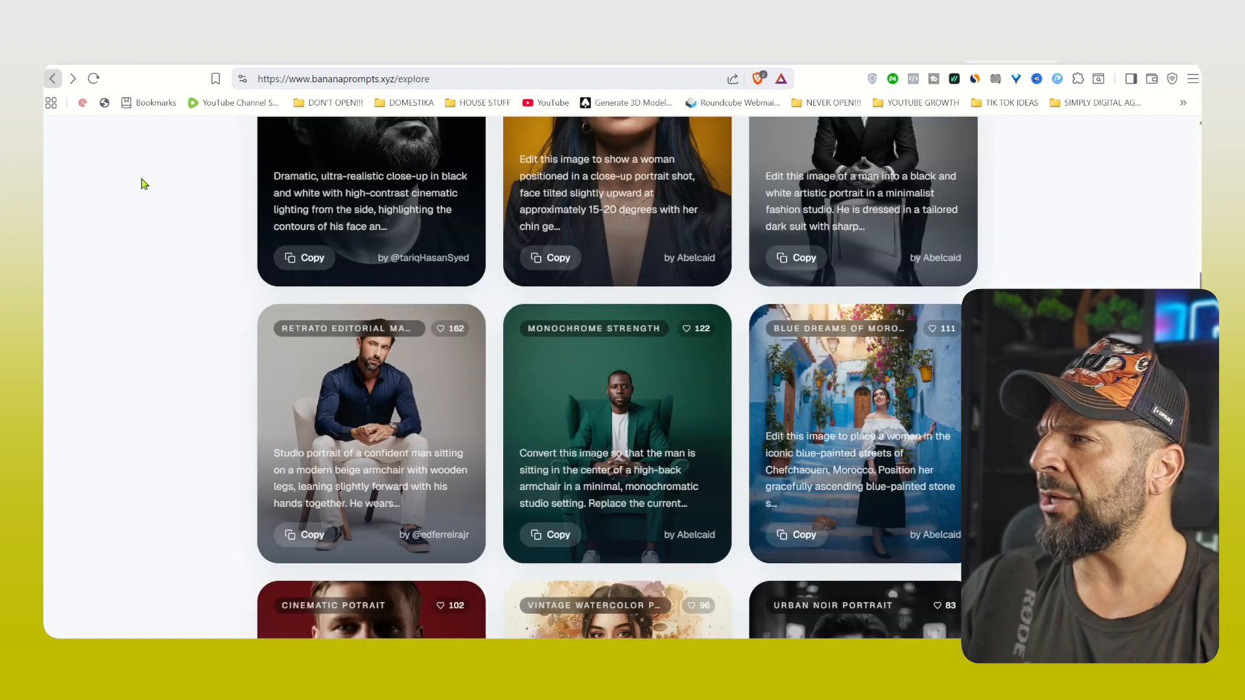
{"action": "scroll", "scroll_direction": "down", "scroll_amount": 3}
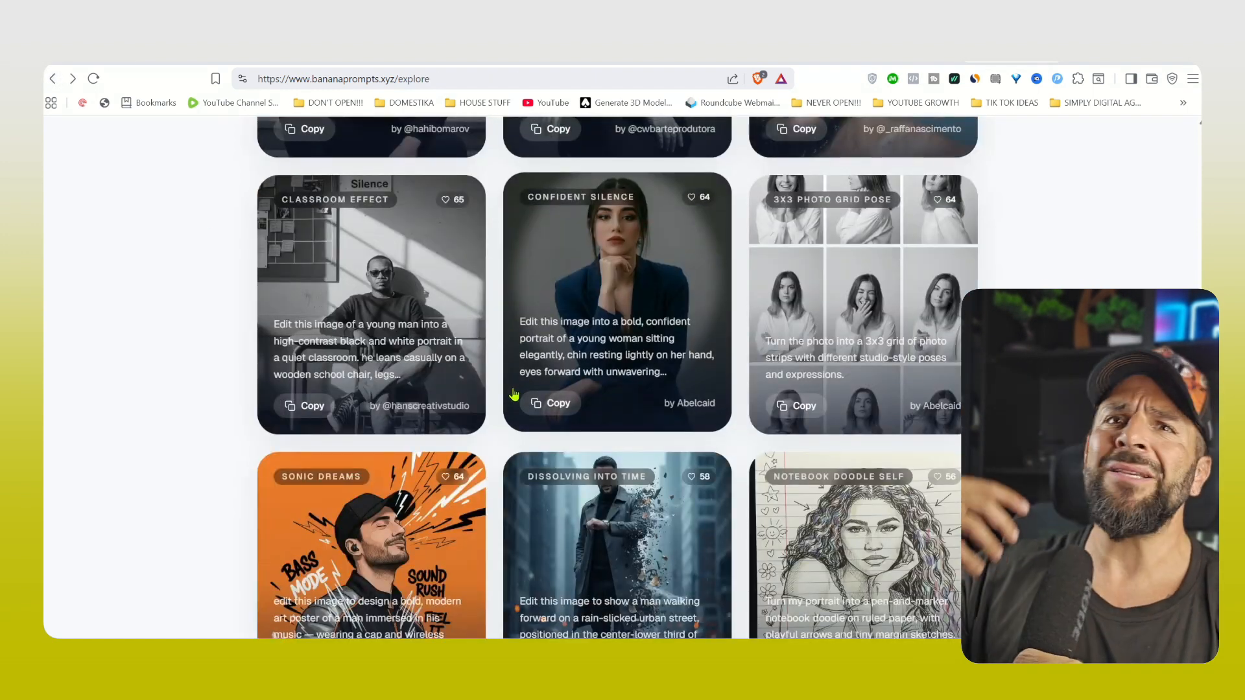